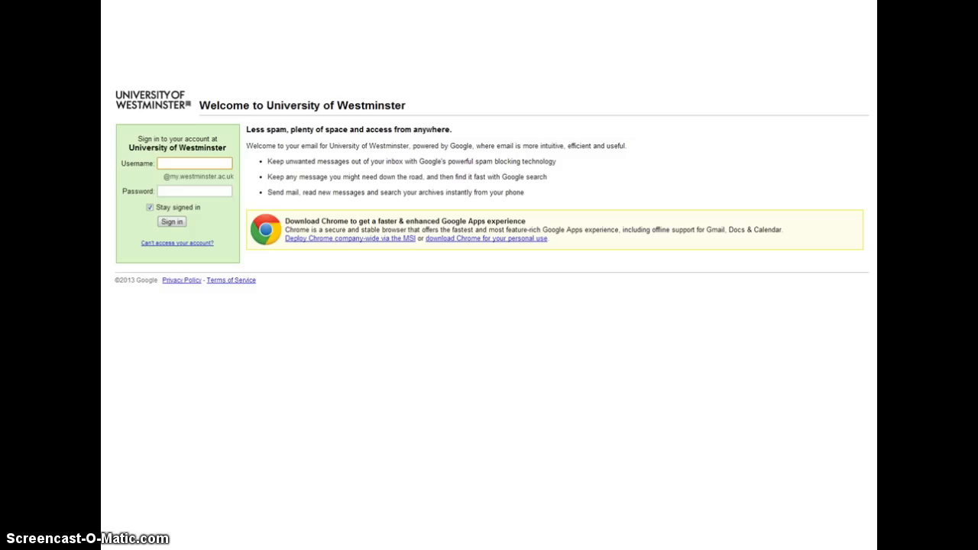
Sign in to the university account and reach the Google Sites home from the apps grid.
click(171, 222)
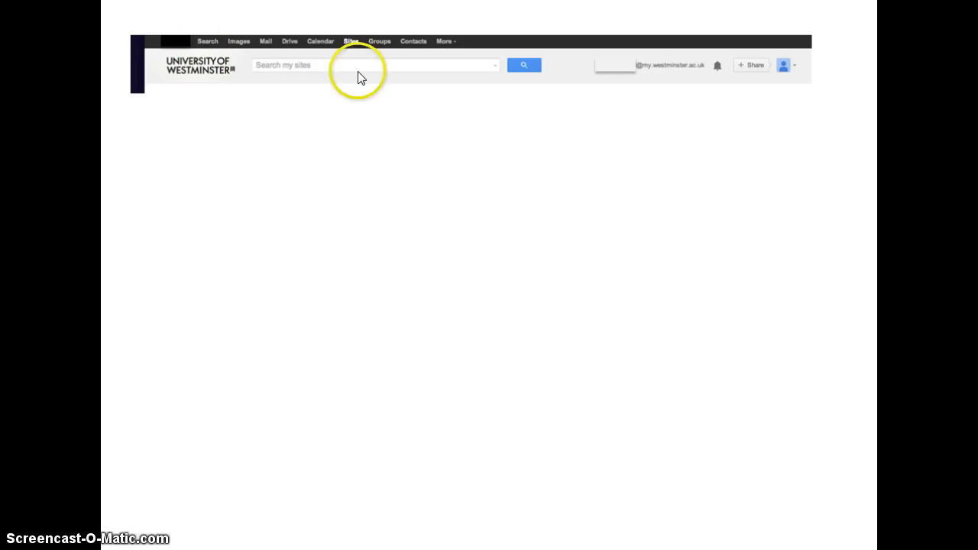
mouse_move(376, 107)
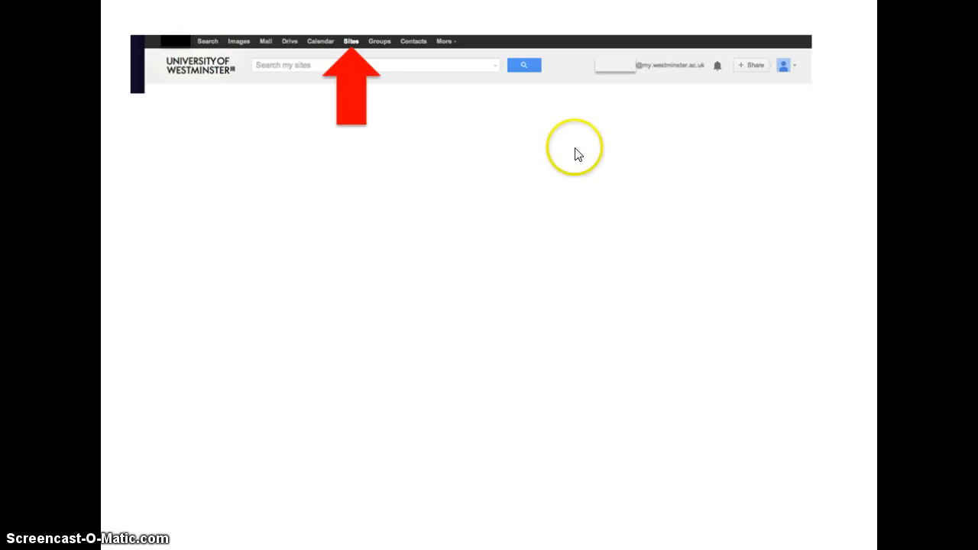
mouse_move(590, 160)
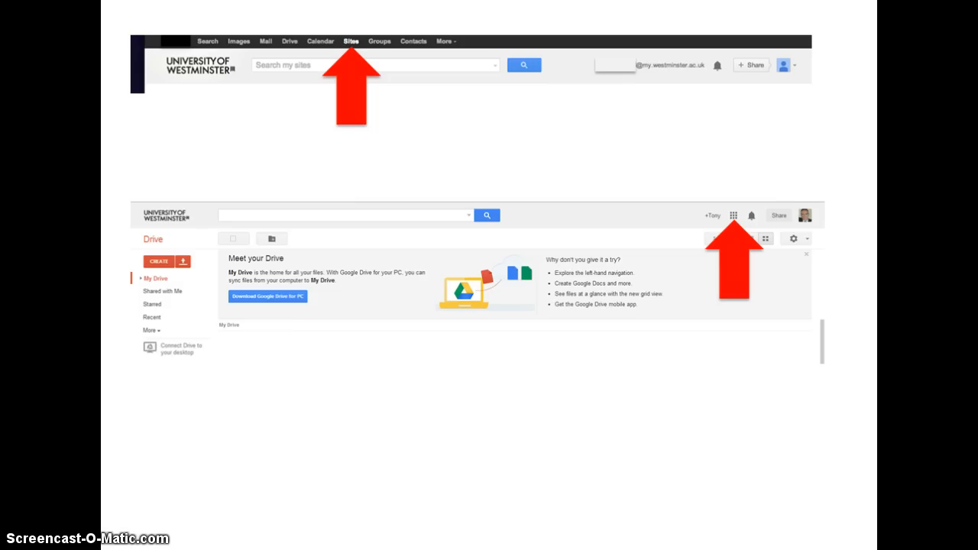
click(731, 214)
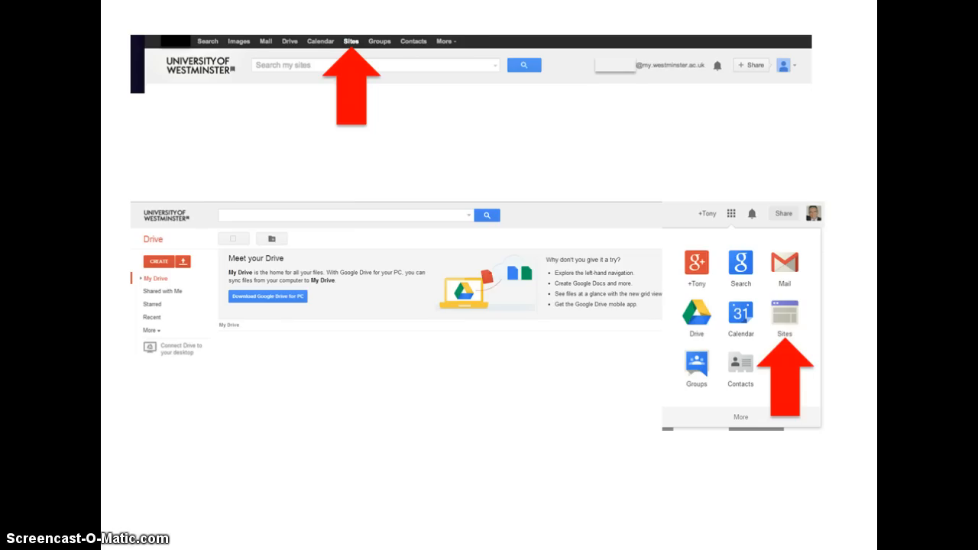
click(782, 313)
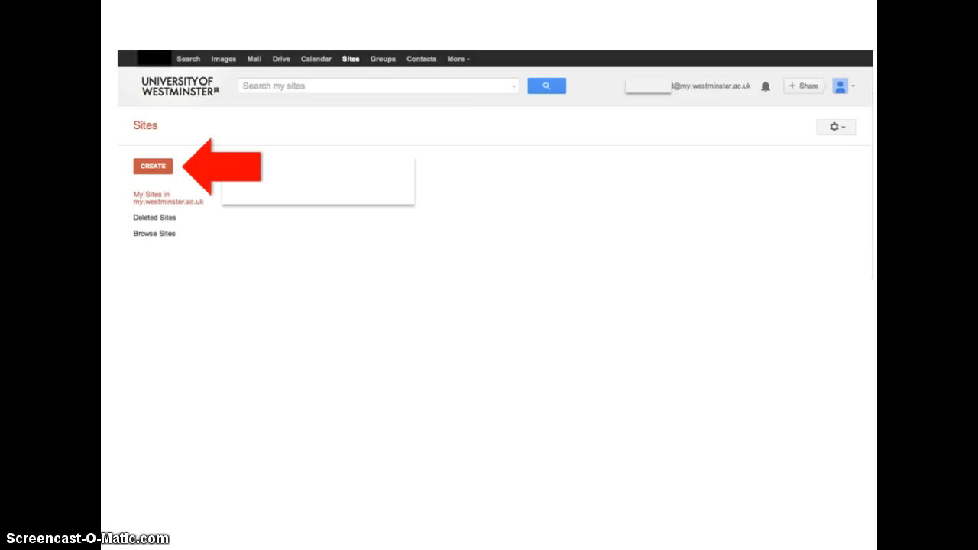
Start creating a new site from the Sites dashboard.
click(153, 165)
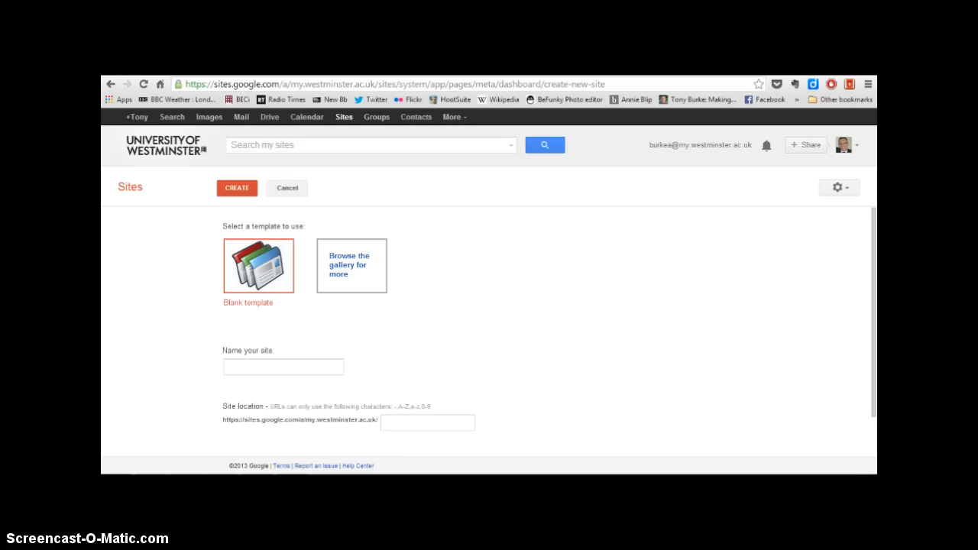
mouse_move(376, 416)
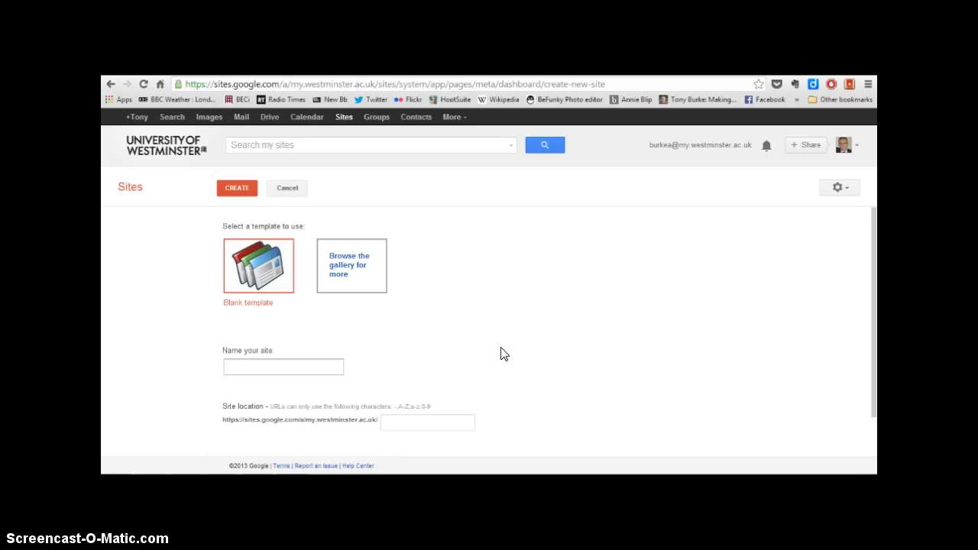
mouse_move(425, 266)
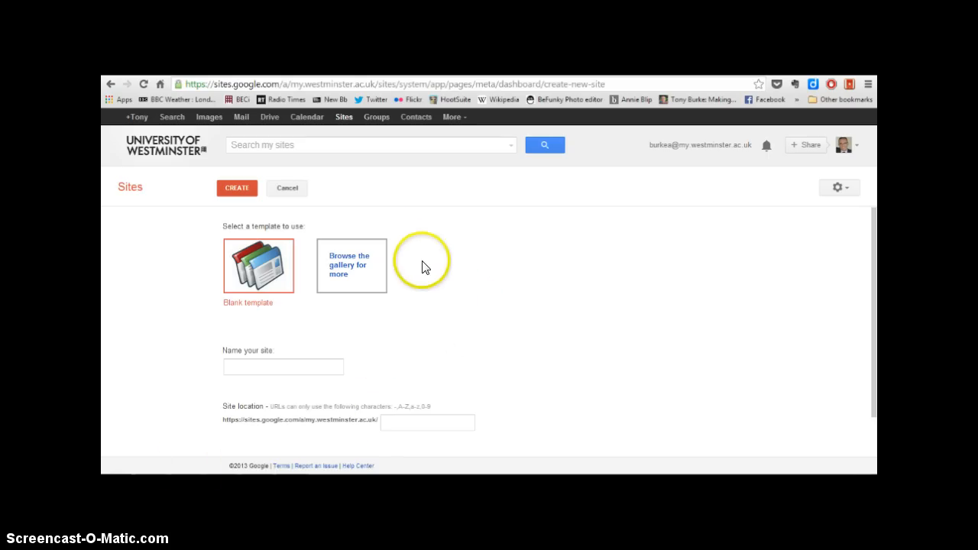
mouse_move(425, 314)
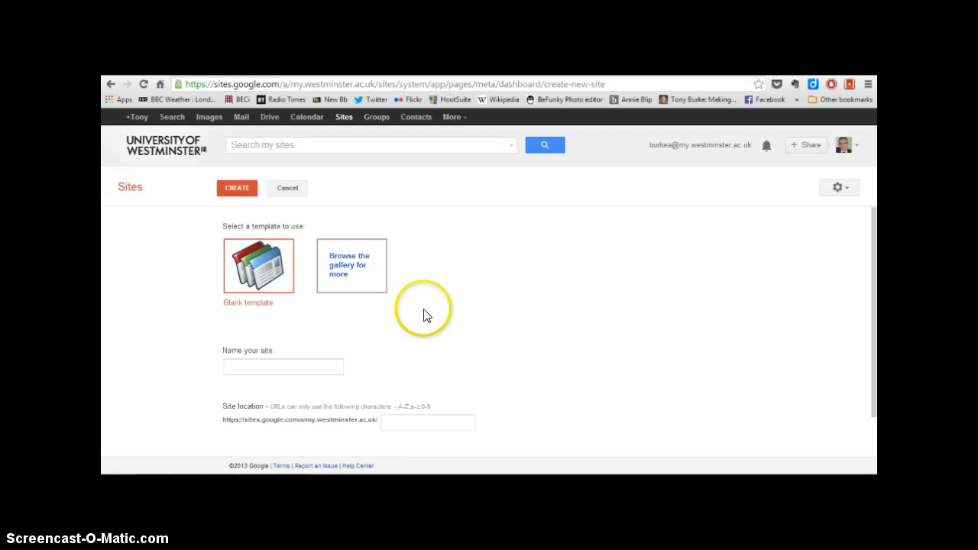
mouse_move(361, 296)
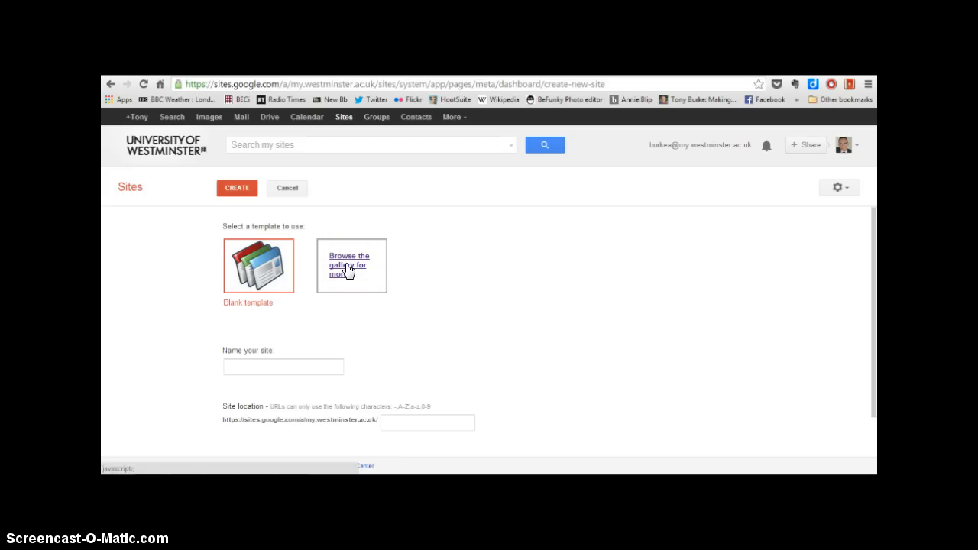
Choose the ACSS404 EPortfolio template from the template gallery.
click(349, 264)
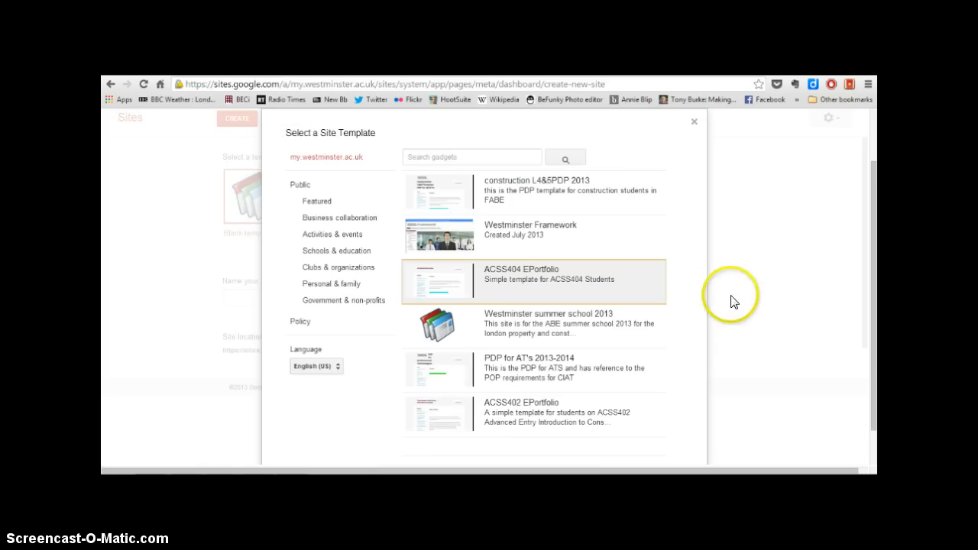
mouse_move(615, 294)
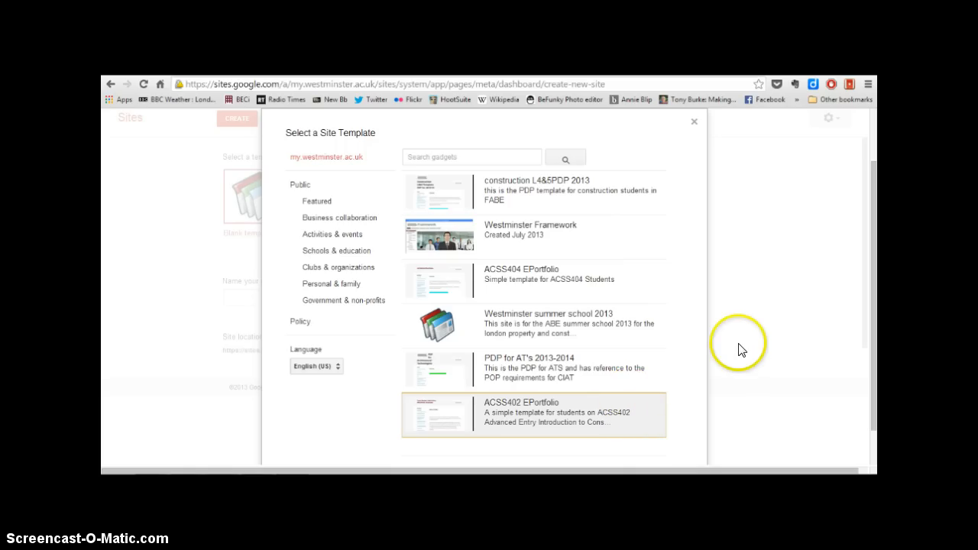
mouse_move(776, 360)
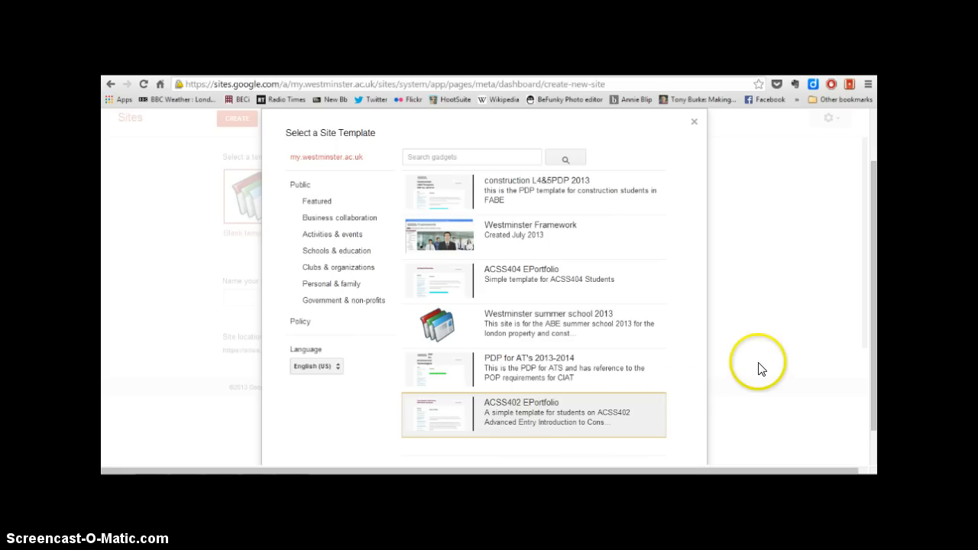
mouse_move(728, 317)
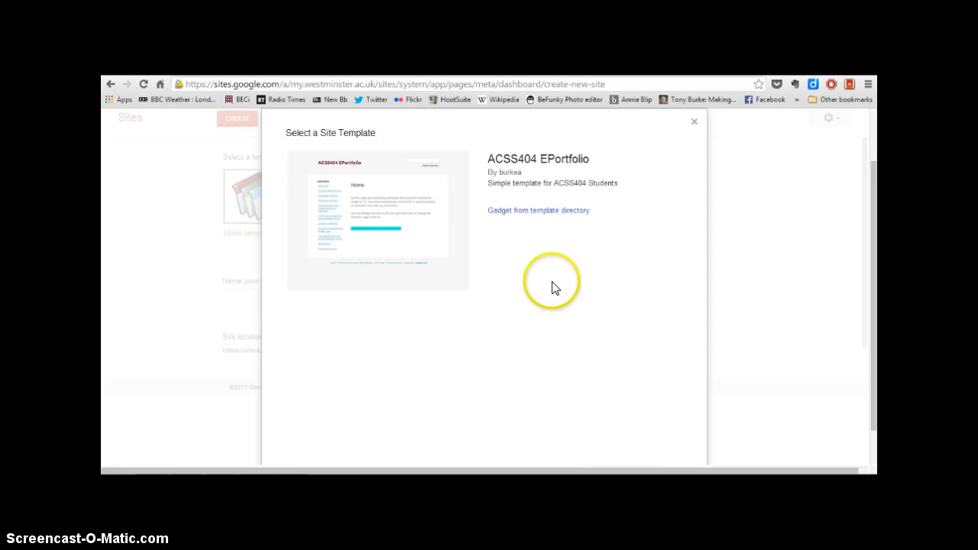
scroll(down, 3)
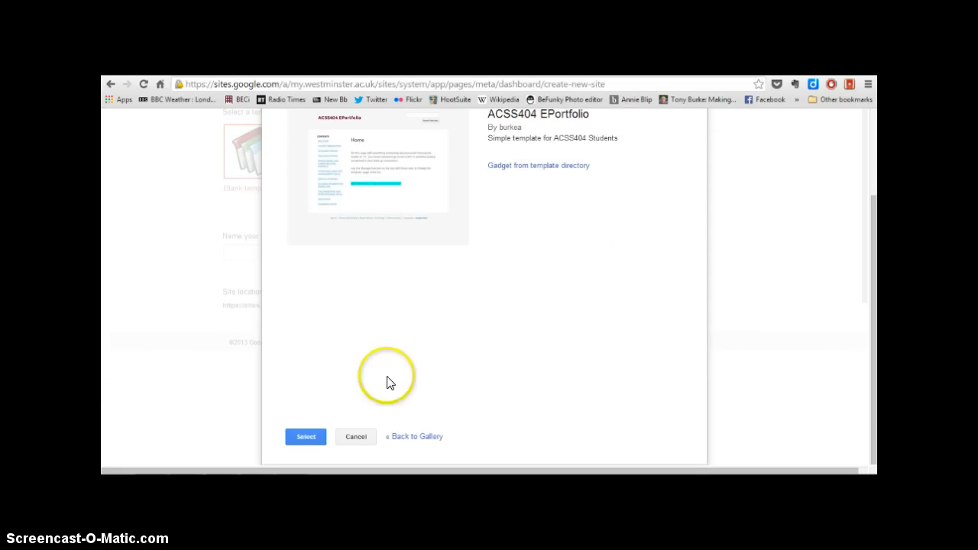
mouse_move(306, 437)
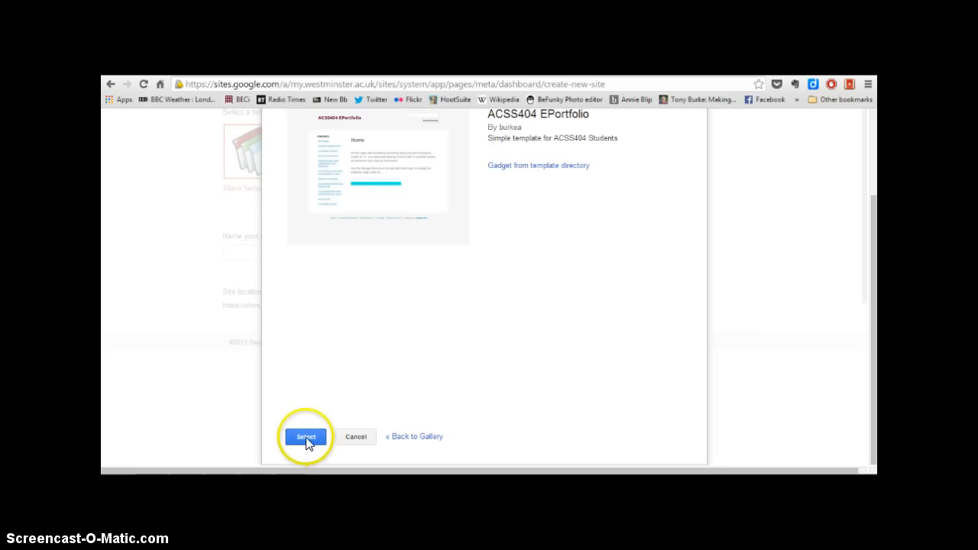
click(305, 437)
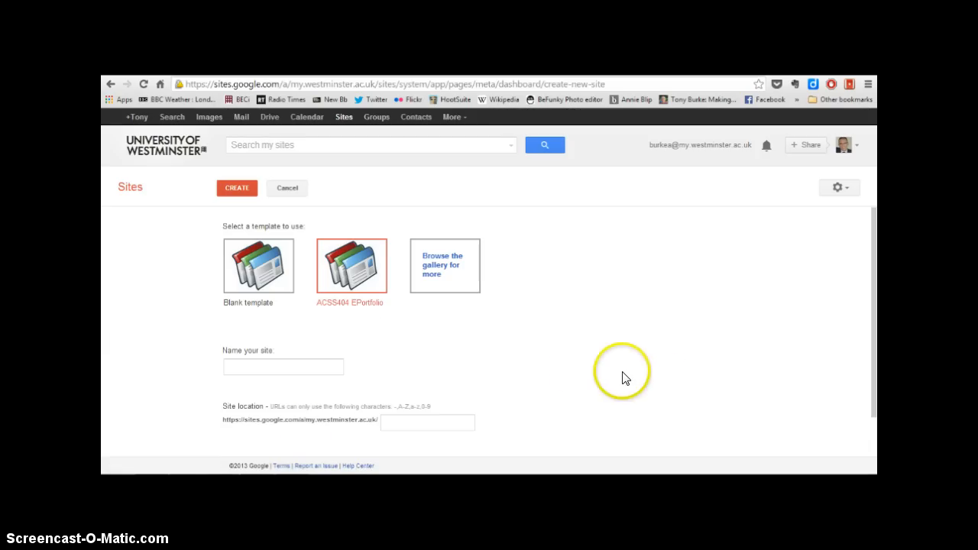
mouse_move(342, 220)
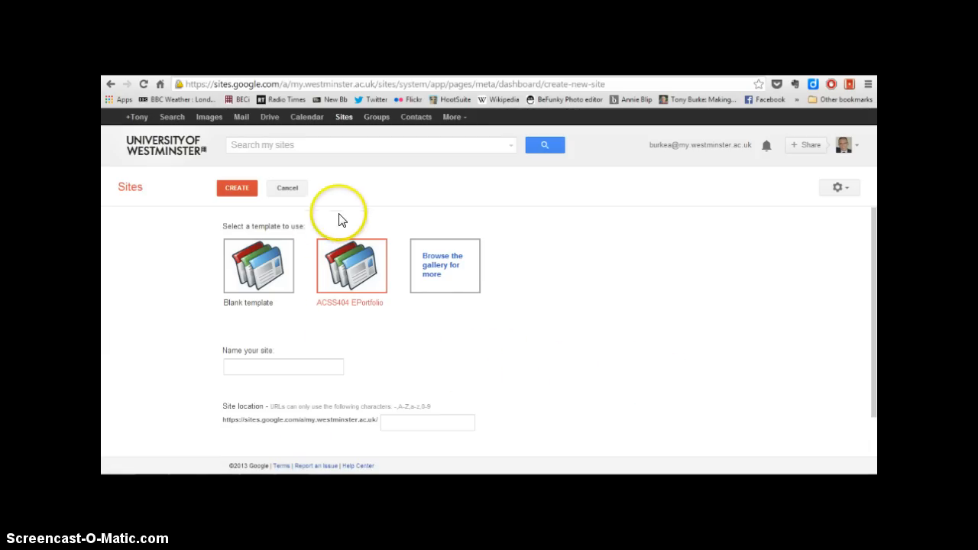
mouse_move(358, 269)
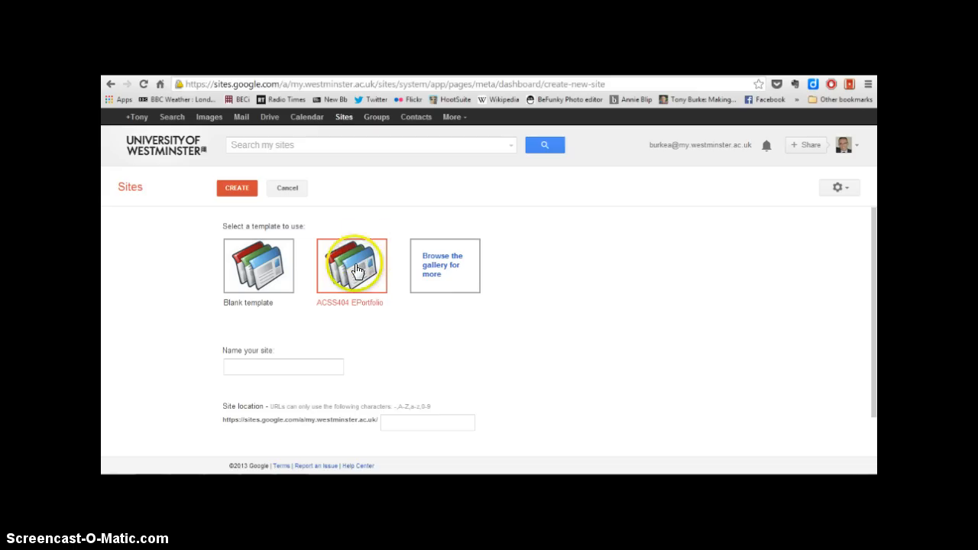
mouse_move(373, 311)
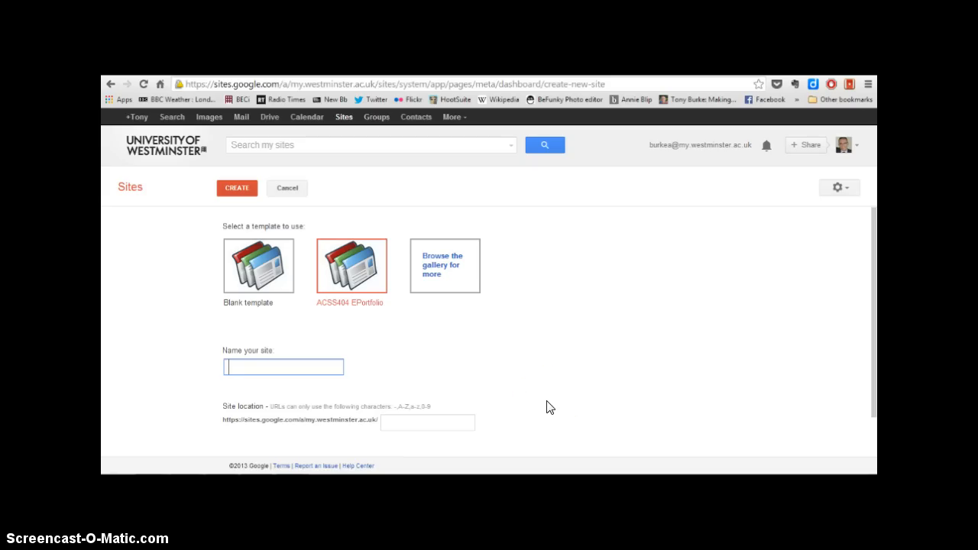
Name the new site "Tony Burke's EPortfolio", letting the site location fill in automatically.
text(tONY)
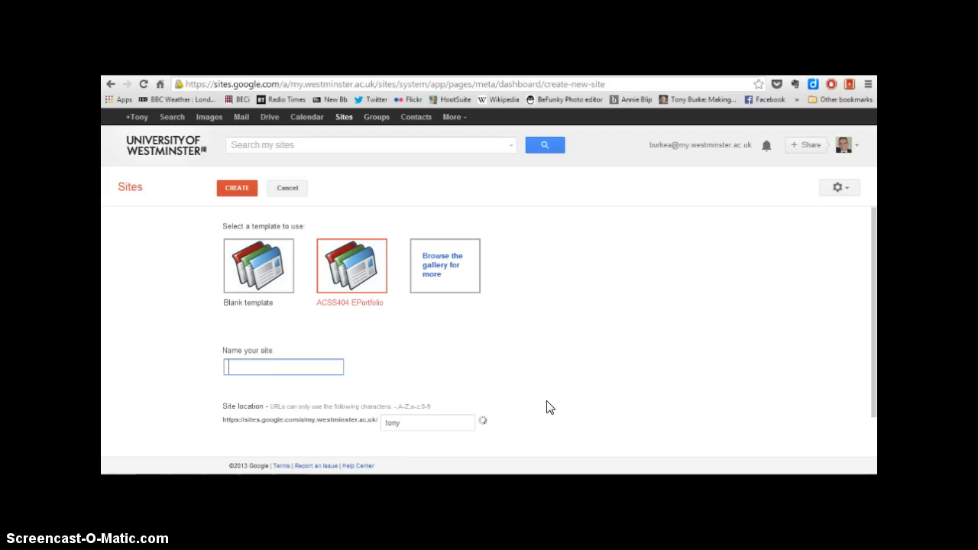
text(Tony)
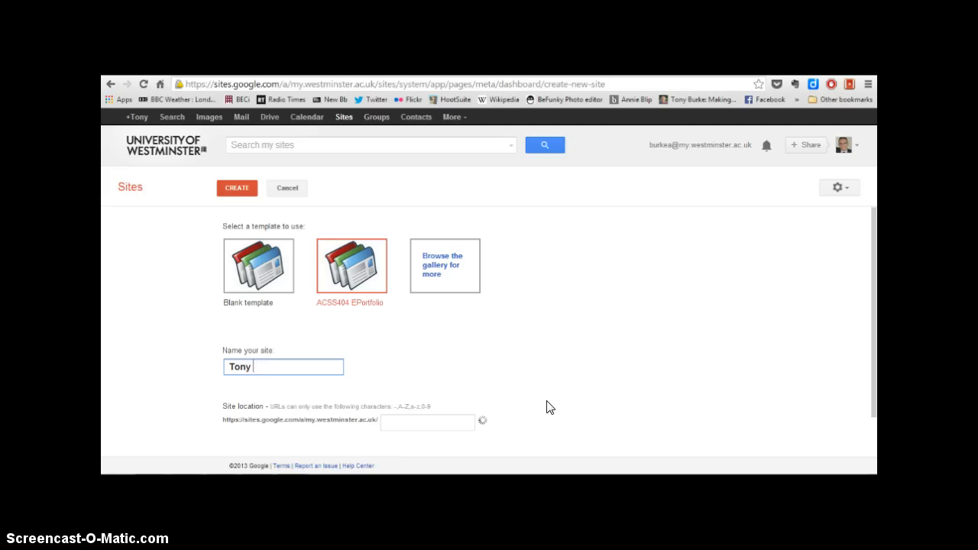
text(Burke)
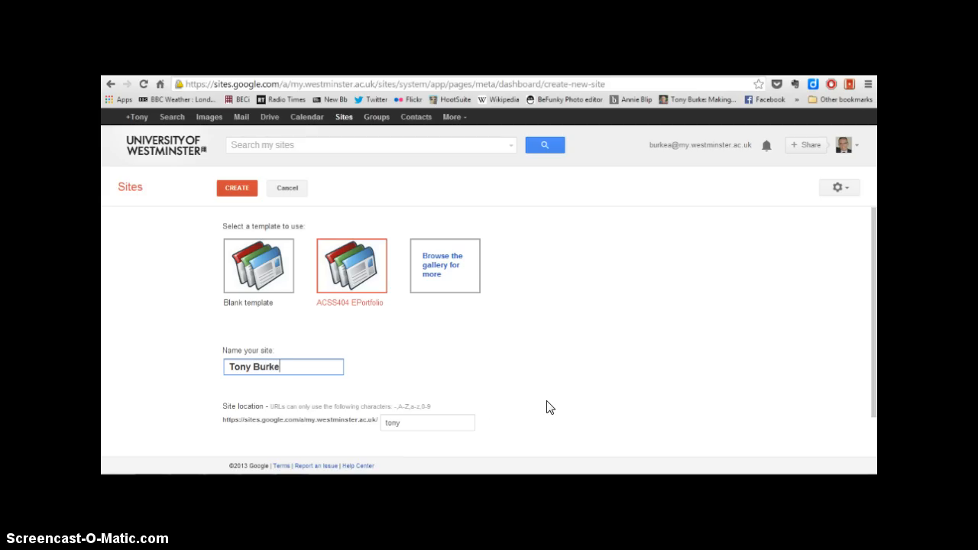
text('s EP)
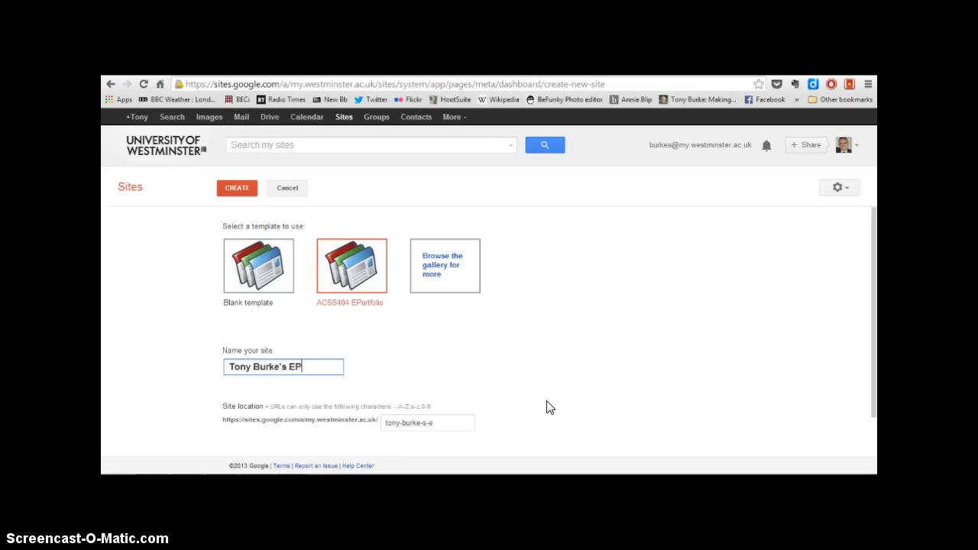
text(ortfo)
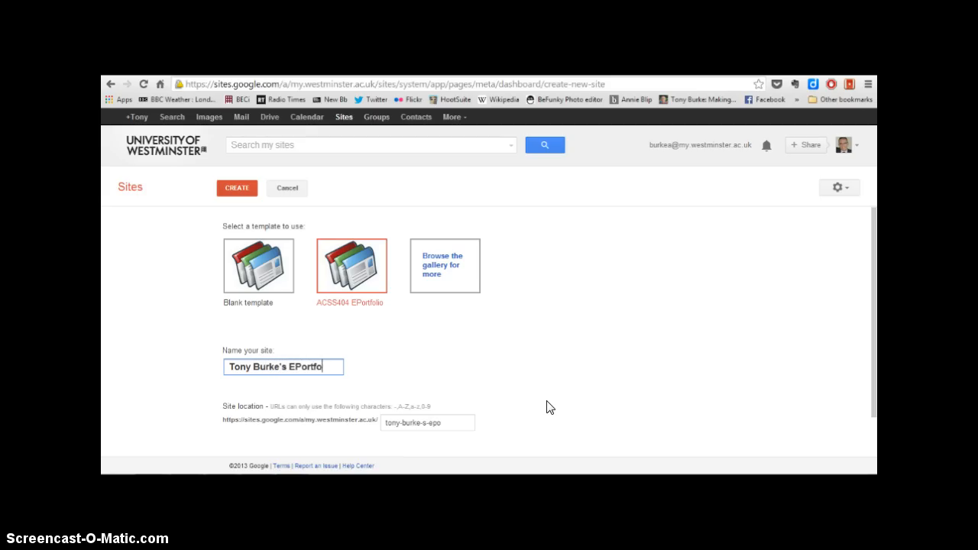
text(lio)
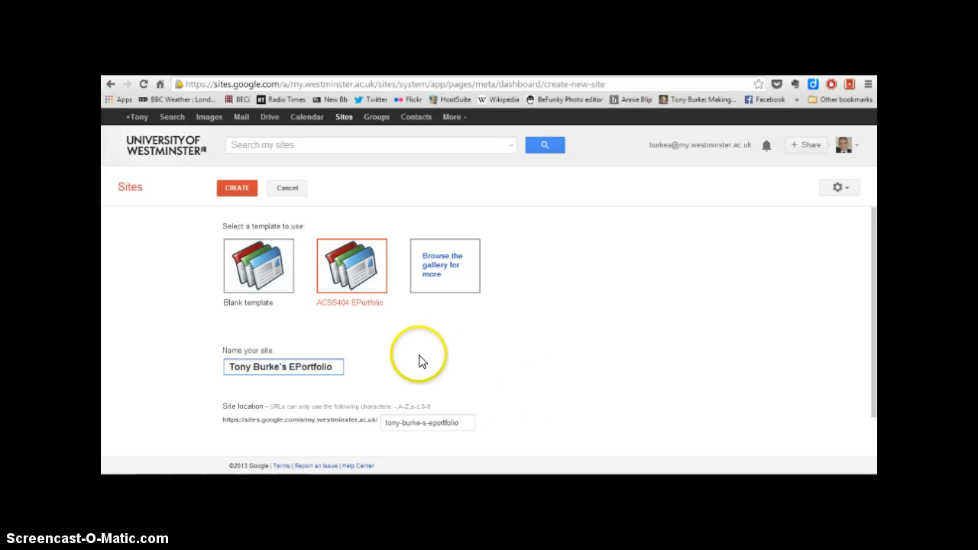
mouse_move(253, 247)
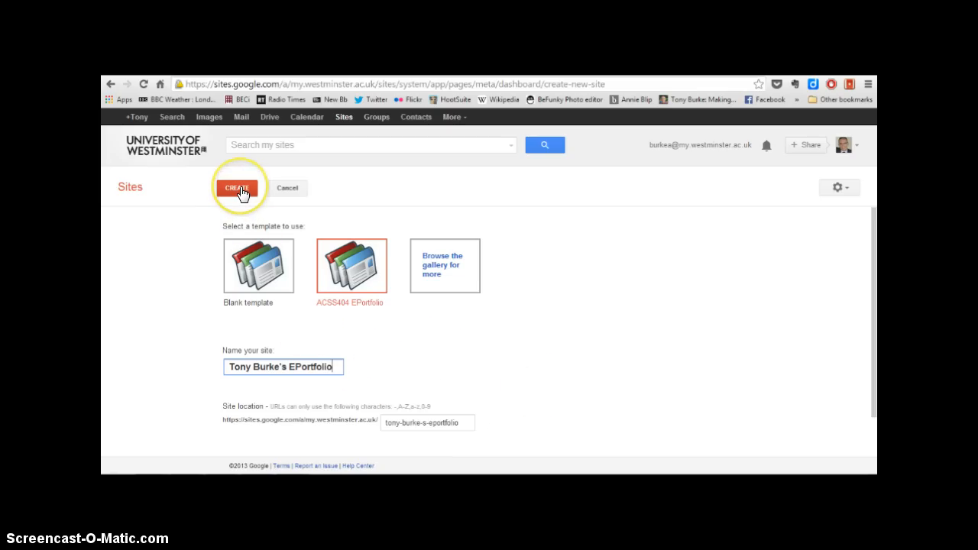
Create the Tony Burke's EPortfolio site from the chosen template.
click(239, 188)
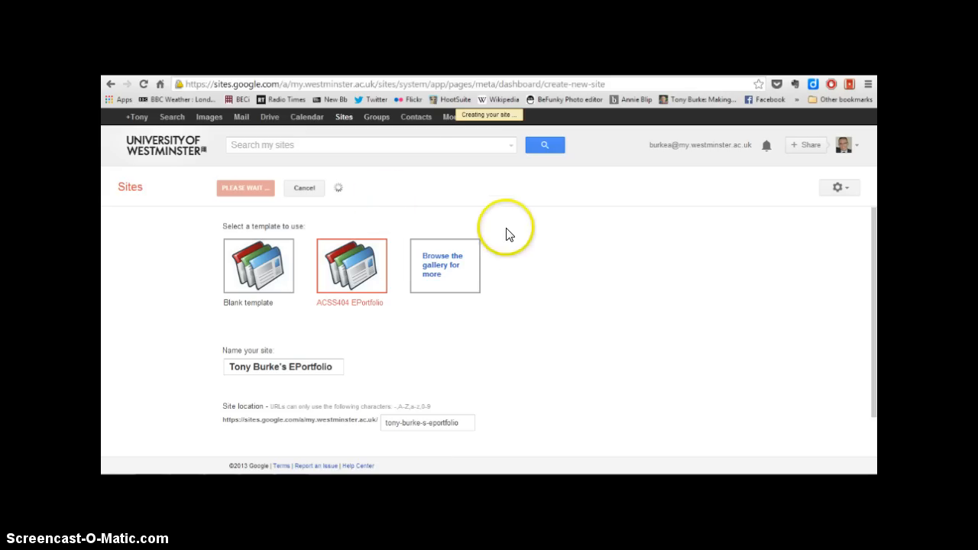
mouse_move(489, 126)
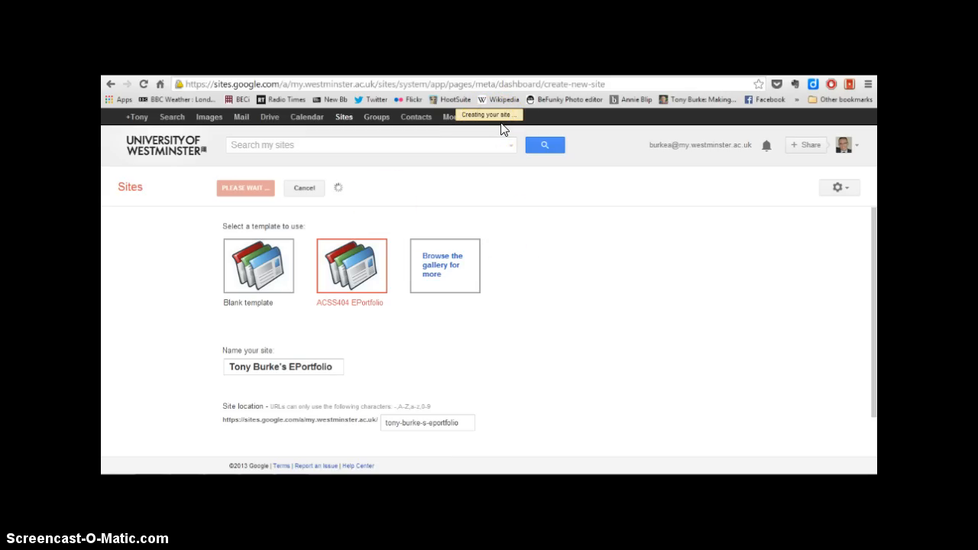
mouse_move(570, 299)
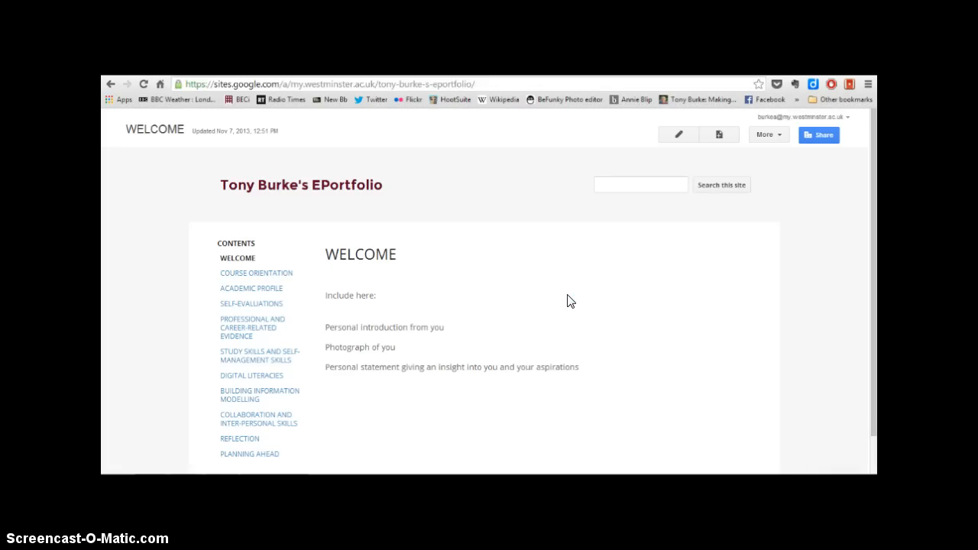
mouse_move(232, 166)
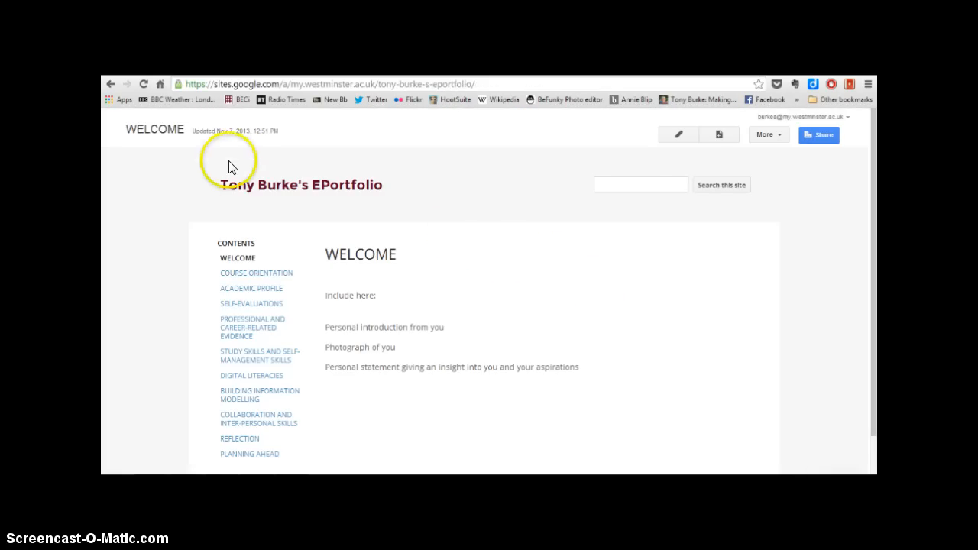
mouse_move(236, 201)
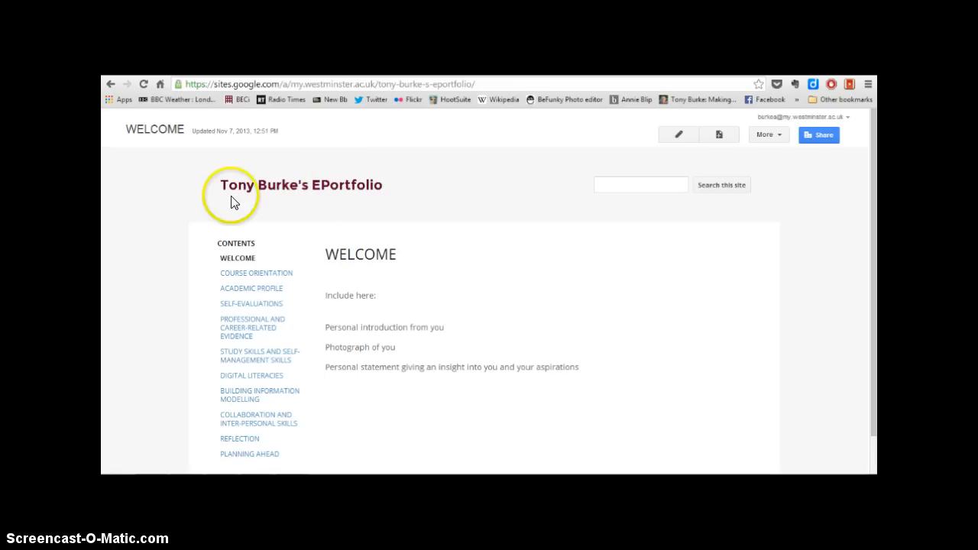
mouse_move(268, 205)
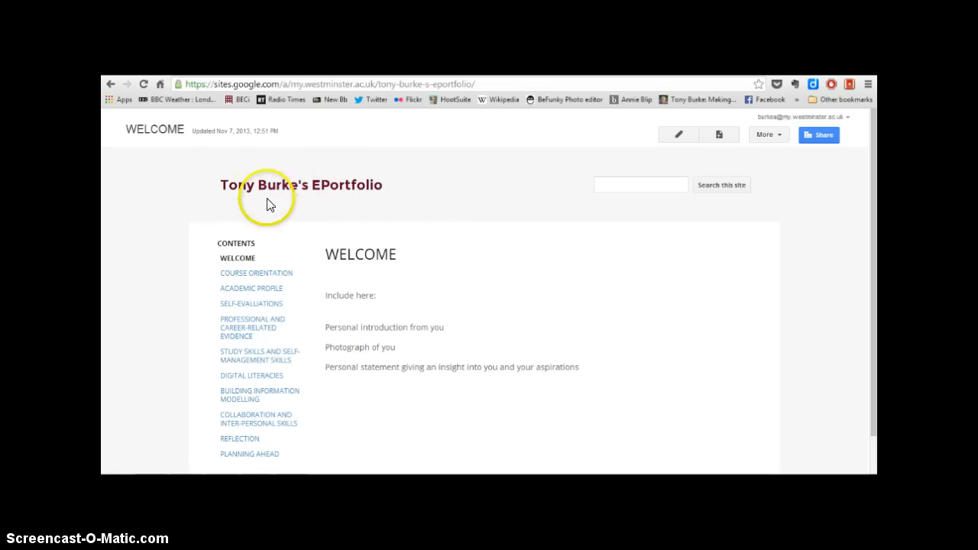
mouse_move(220, 184)
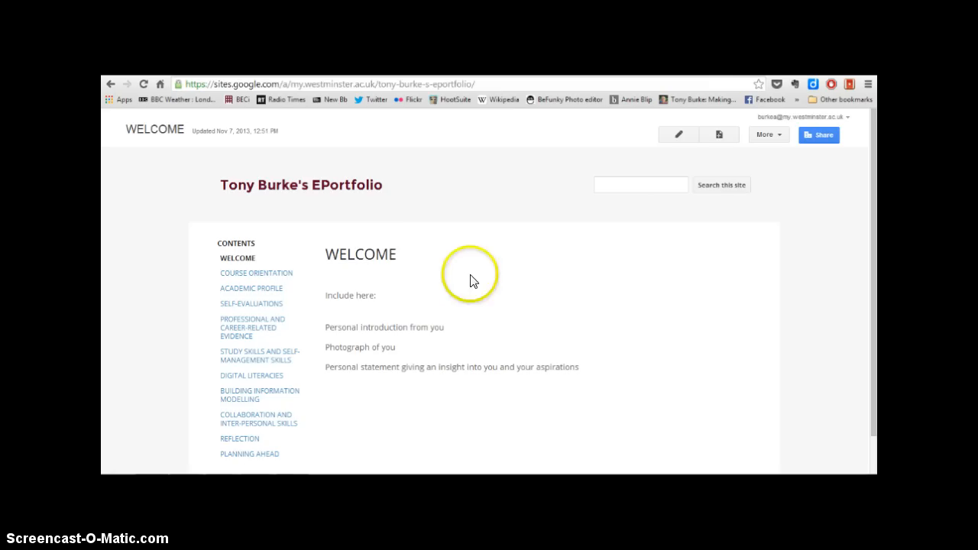
mouse_move(366, 278)
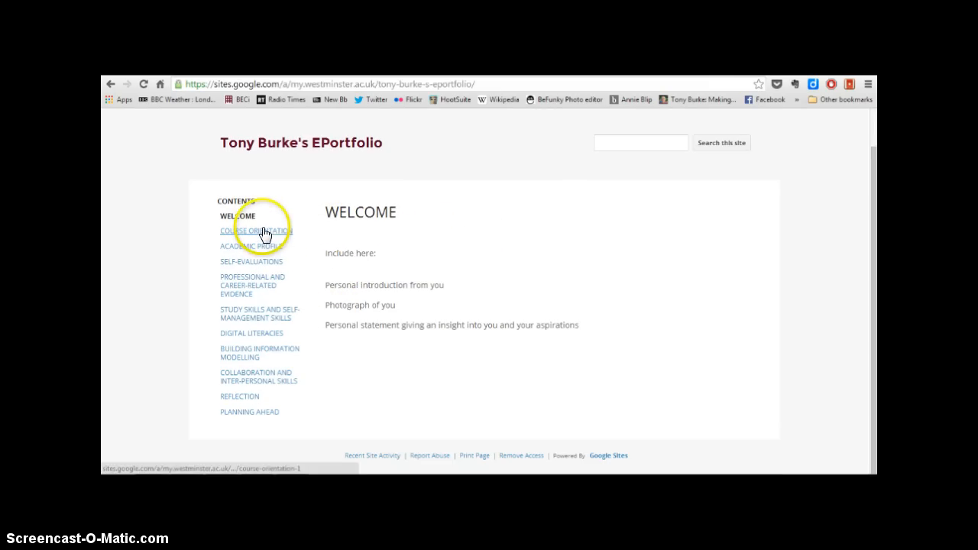
mouse_move(251, 416)
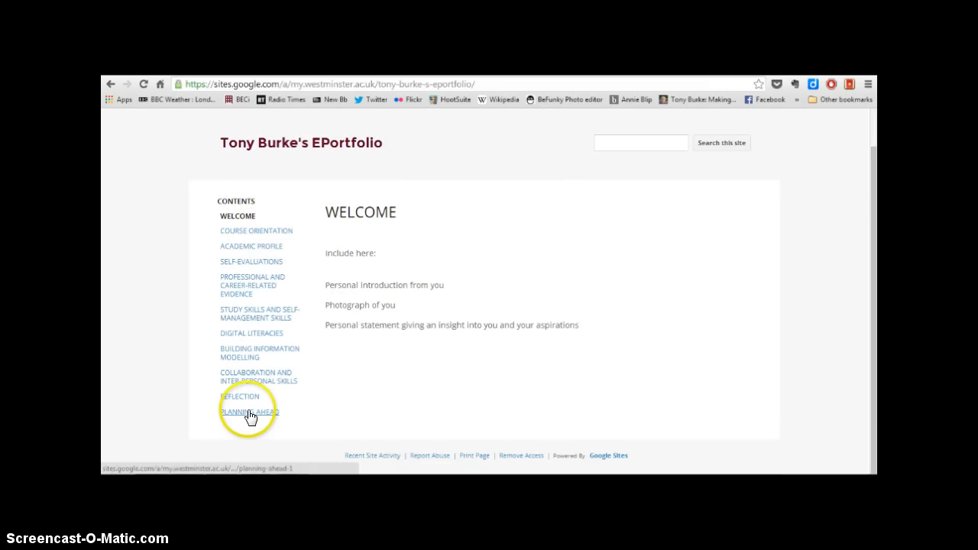
mouse_move(267, 243)
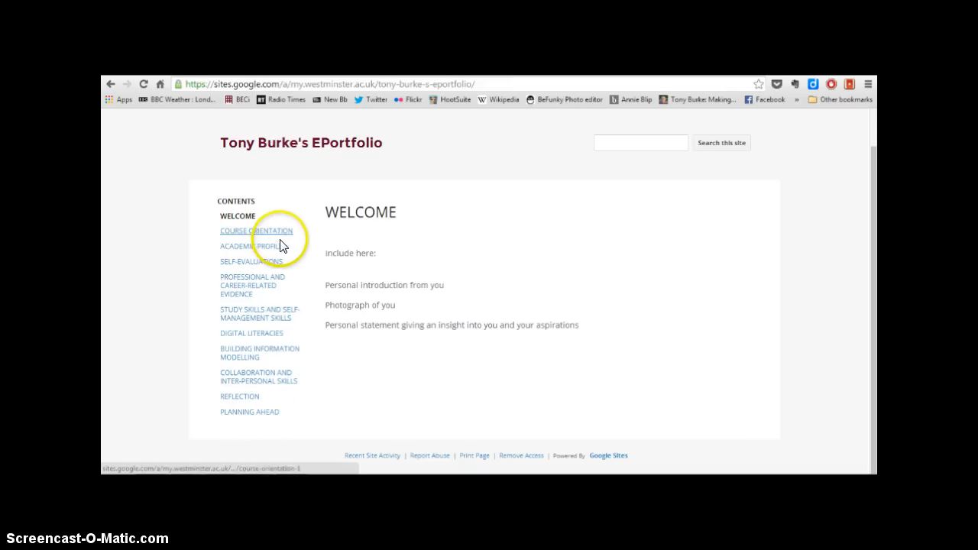
mouse_move(312, 358)
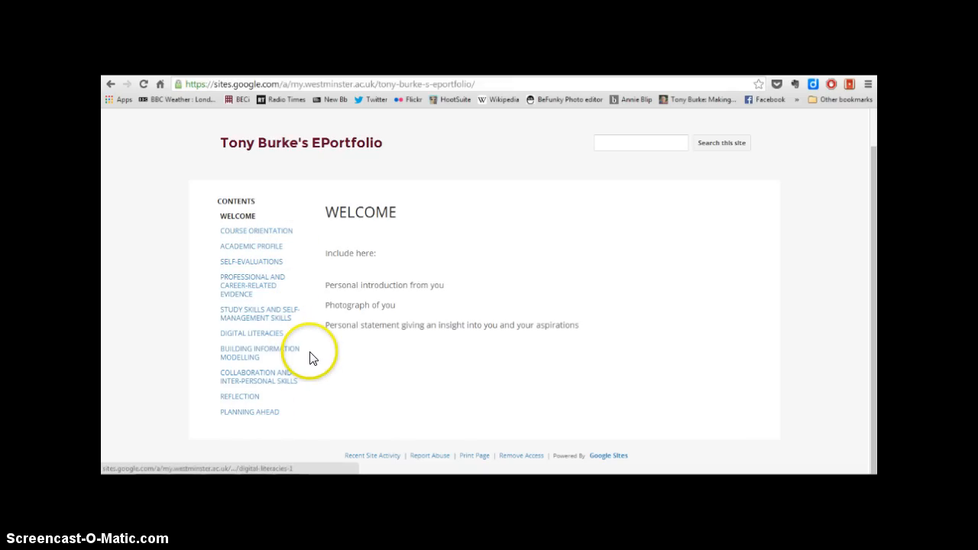
mouse_move(313, 366)
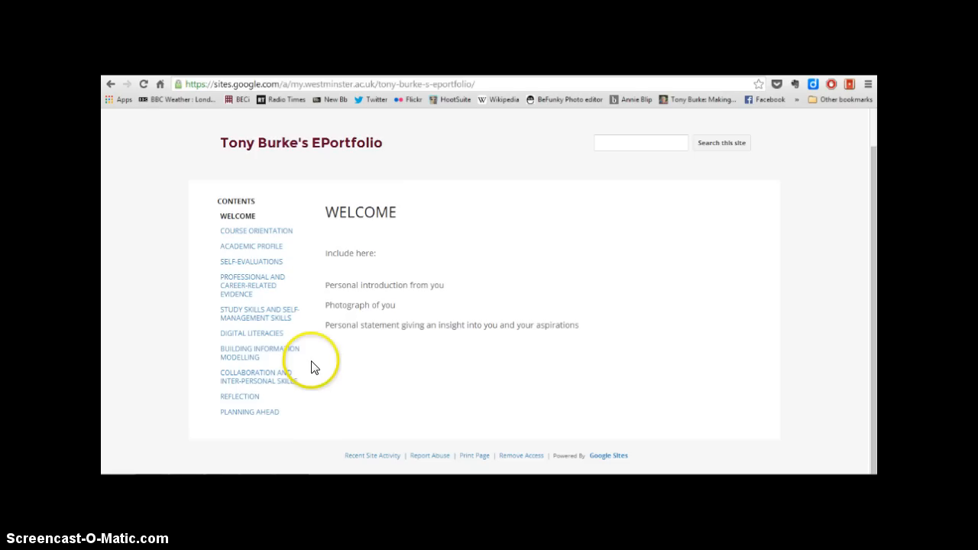
mouse_move(314, 373)
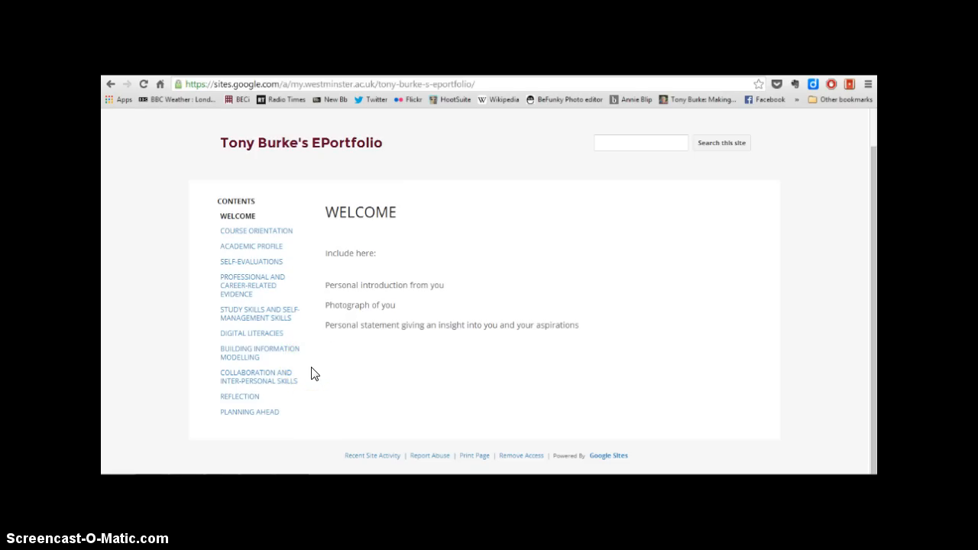
mouse_move(330, 386)
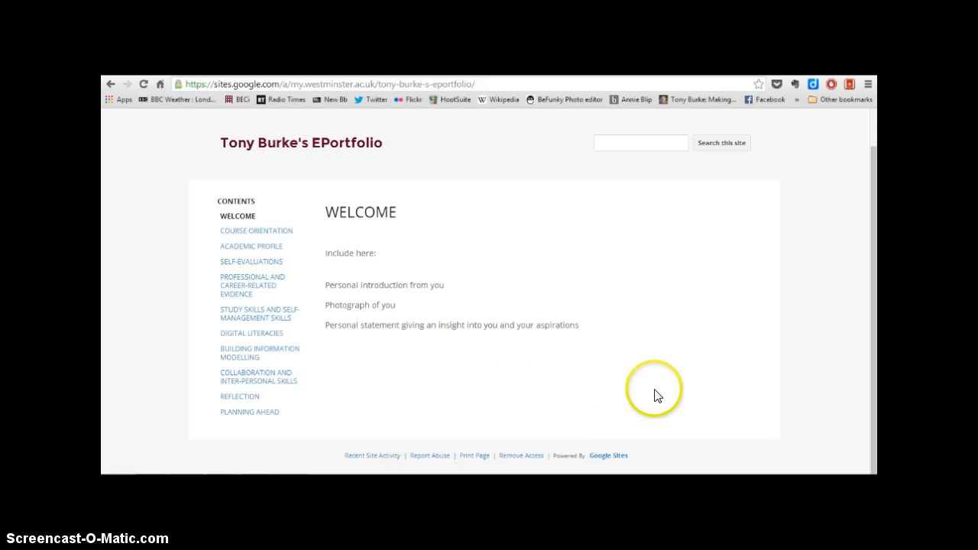
mouse_move(715, 379)
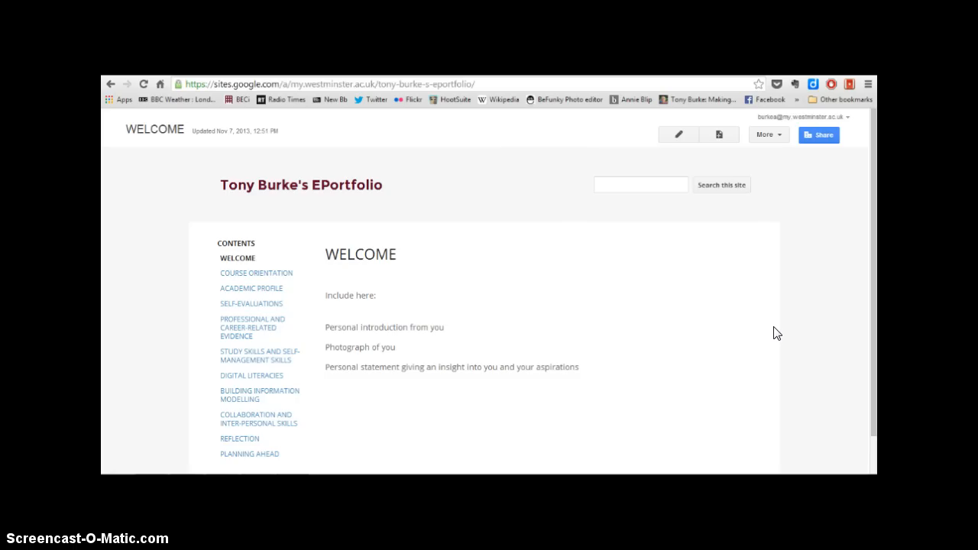
mouse_move(877, 274)
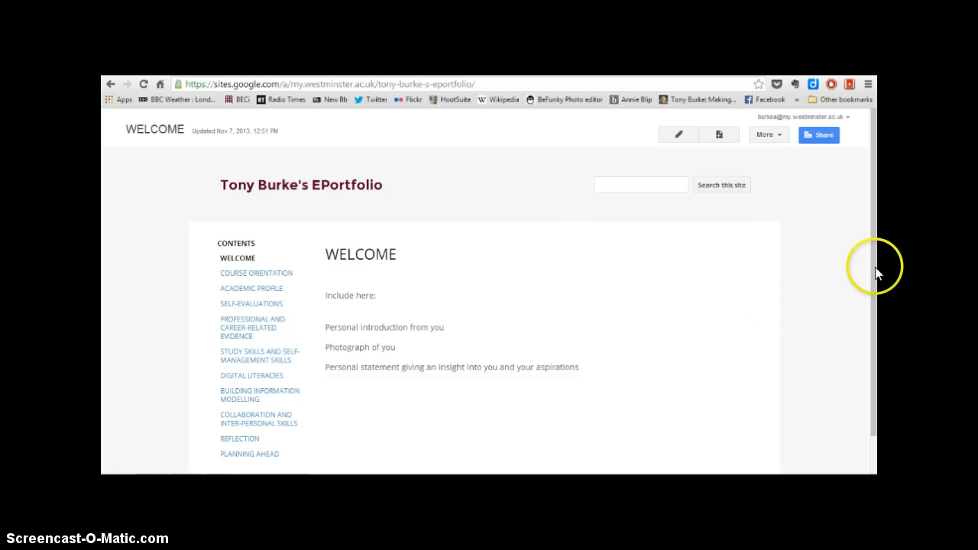
click(820, 134)
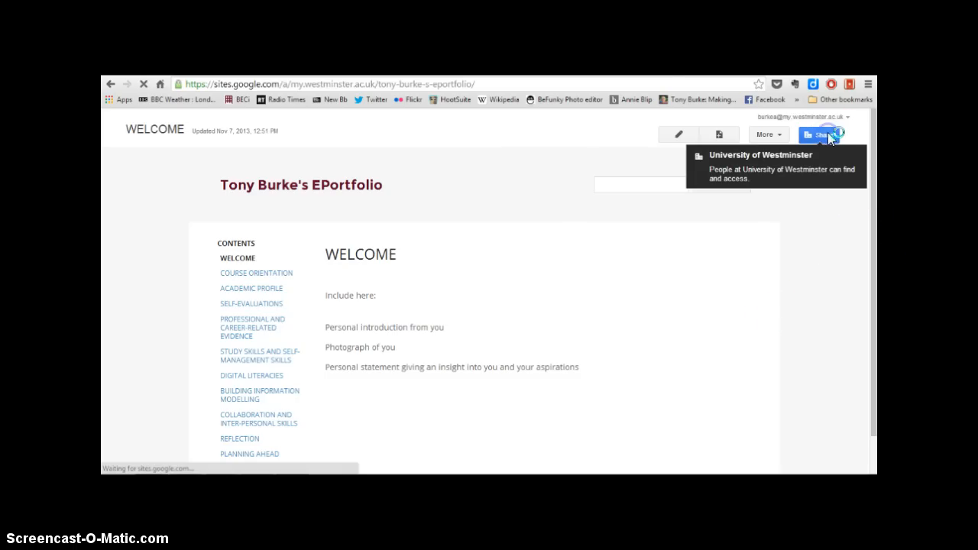
click(819, 134)
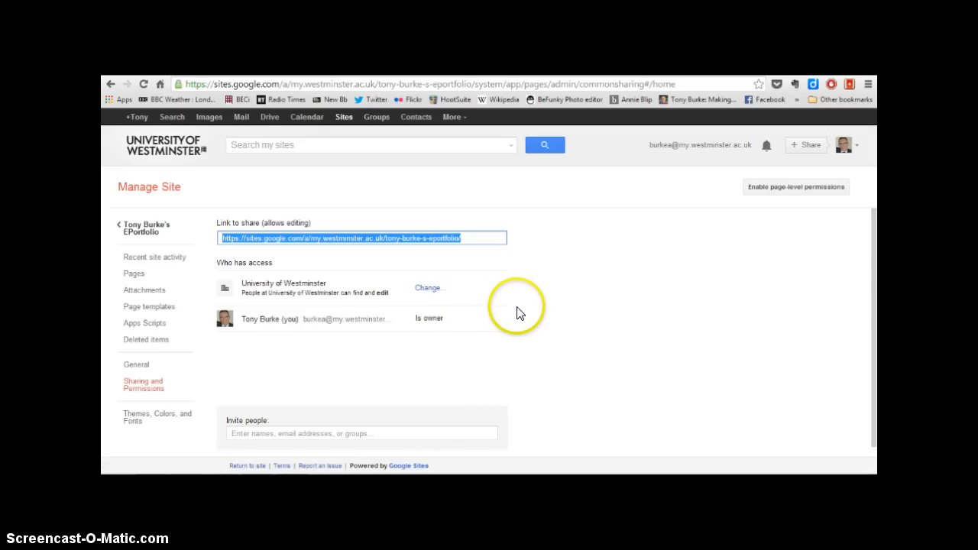
mouse_move(522, 314)
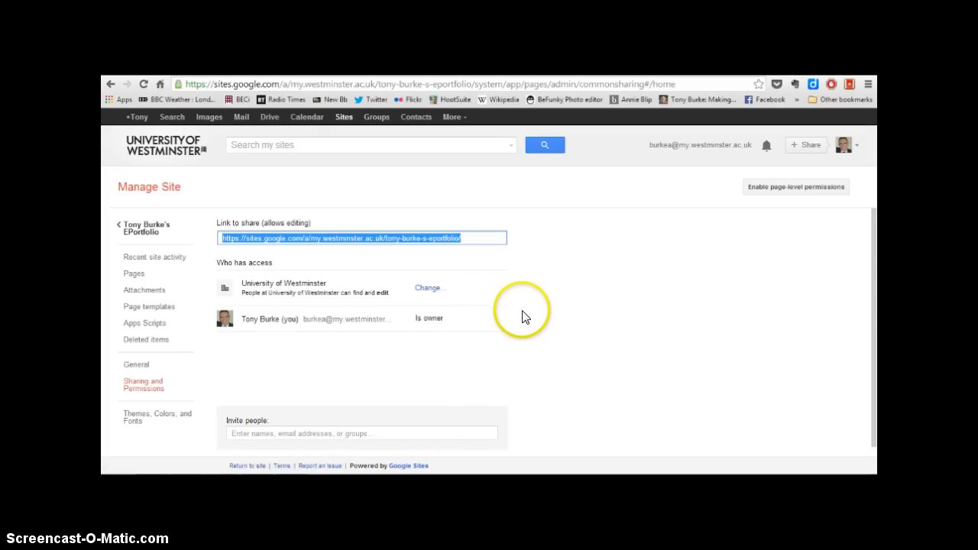
mouse_move(459, 327)
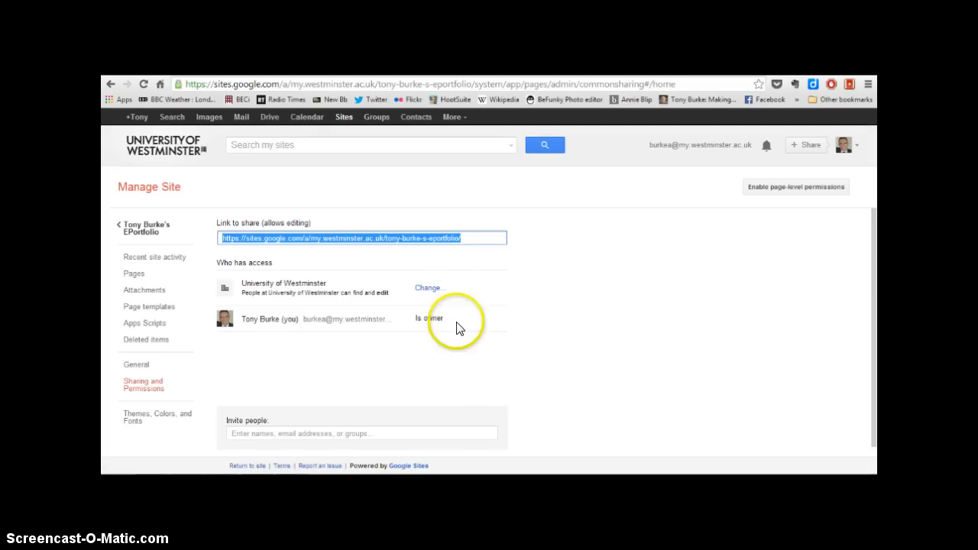
mouse_move(321, 312)
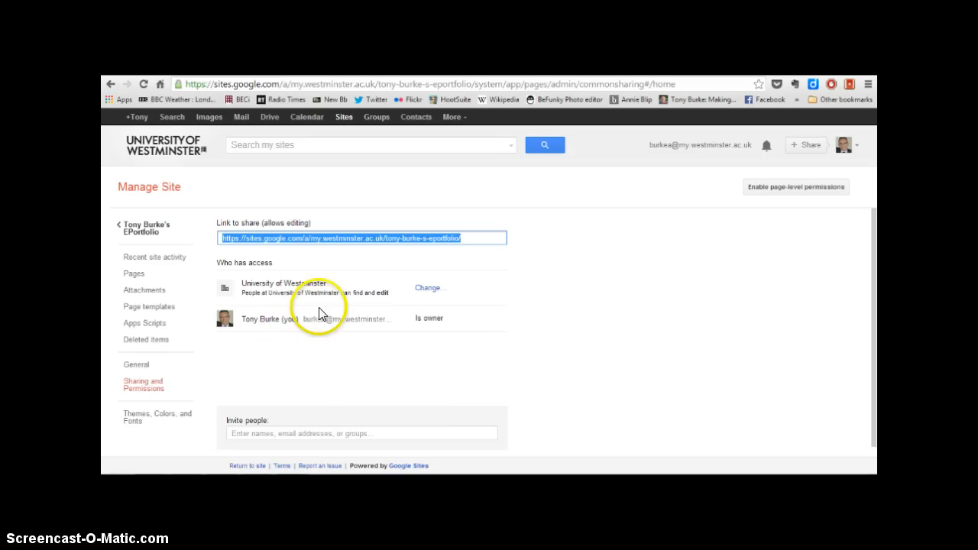
mouse_move(284, 290)
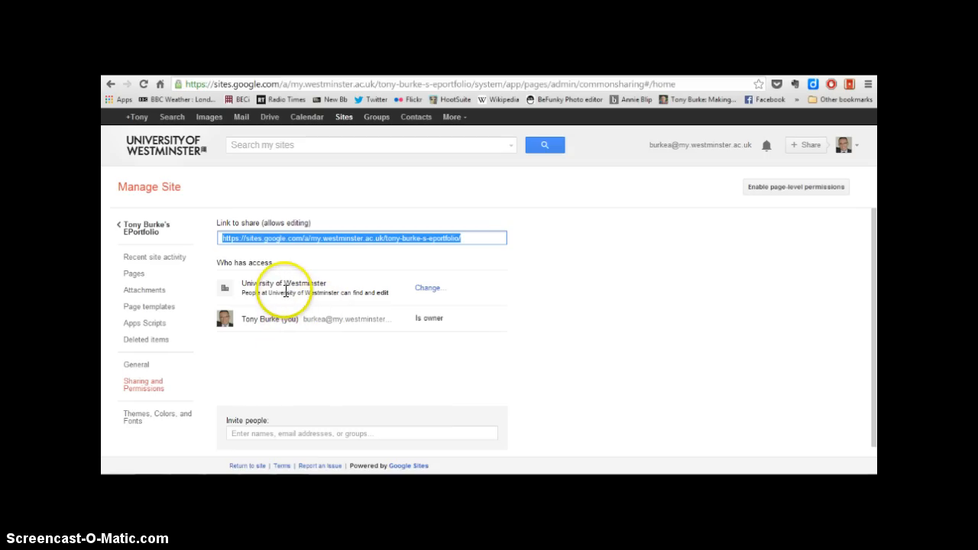
mouse_move(313, 283)
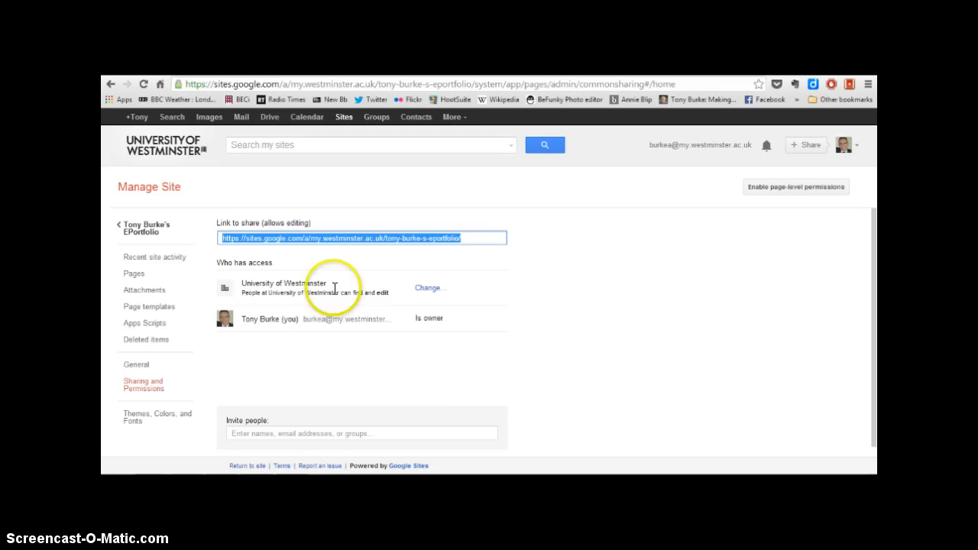
mouse_move(431, 293)
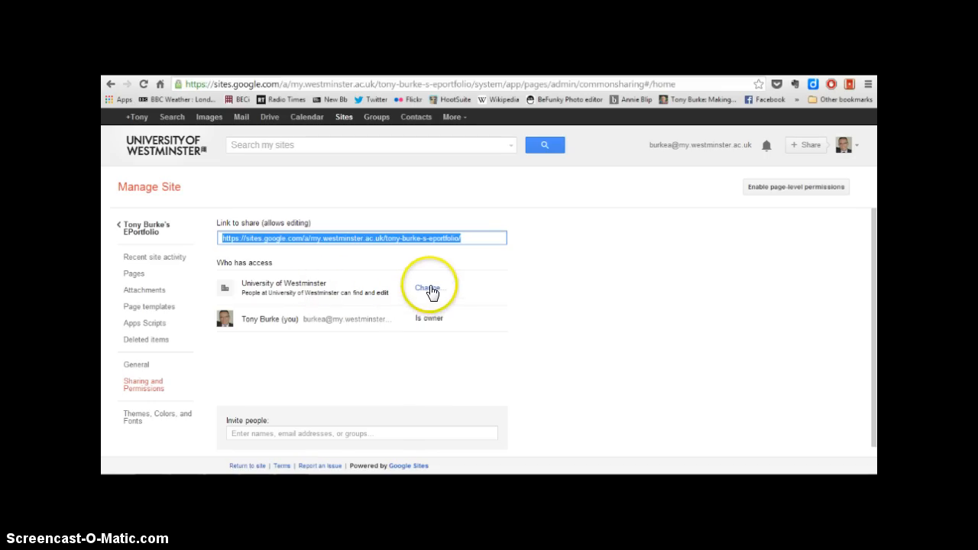
Let people at University of Westminster with the link view the site only, and save.
click(428, 288)
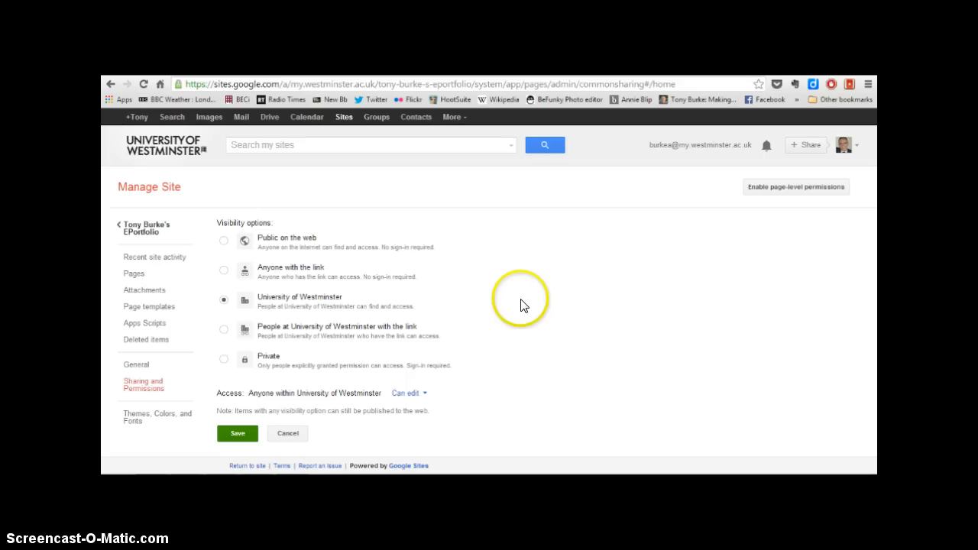
mouse_move(511, 321)
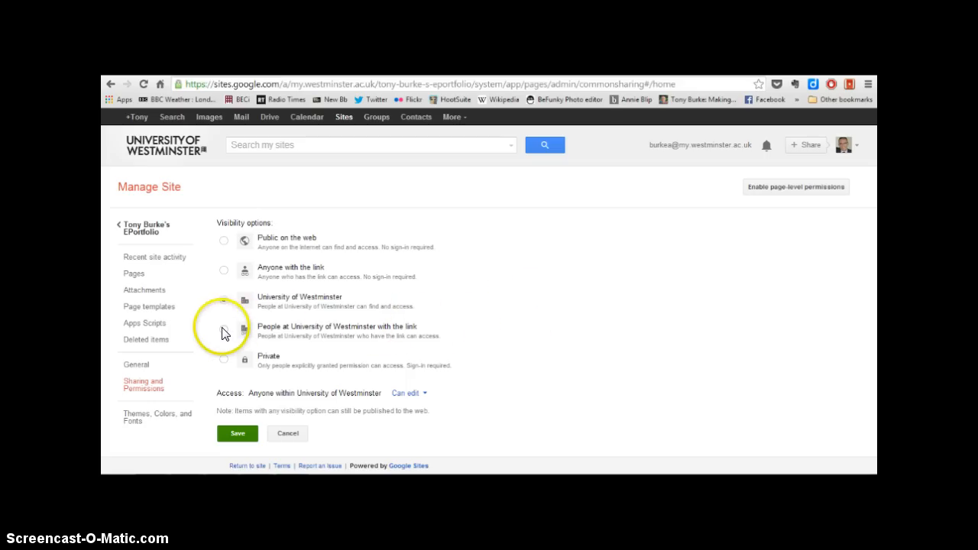
click(223, 298)
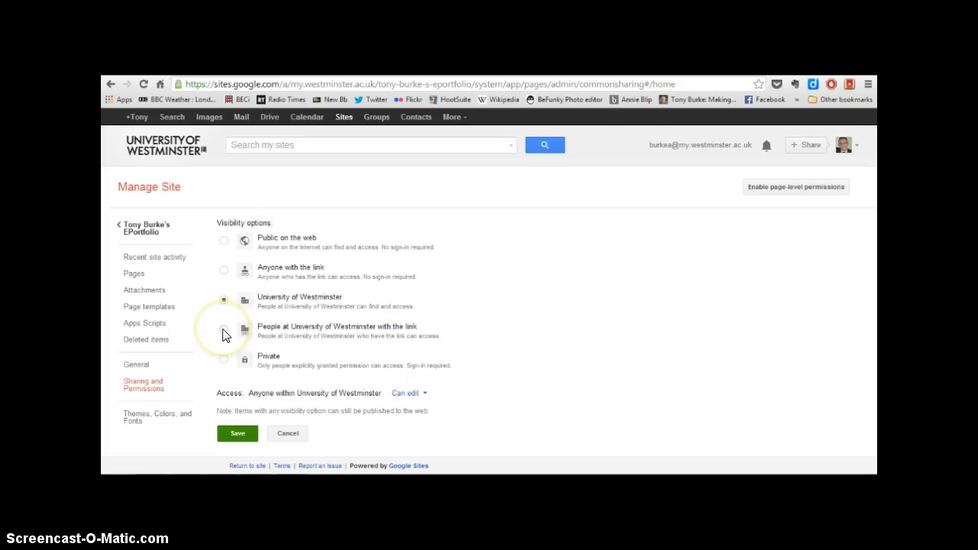
click(223, 330)
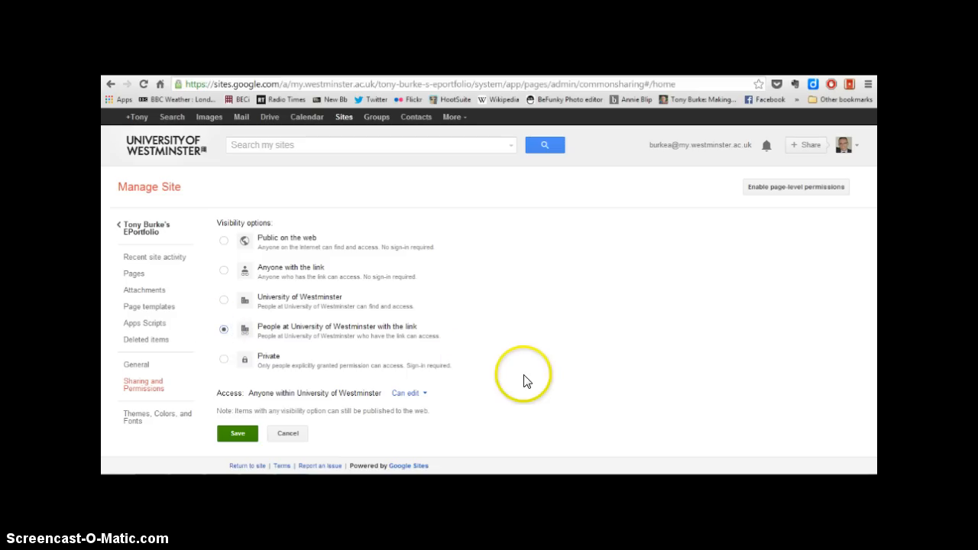
mouse_move(293, 394)
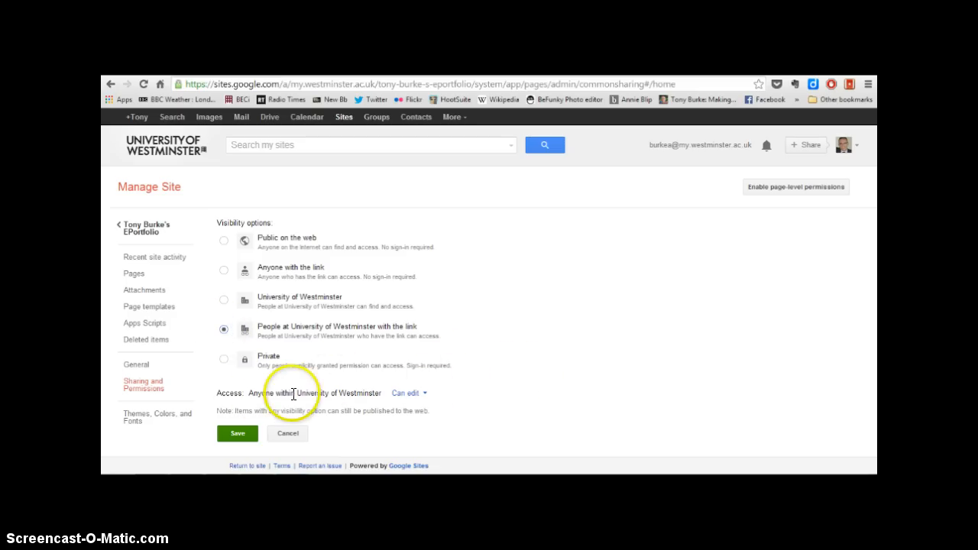
click(407, 393)
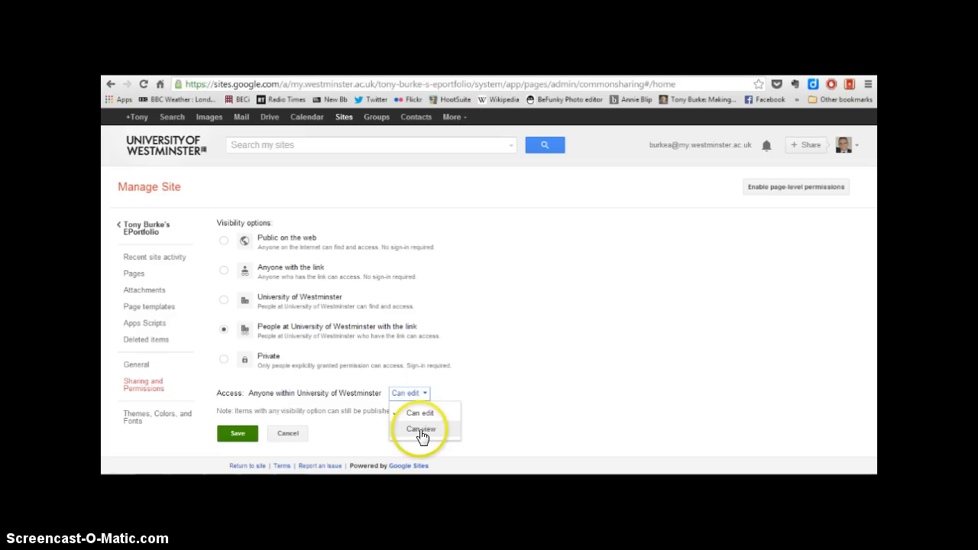
click(422, 428)
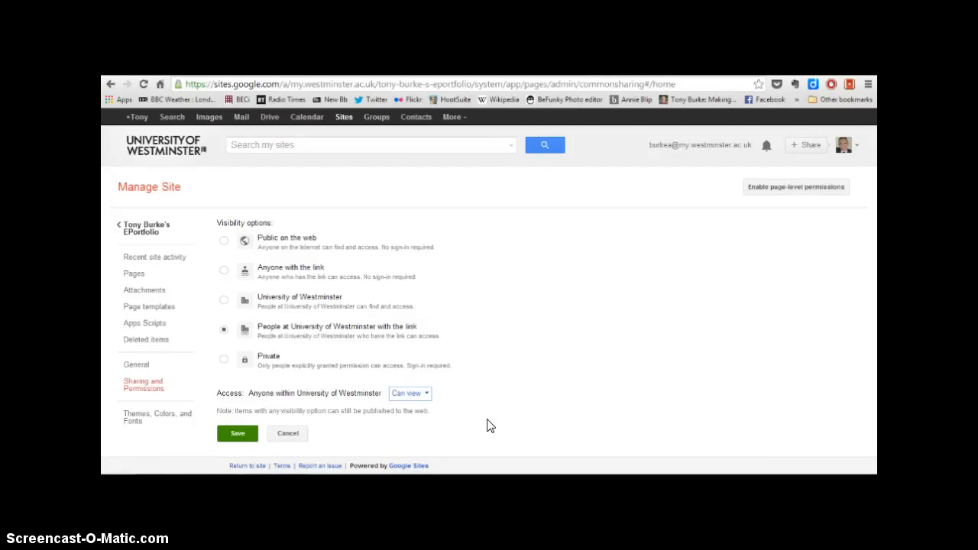
mouse_move(498, 379)
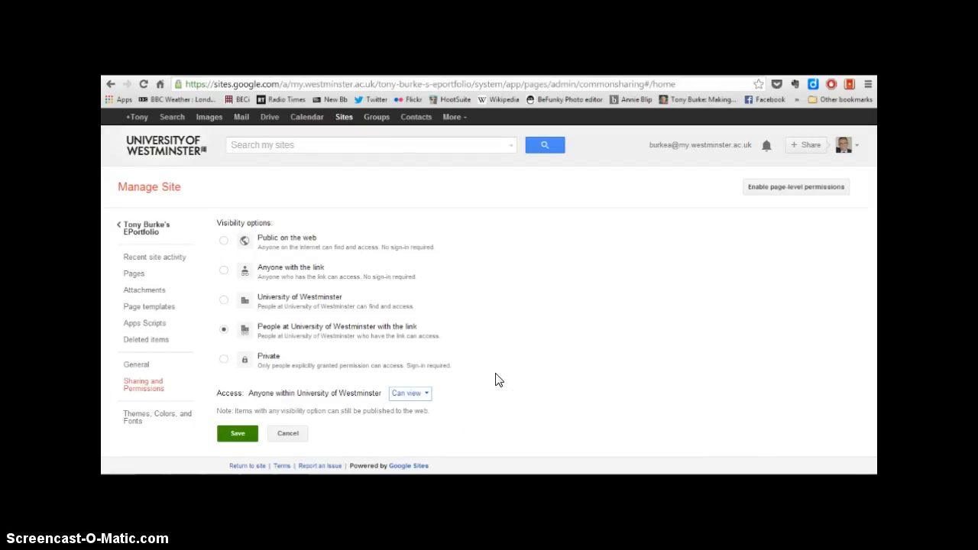
click(238, 434)
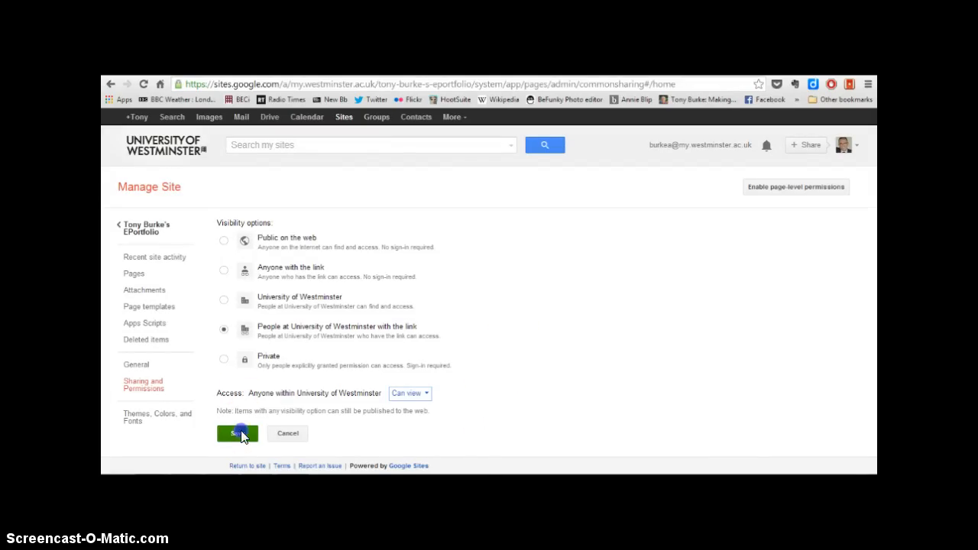
click(237, 434)
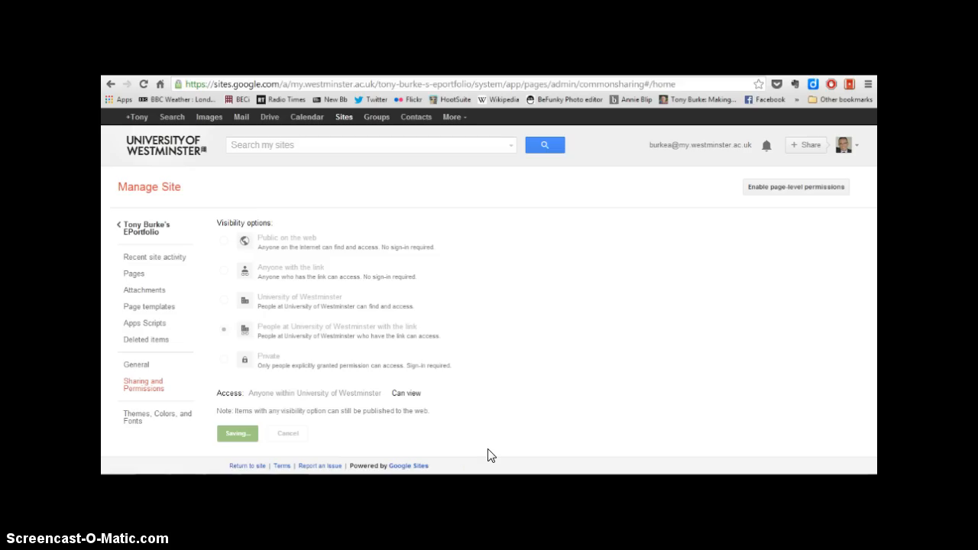
click(236, 434)
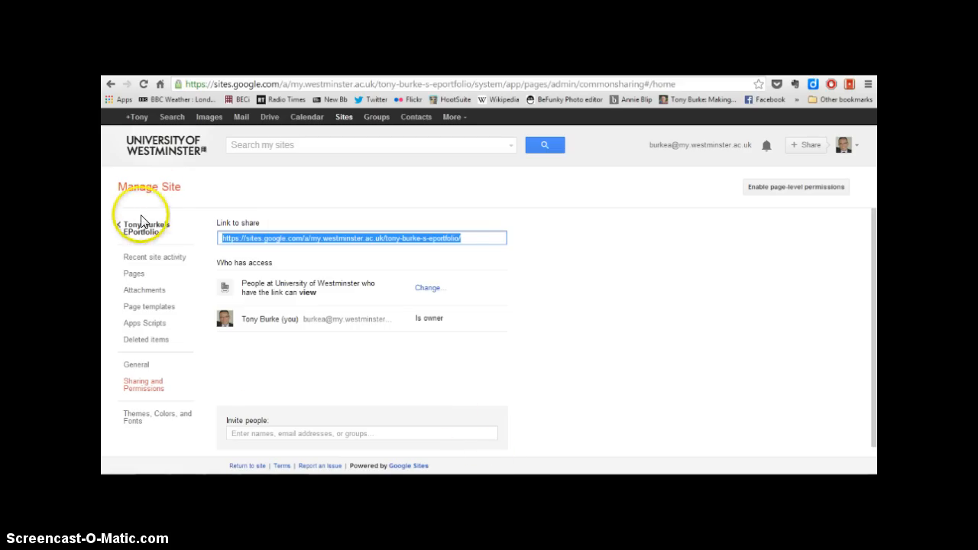
Return to the site and browse Course Orientation, Academic Profile, Professional and Study Skills, ending on Welcome.
click(144, 228)
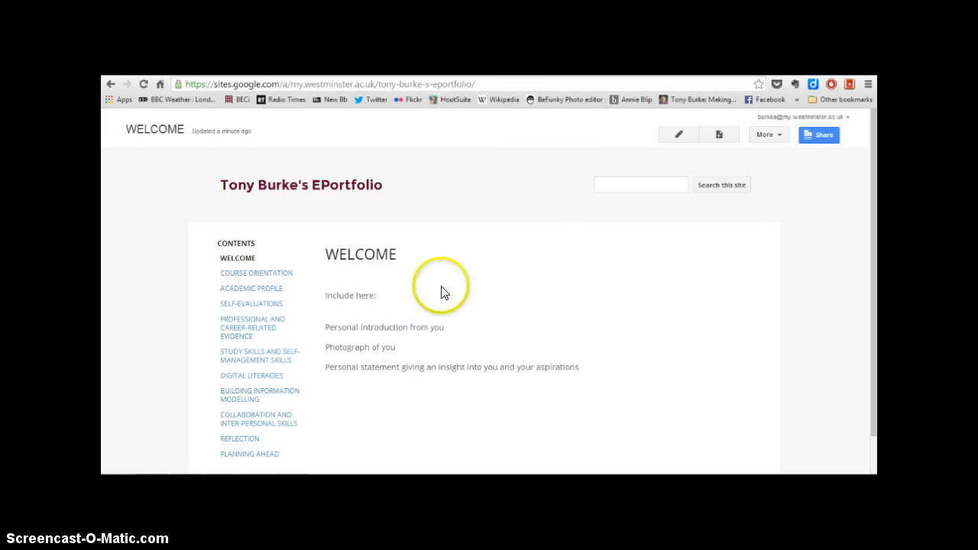
scroll(down, 3)
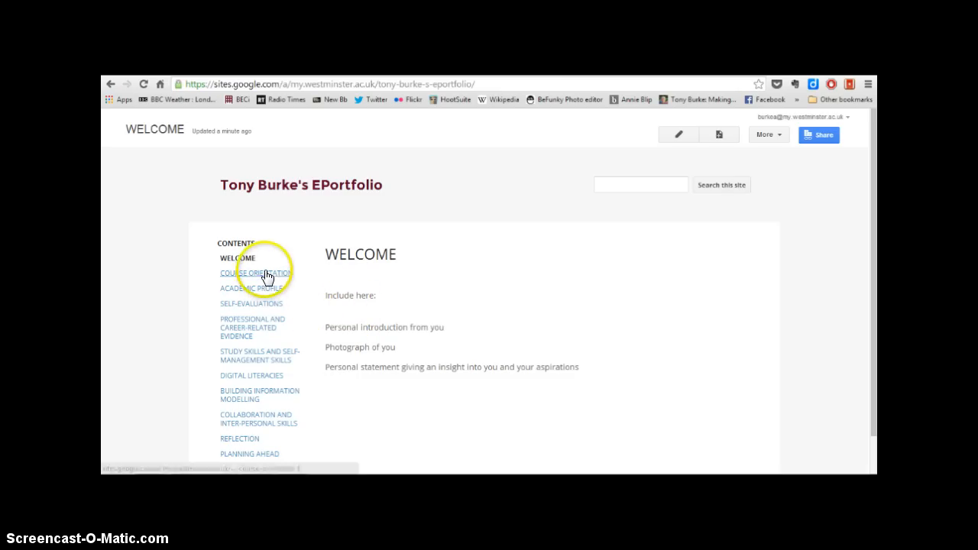
click(256, 273)
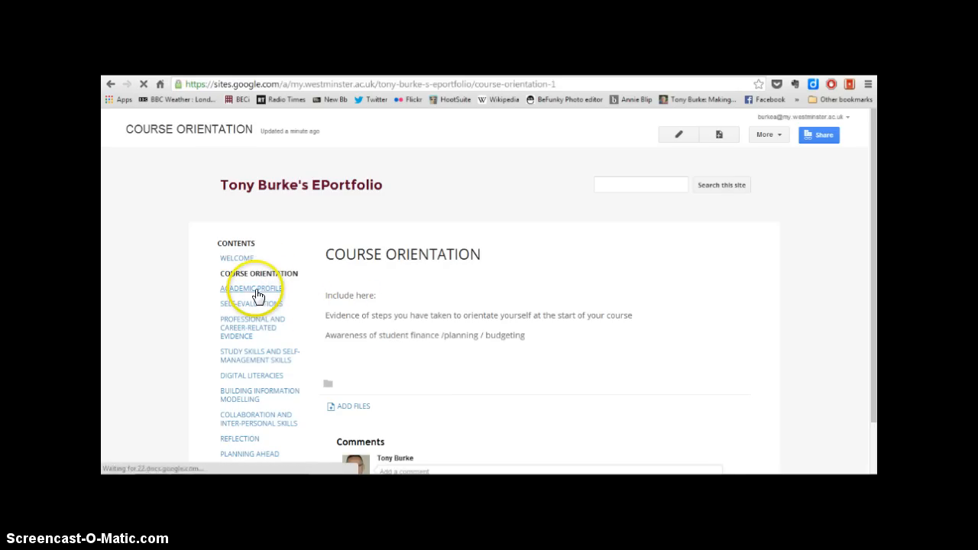
click(251, 287)
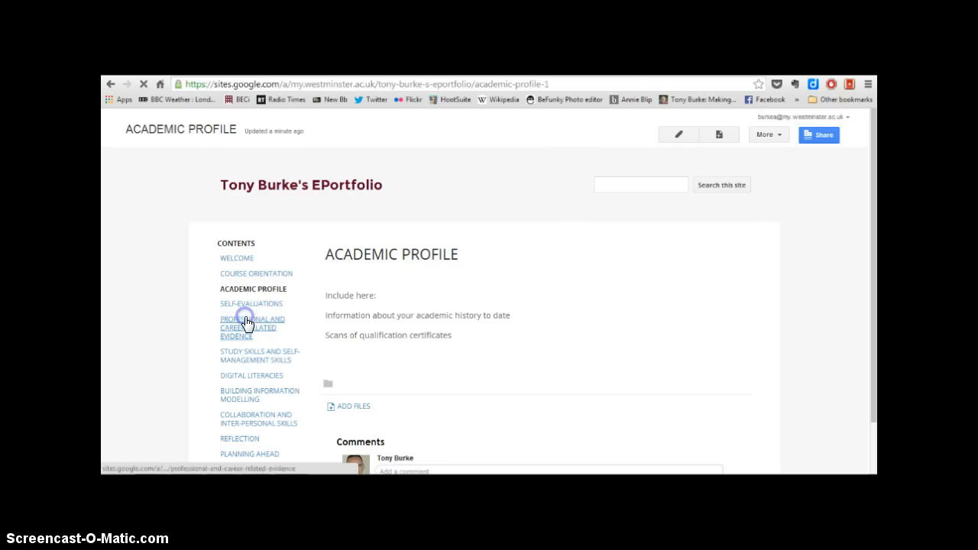
click(252, 324)
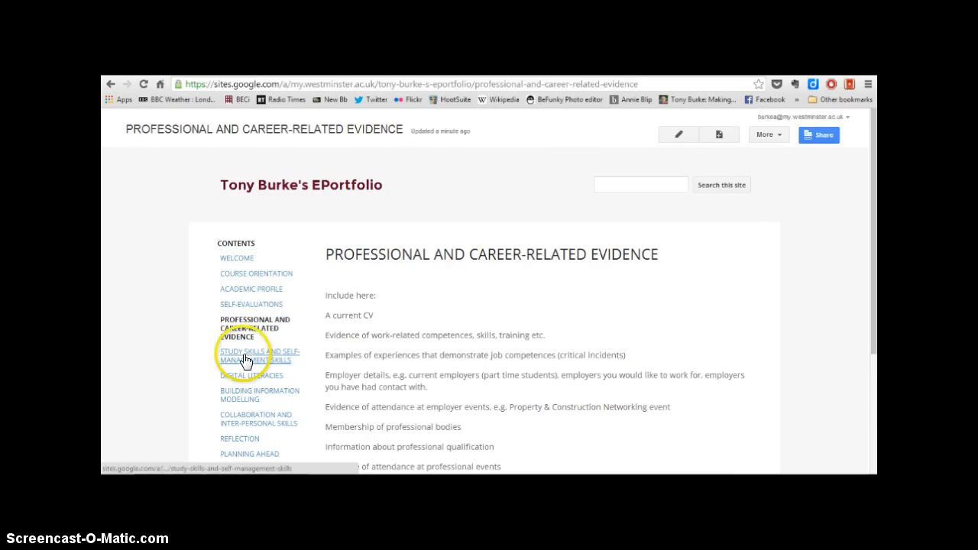
click(259, 354)
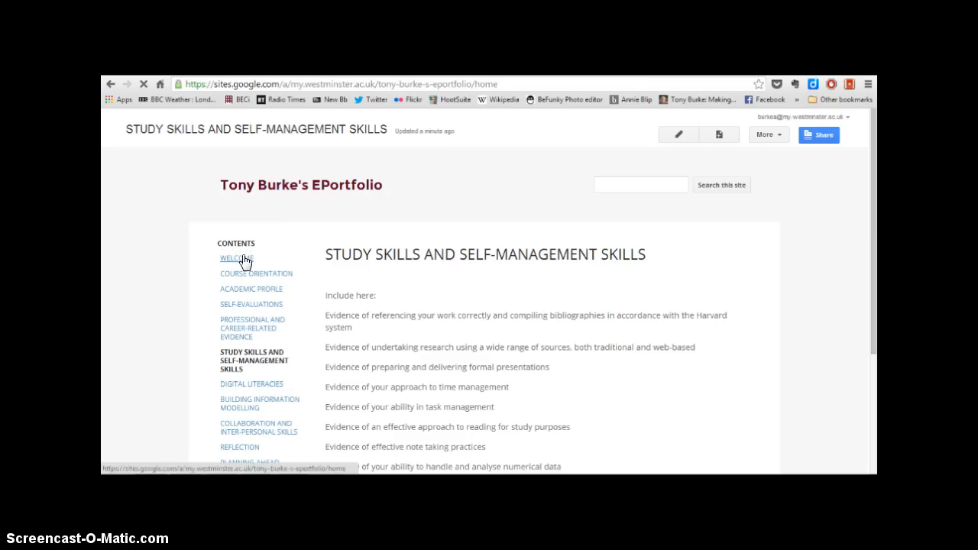
click(237, 258)
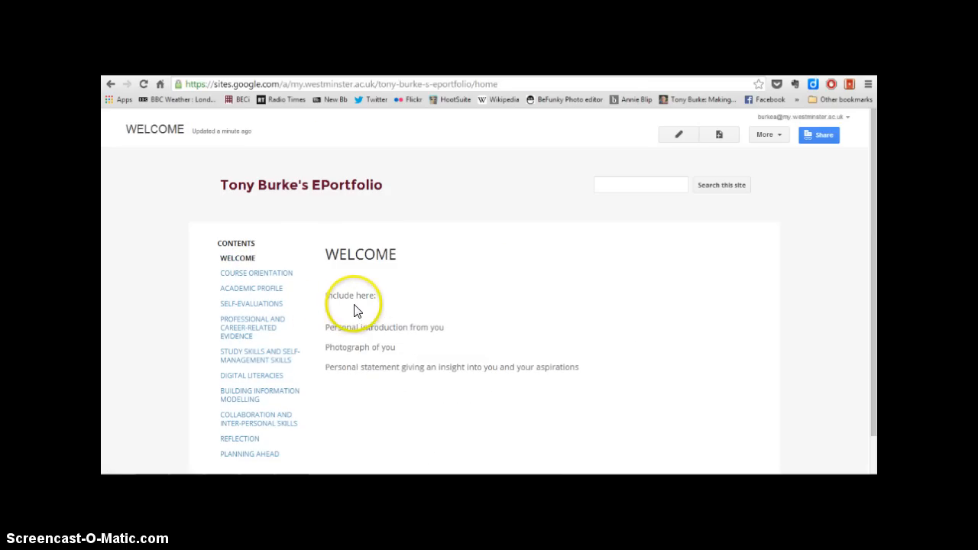
mouse_move(449, 354)
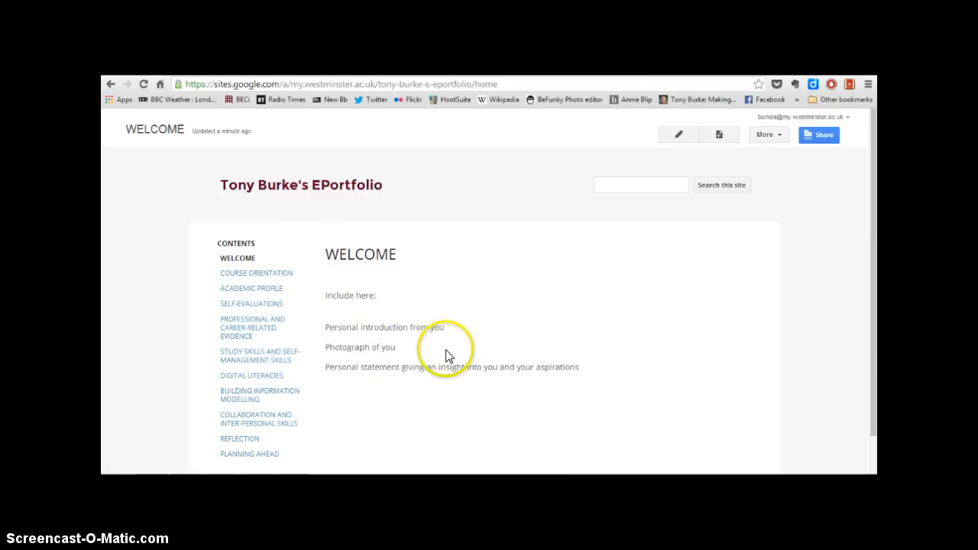
mouse_move(406, 370)
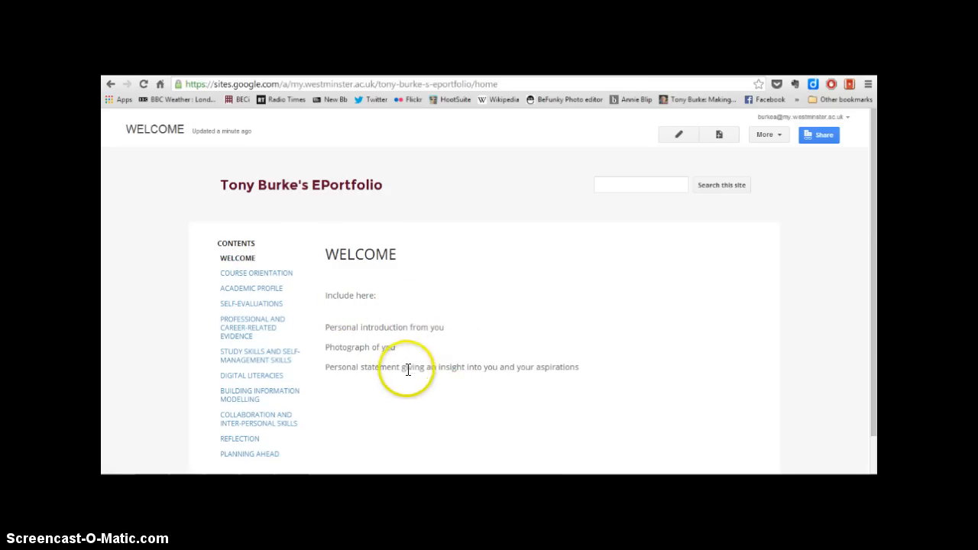
mouse_move(428, 385)
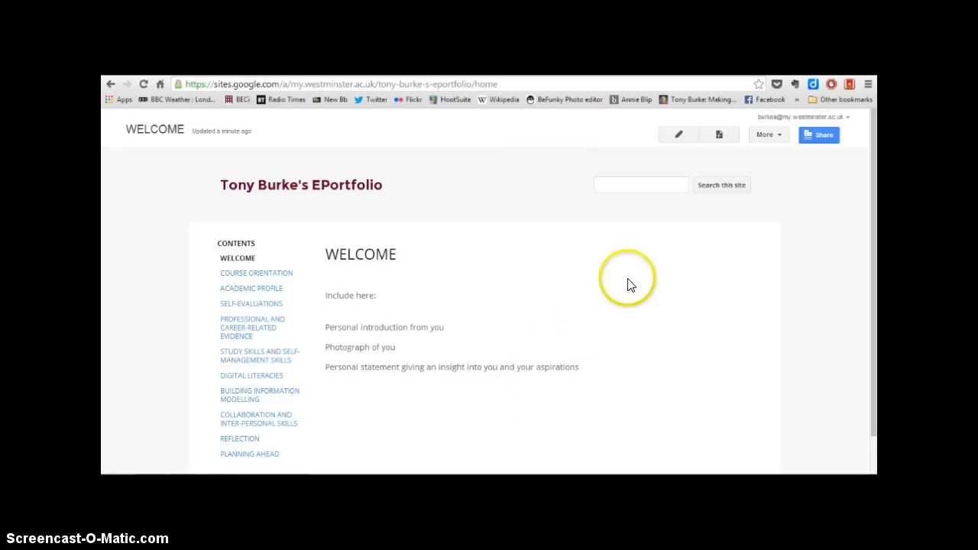
mouse_move(678, 135)
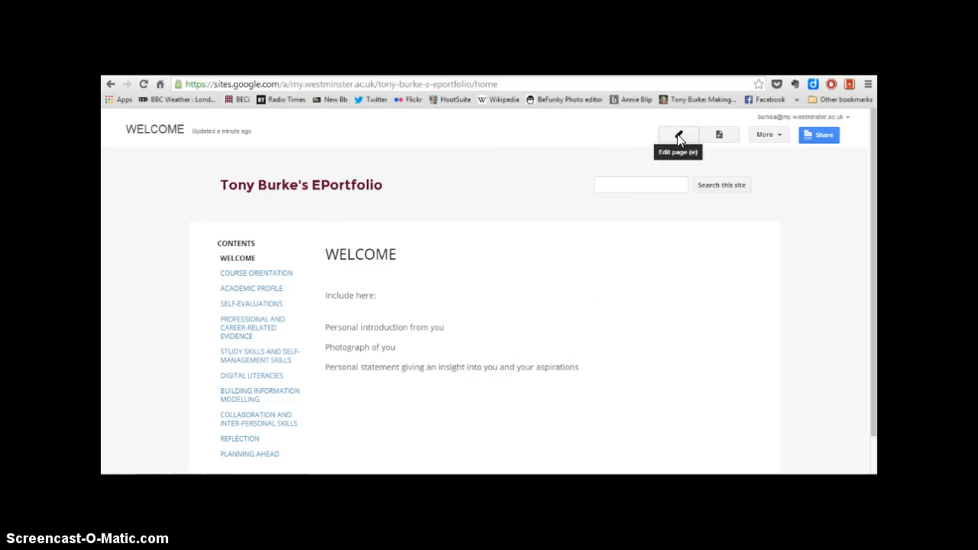
Edit the Welcome page and delete its placeholder body text.
click(679, 134)
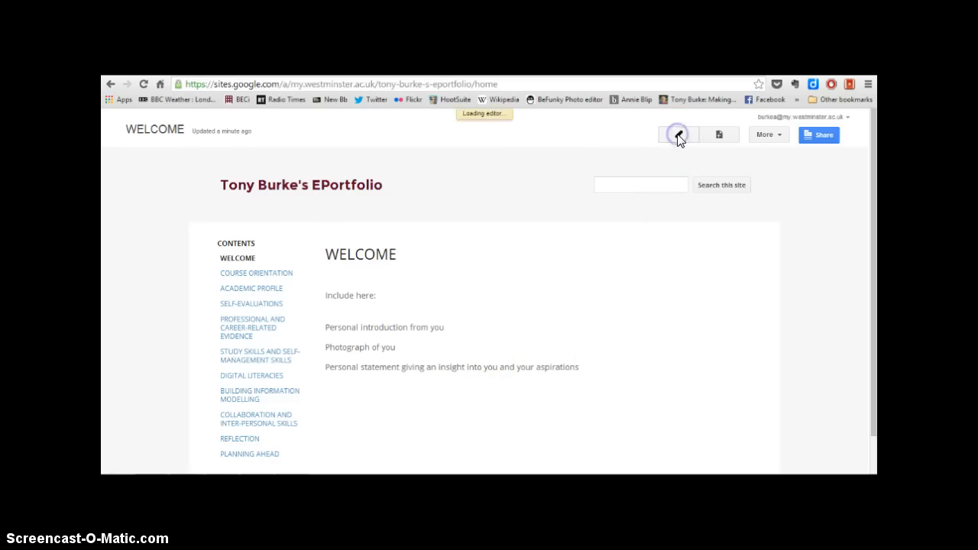
click(677, 134)
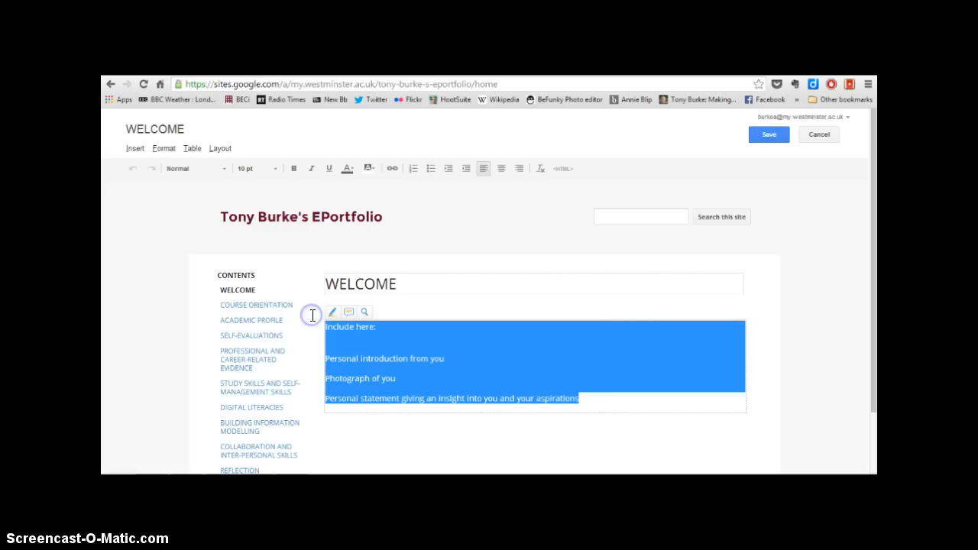
key(Delete)
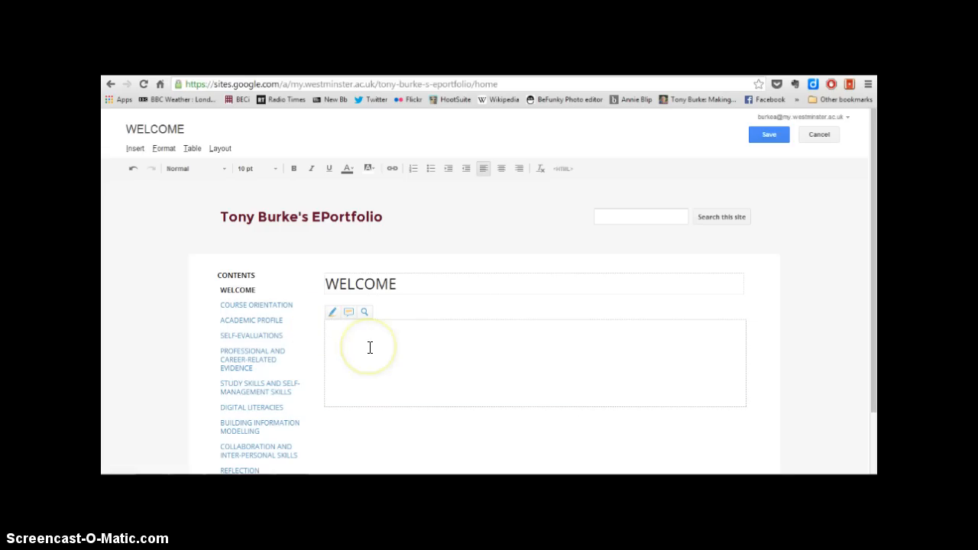
mouse_move(443, 364)
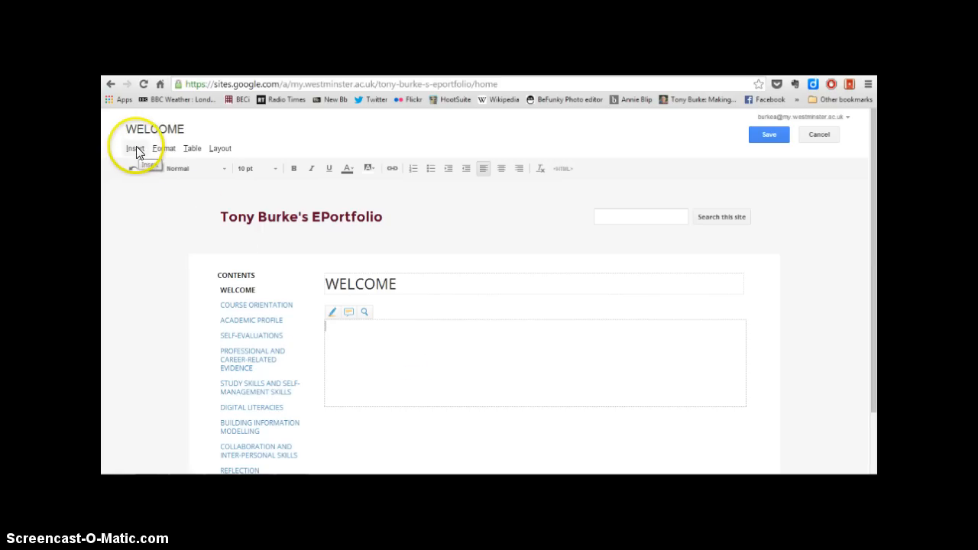
Upload the profile photo from the Desktop into the Welcome page body.
click(134, 148)
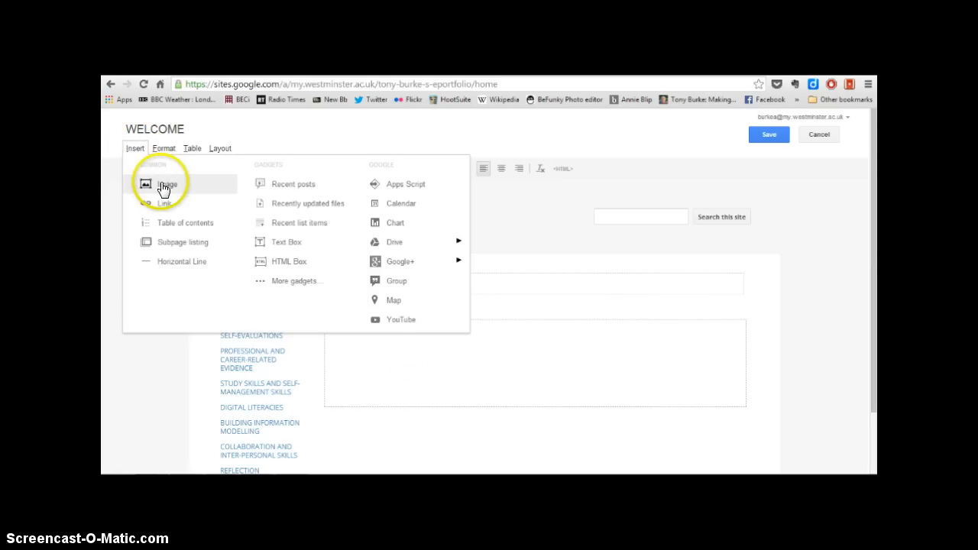
click(165, 183)
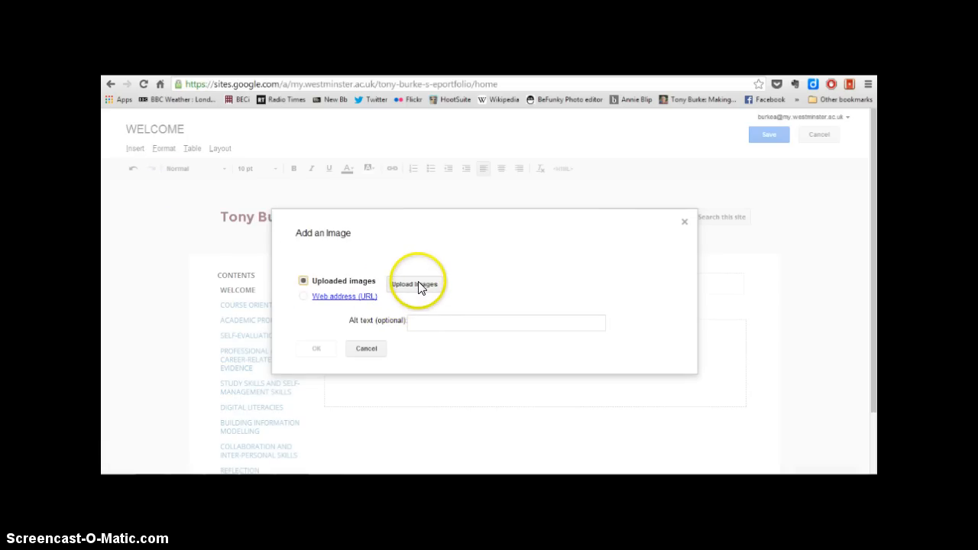
click(416, 282)
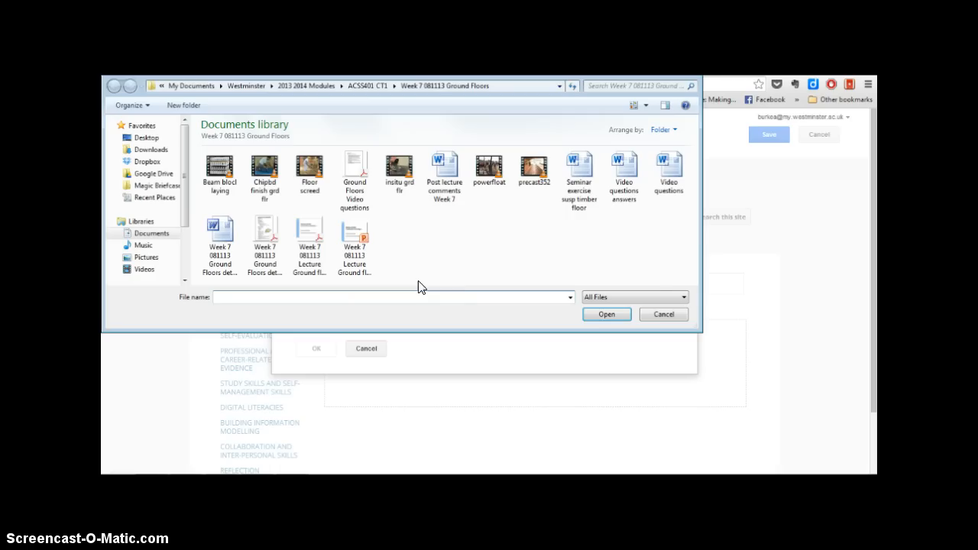
click(146, 138)
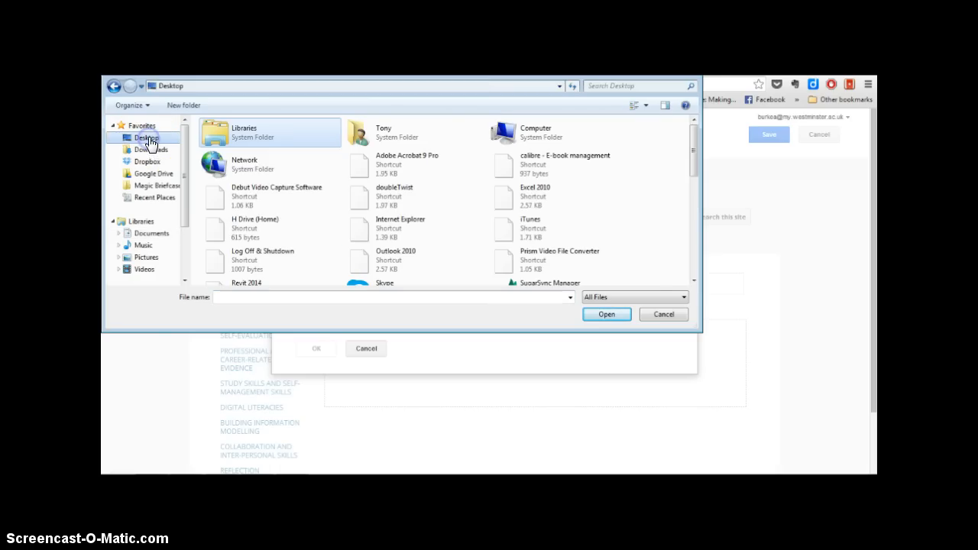
scroll(down, 3)
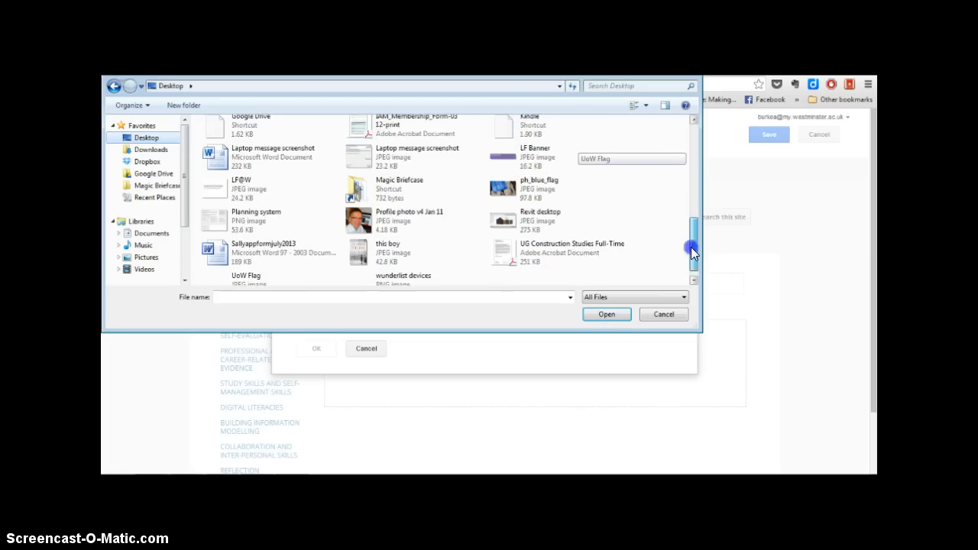
click(409, 216)
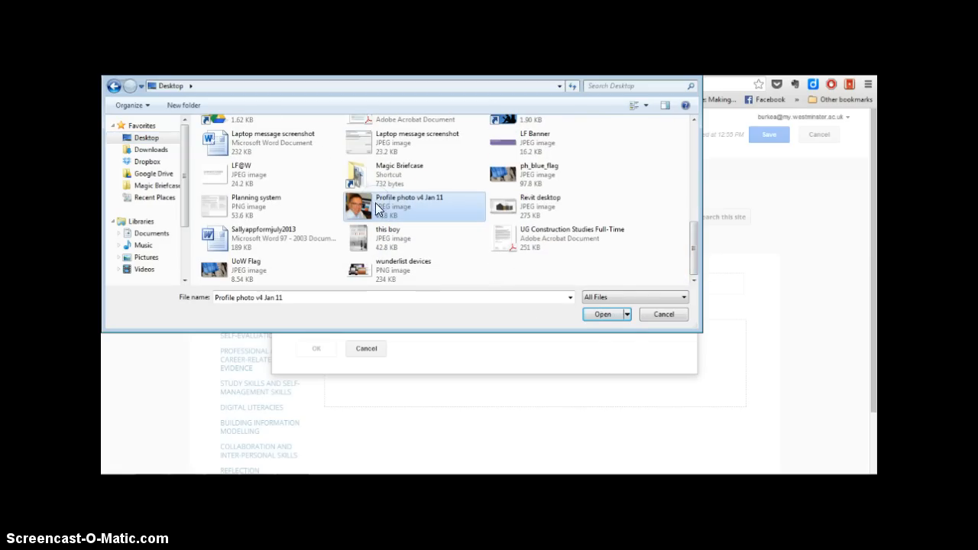
click(602, 315)
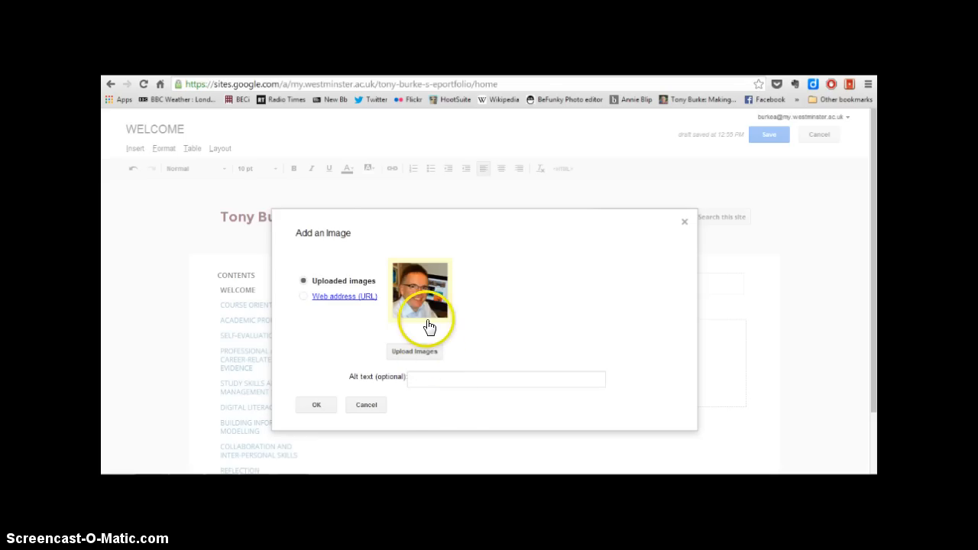
mouse_move(318, 405)
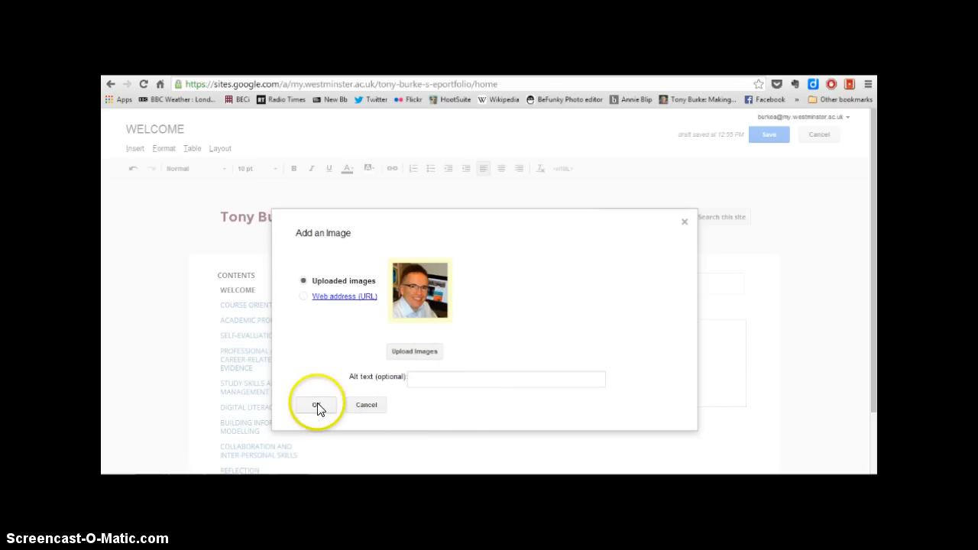
click(315, 403)
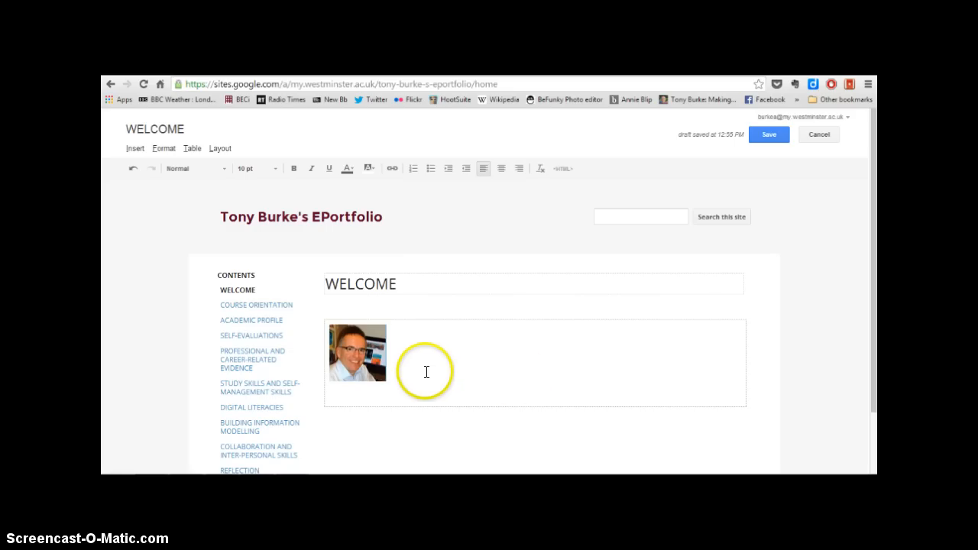
mouse_move(385, 384)
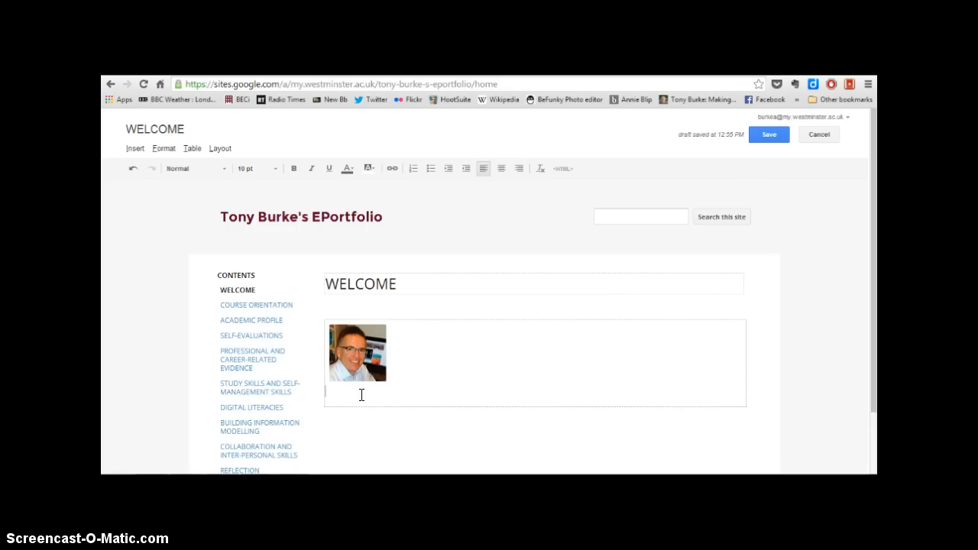
mouse_move(380, 475)
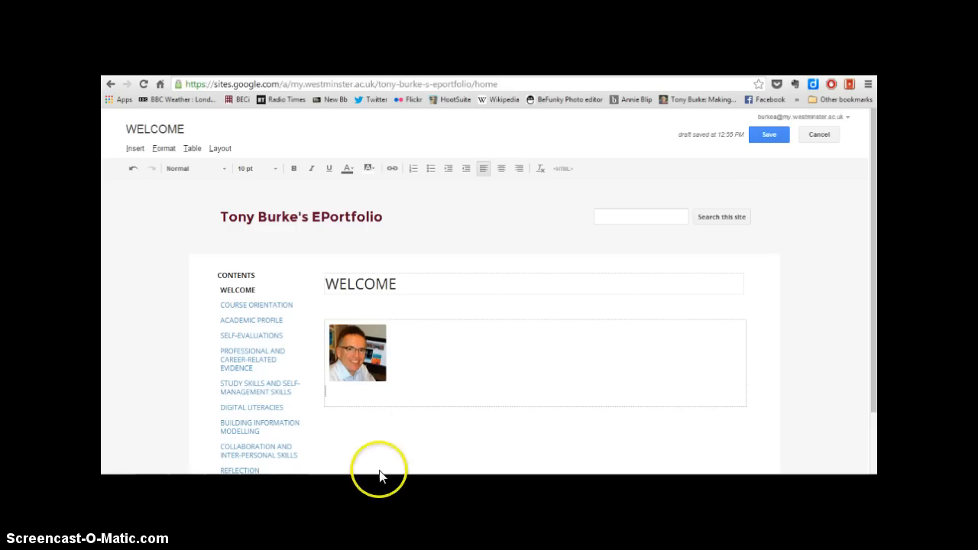
mouse_move(381, 474)
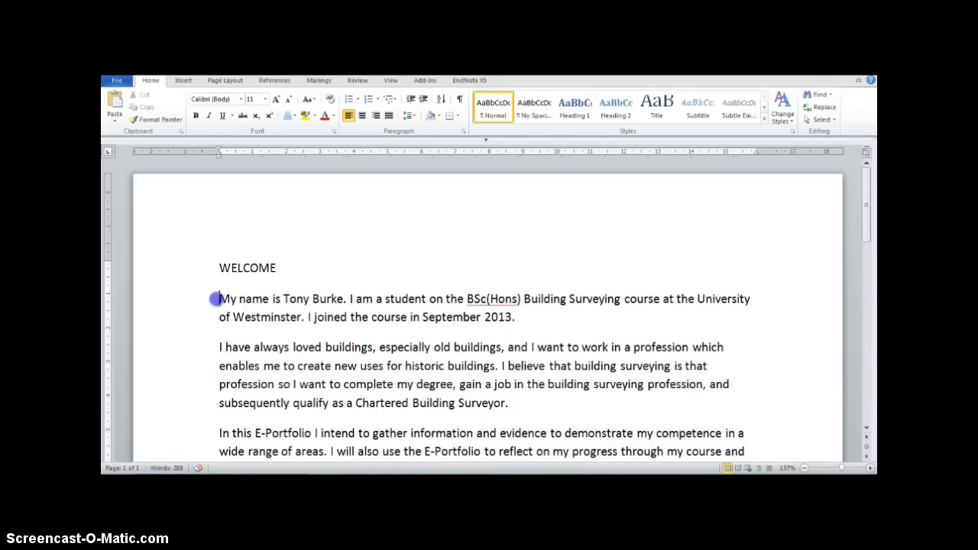
Save the Welcome page with the personal introduction paragraphs beneath the profile photo.
drag(220, 298, 660, 416)
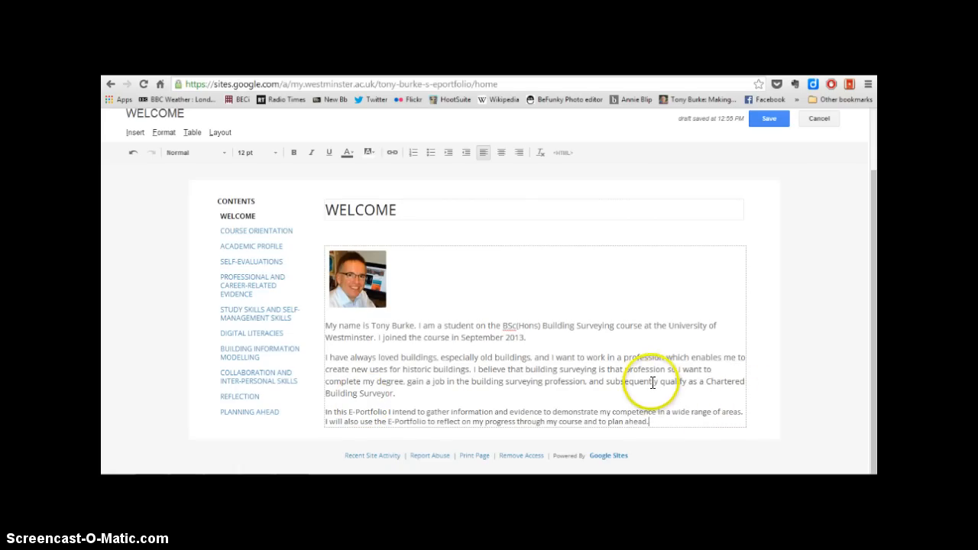
mouse_move(501, 342)
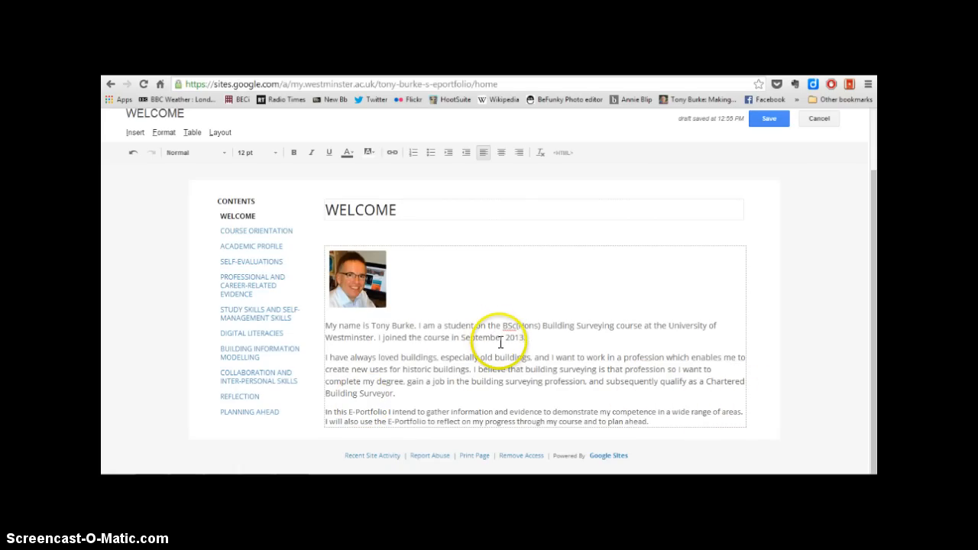
mouse_move(552, 395)
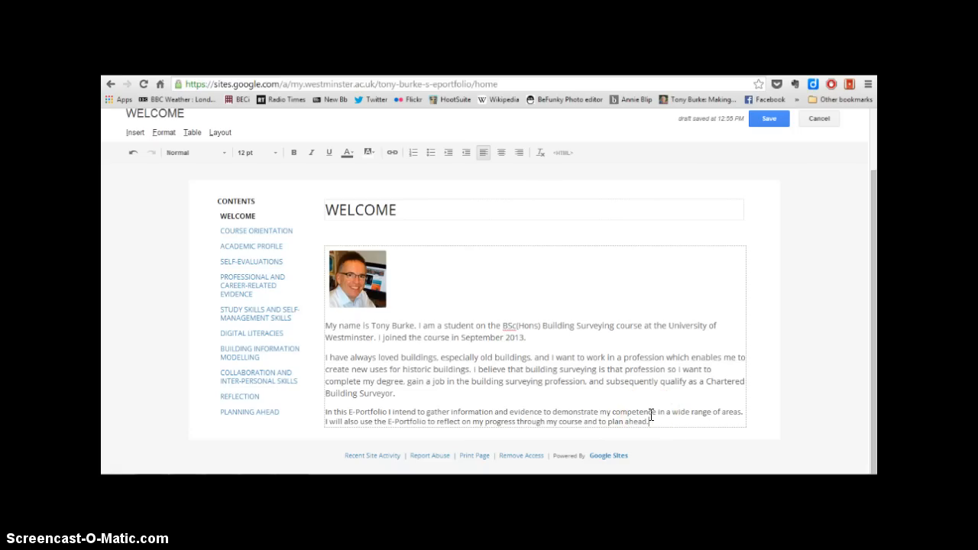
mouse_move(651, 239)
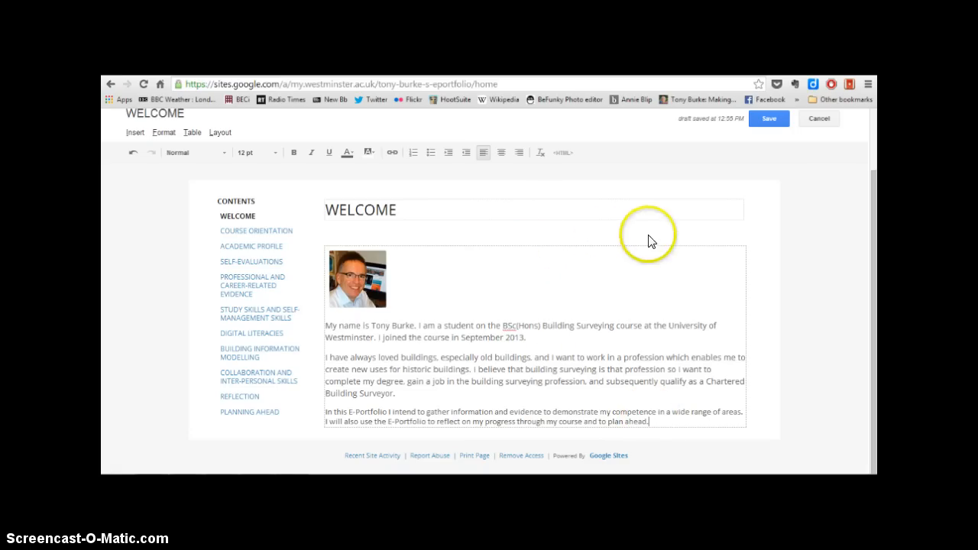
click(769, 119)
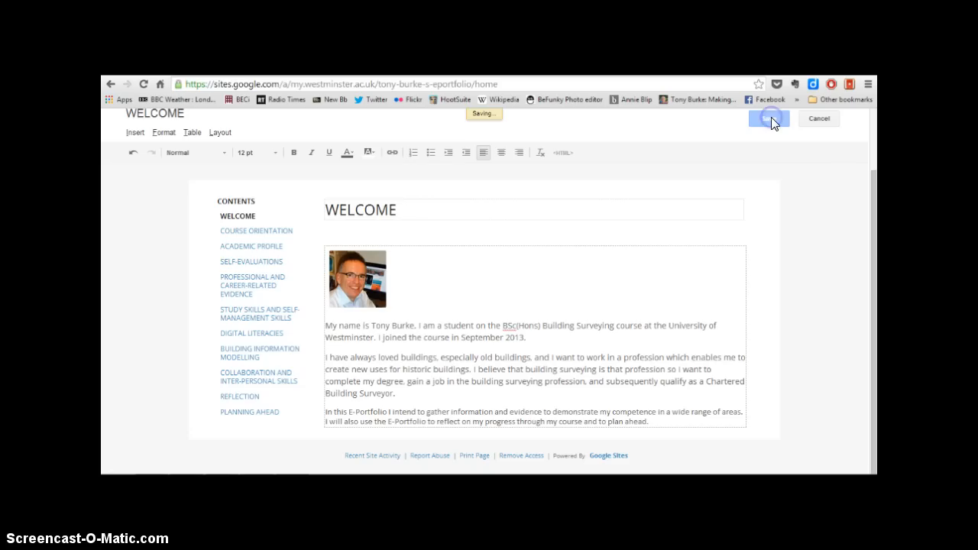
click(770, 120)
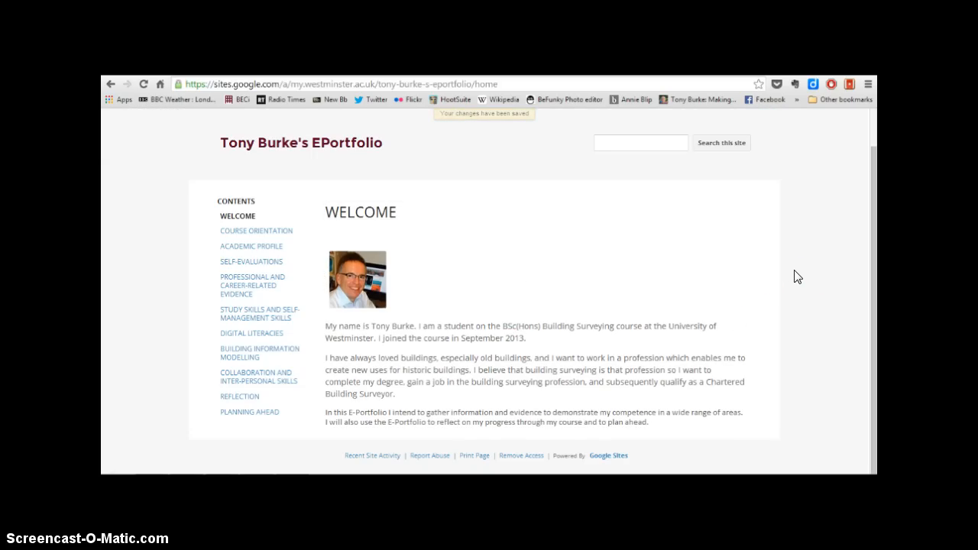
mouse_move(252, 285)
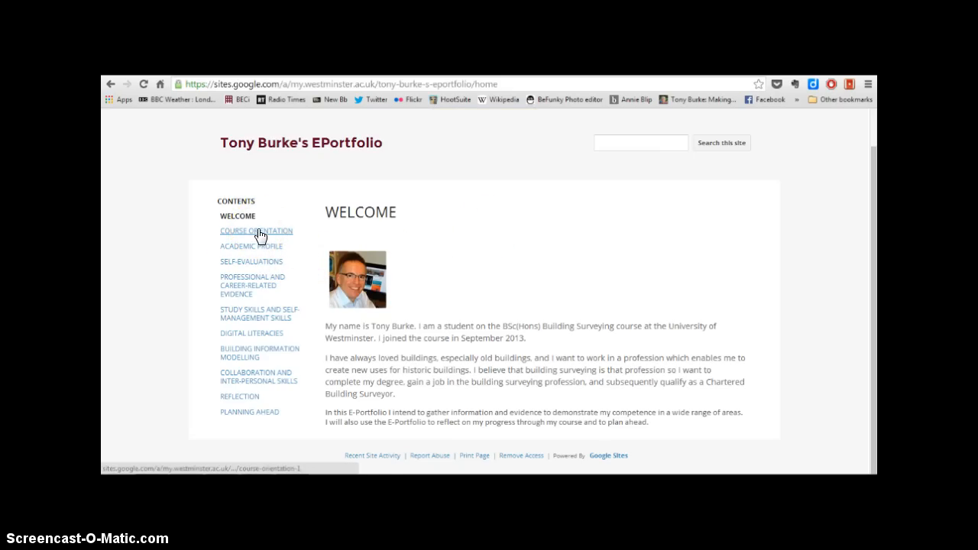
Switch to the Course Orientation page and enter edit mode.
click(257, 231)
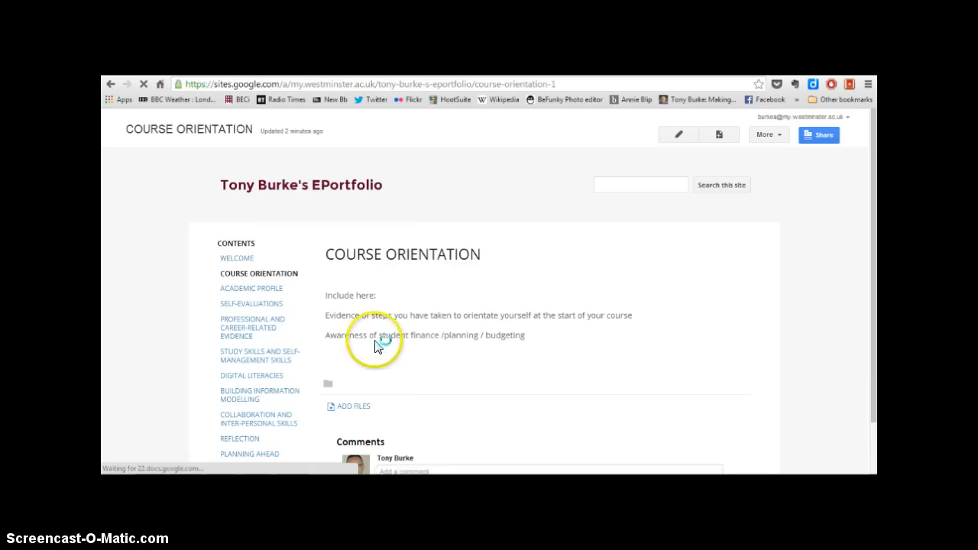
mouse_move(517, 293)
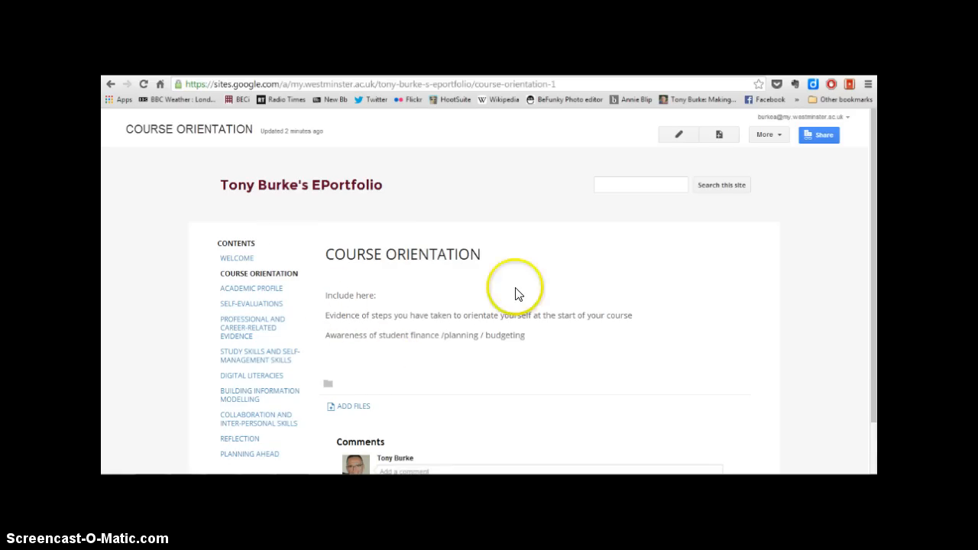
click(679, 135)
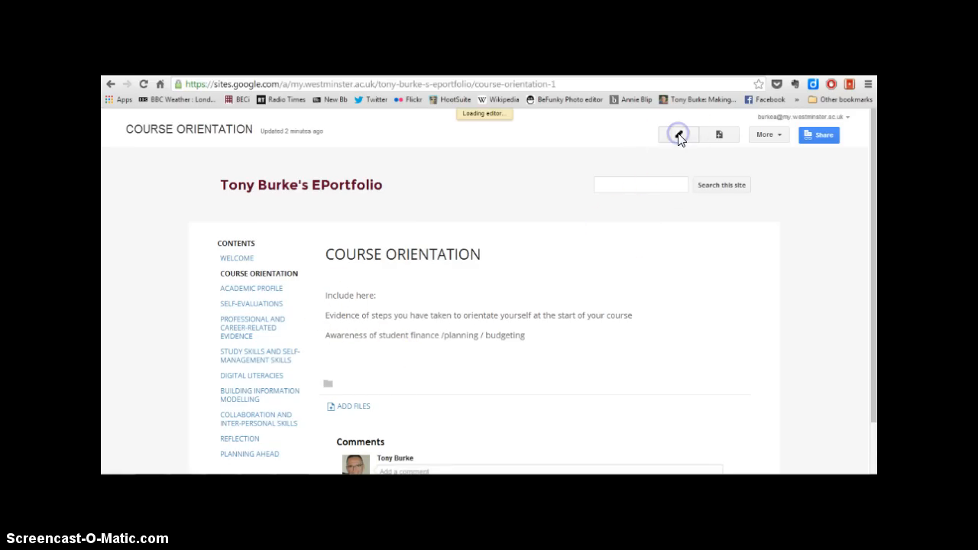
click(677, 135)
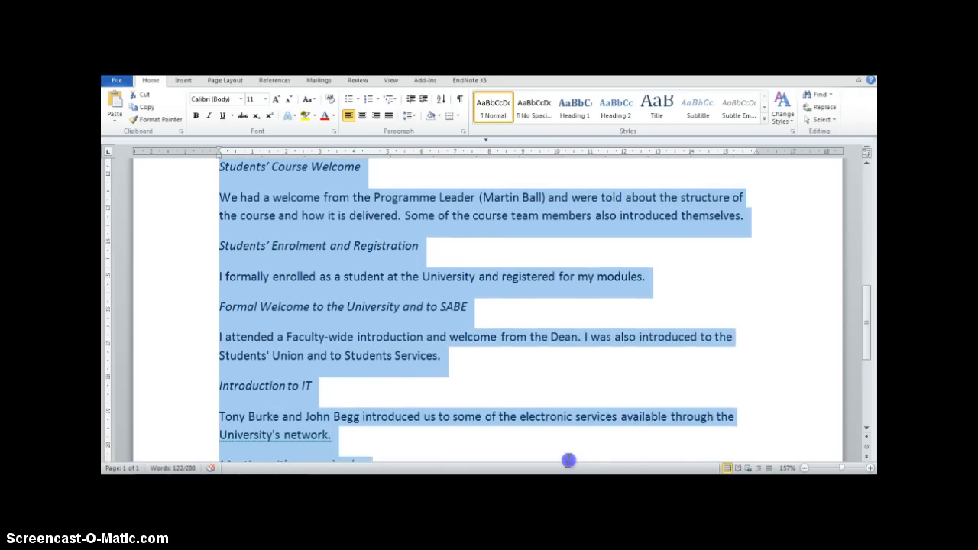
Scroll through the induction notes being copied into the Course Orientation page body.
scroll(down, 3)
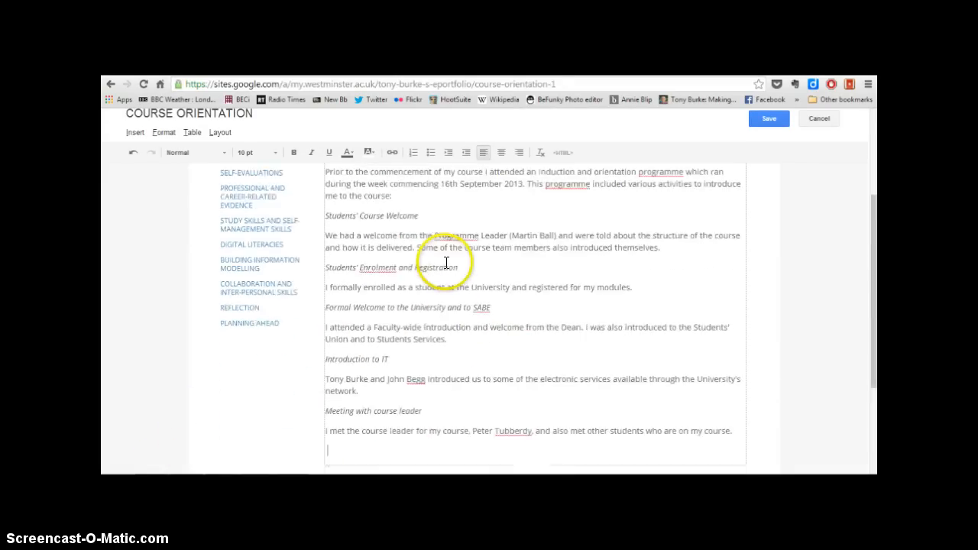
scroll(down, 3)
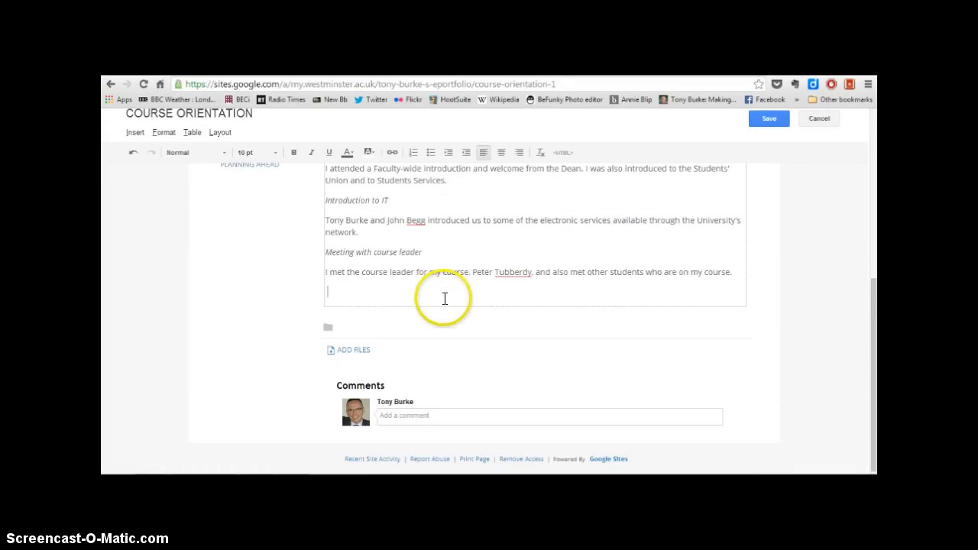
mouse_move(367, 346)
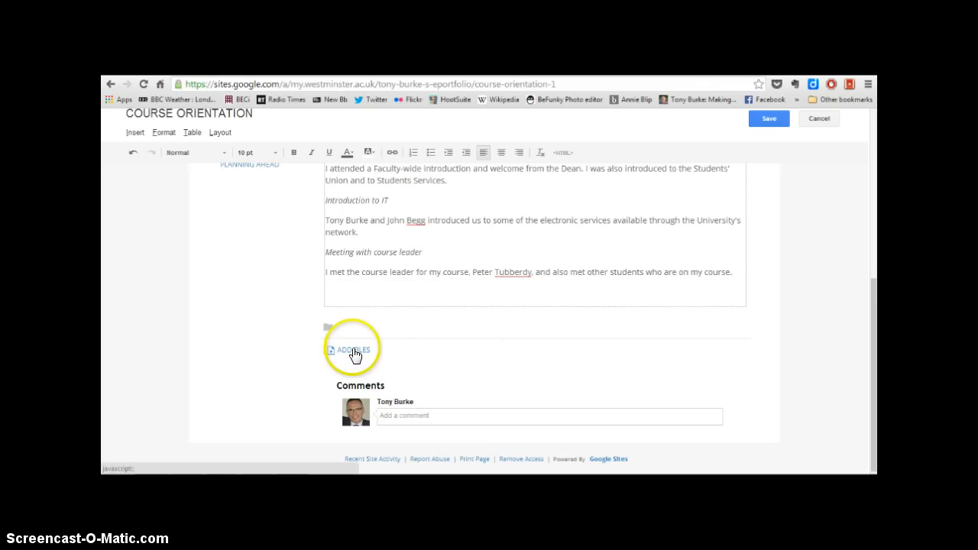
Attach the UG Construction Studies Full-Time PDF to the Course Orientation page.
click(353, 350)
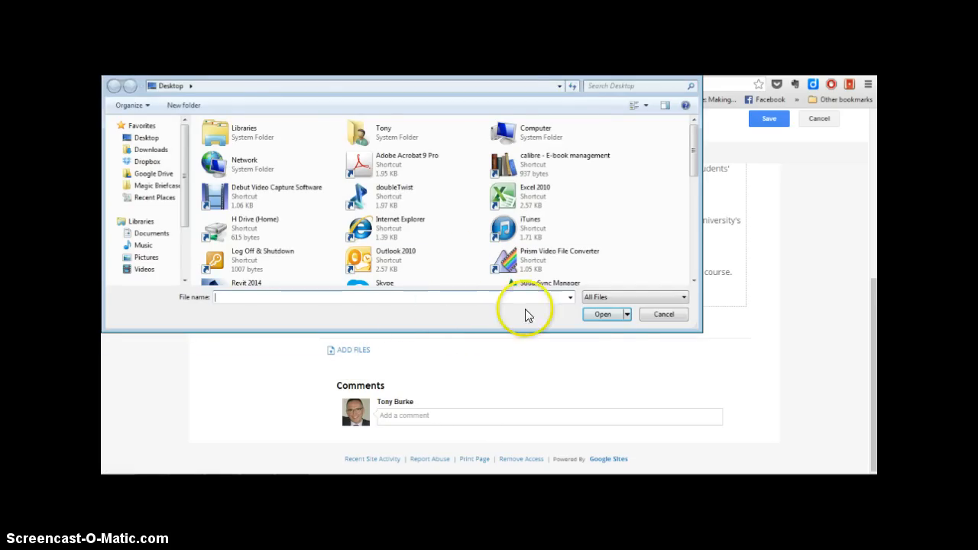
scroll(down, 3)
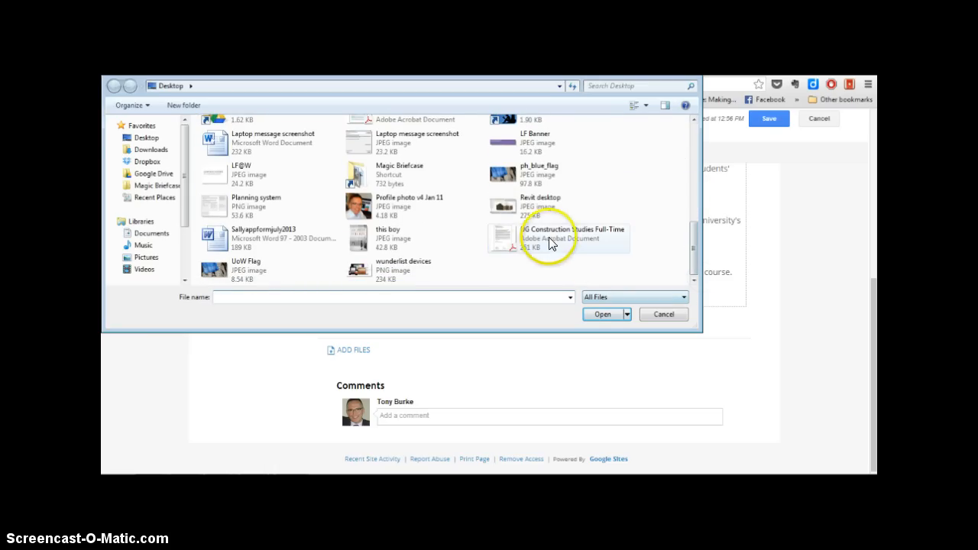
mouse_move(544, 241)
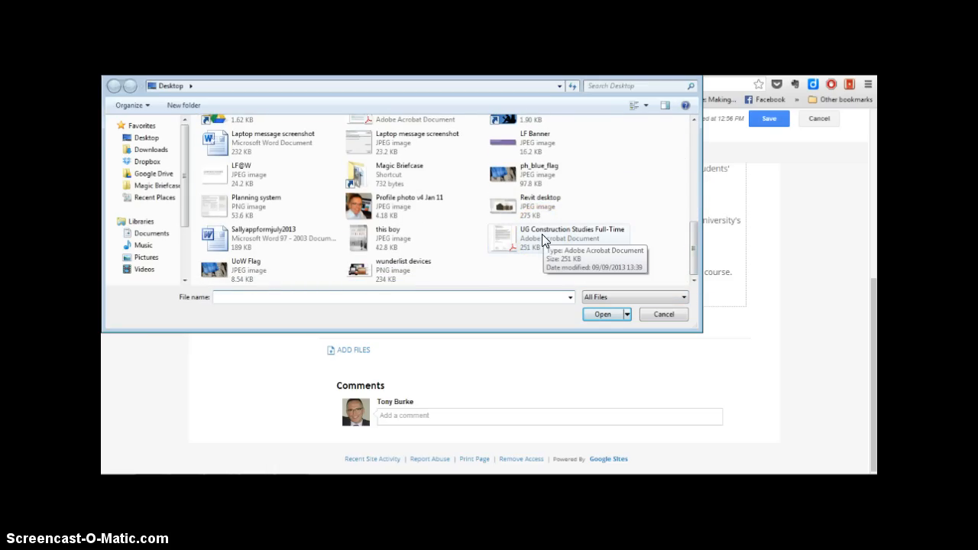
click(571, 232)
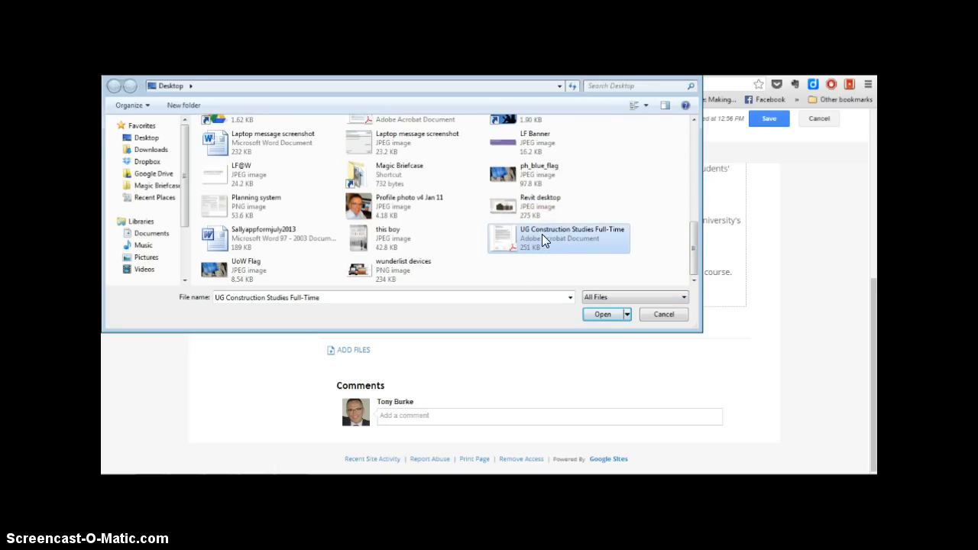
click(602, 315)
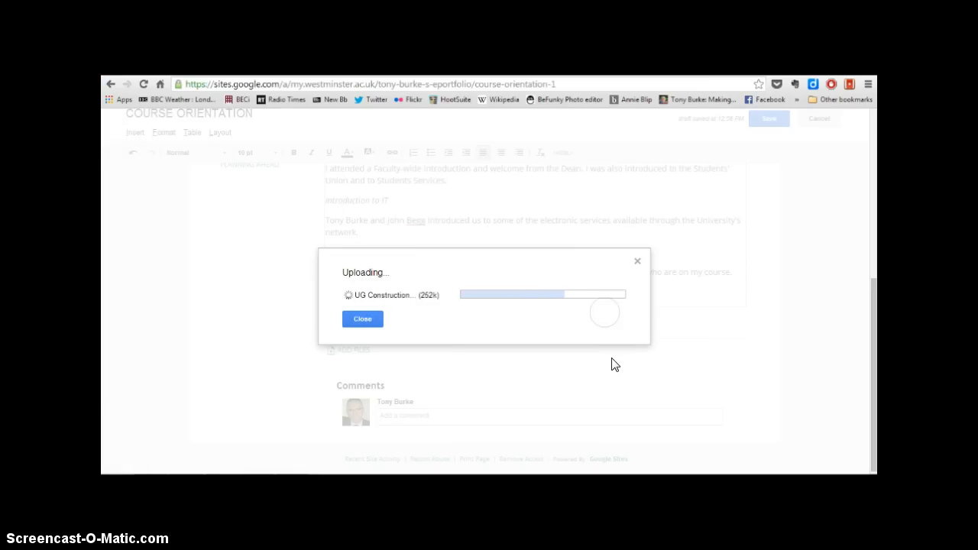
mouse_move(628, 389)
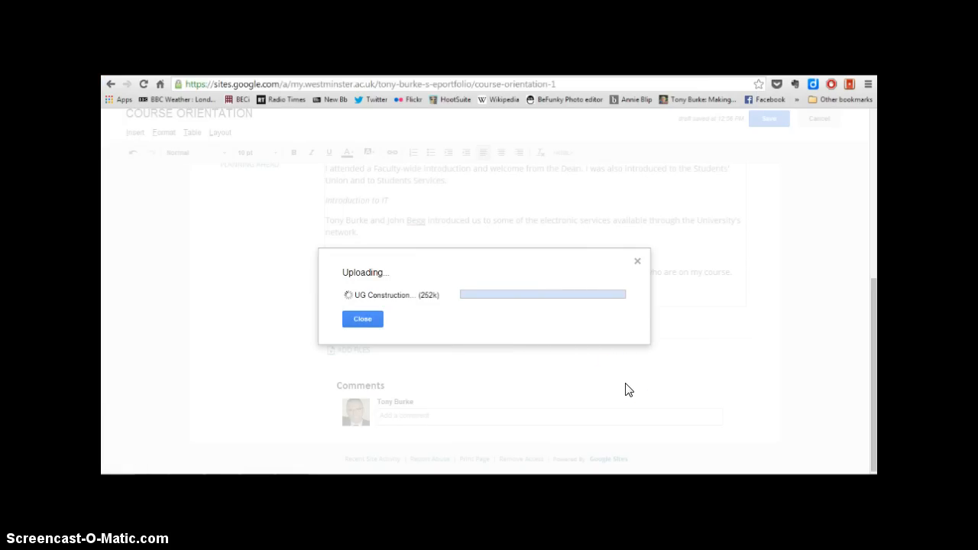
Dismiss the upload progress and save the Course Orientation page with its attachment.
click(362, 319)
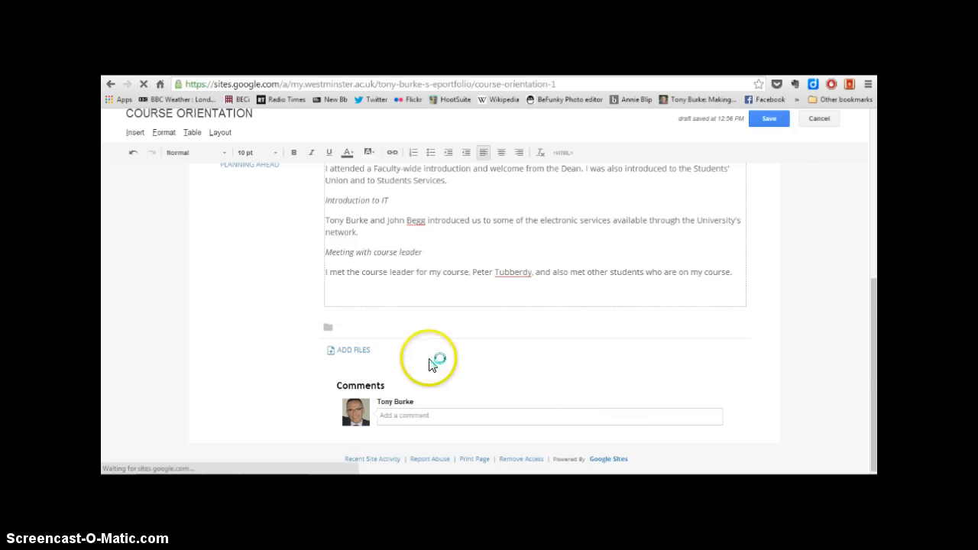
click(768, 119)
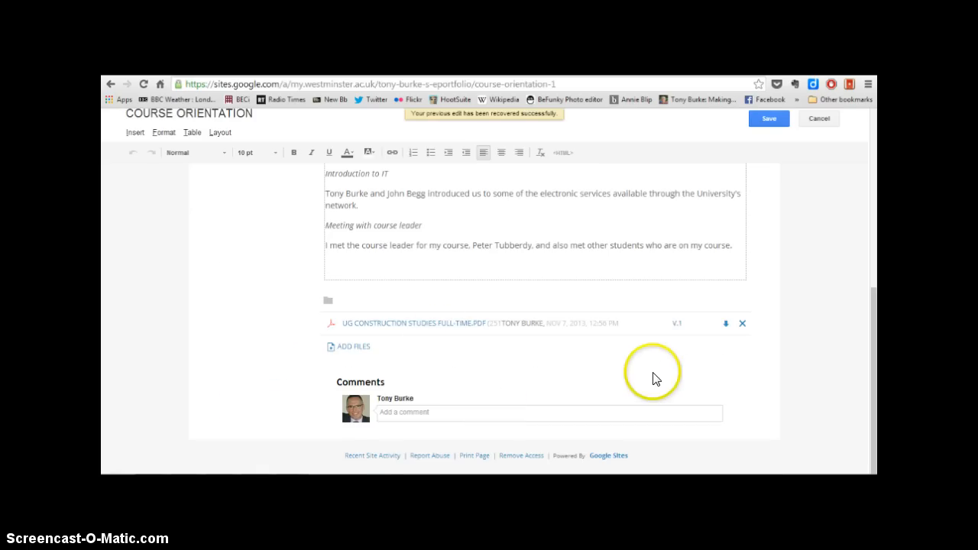
click(768, 120)
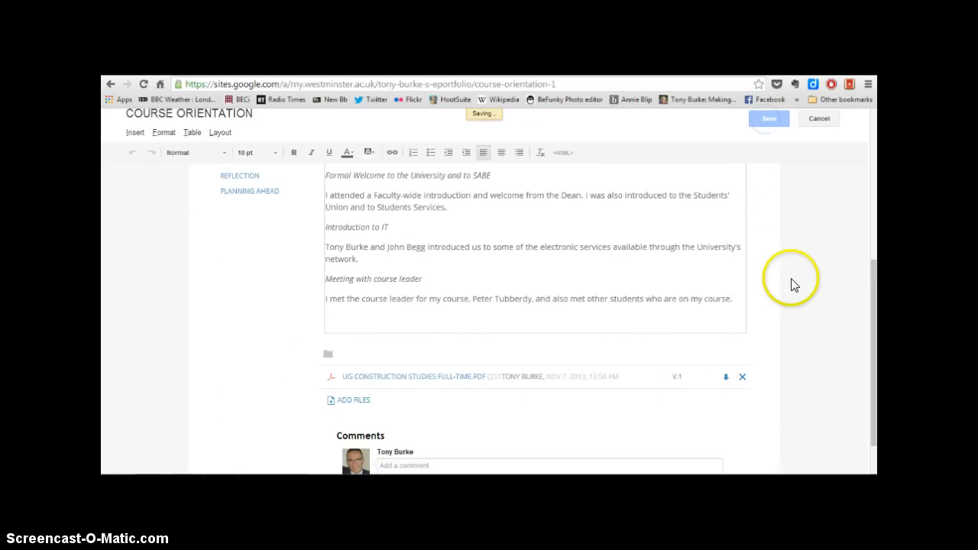
click(769, 119)
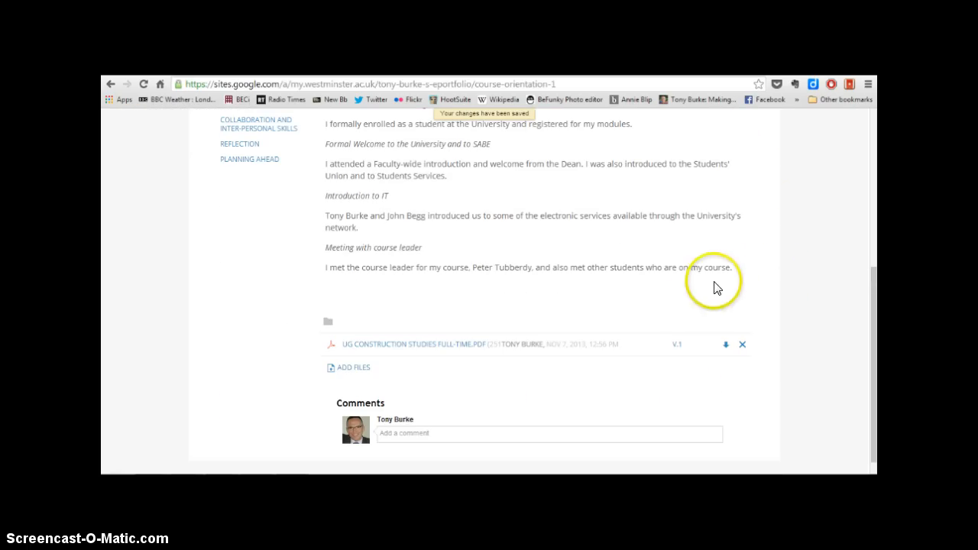
scroll(up, 3)
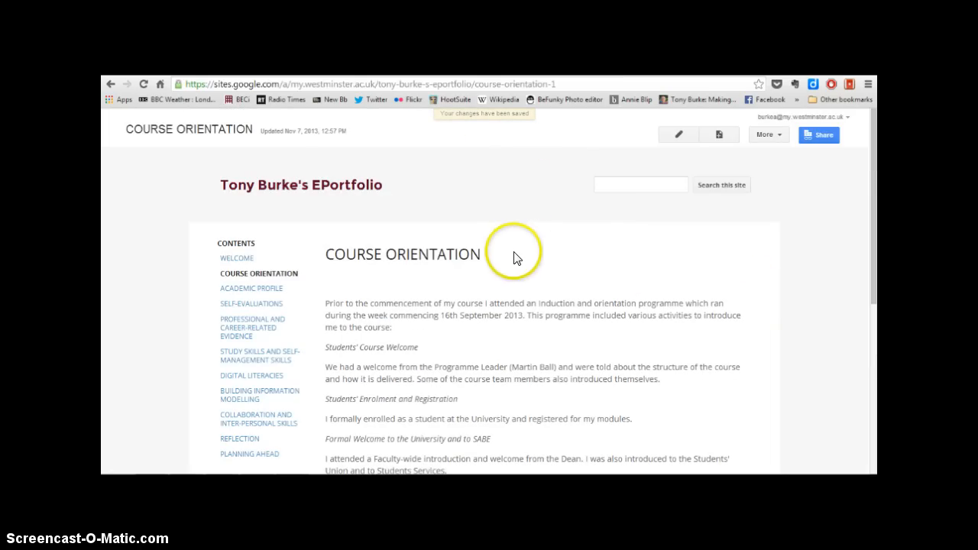
scroll(down, 3)
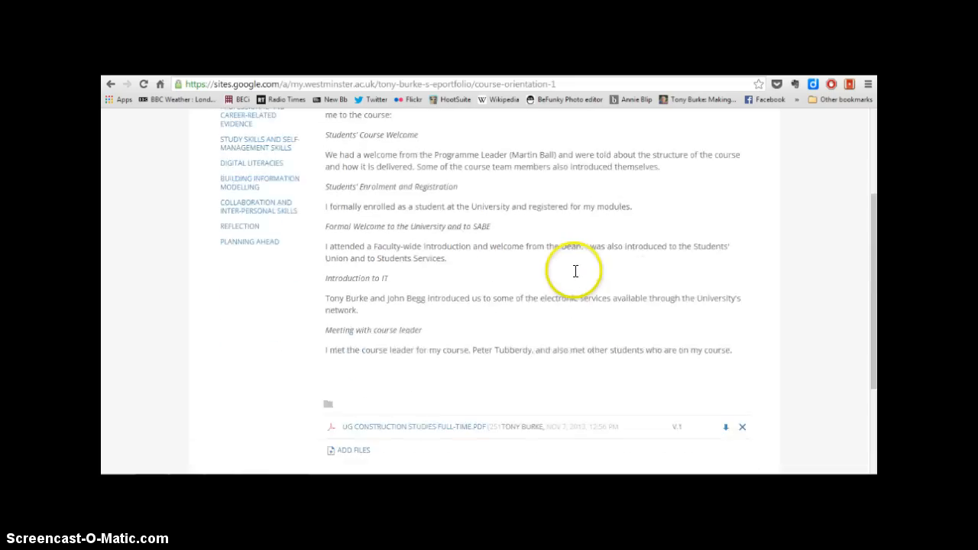
scroll(down, 3)
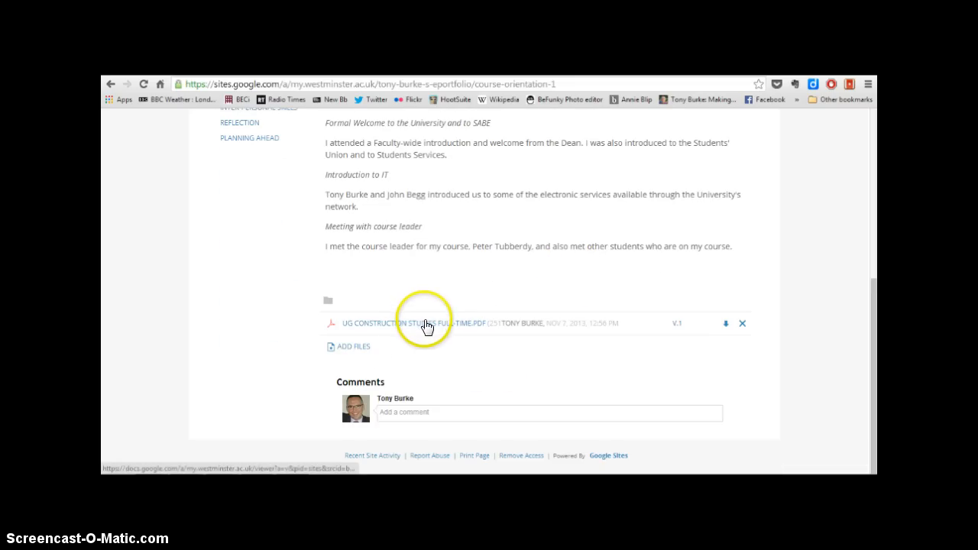
mouse_move(428, 327)
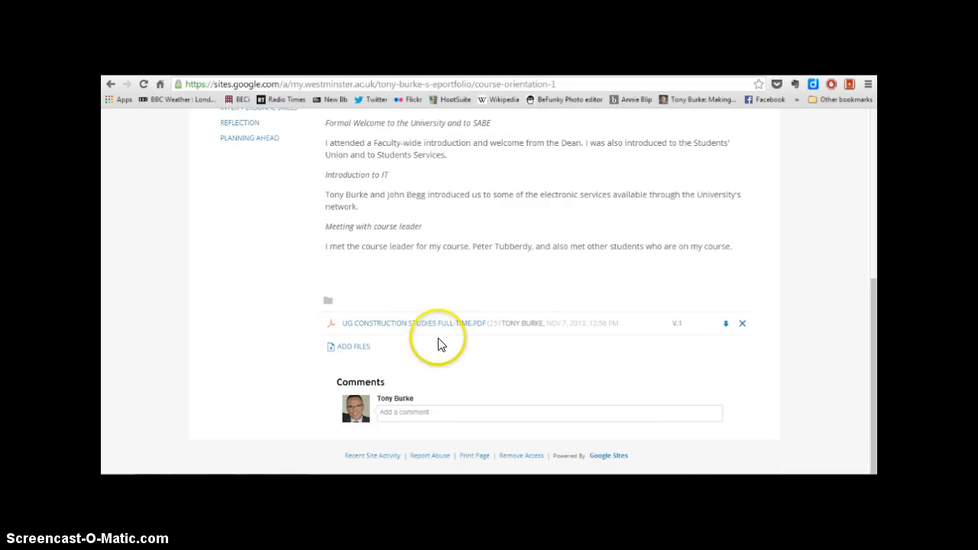
mouse_move(442, 342)
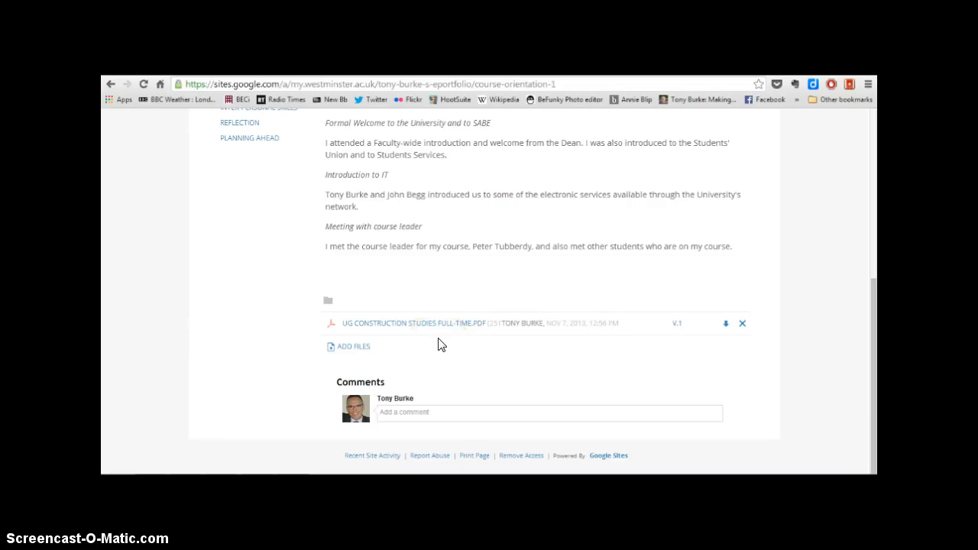
mouse_move(697, 307)
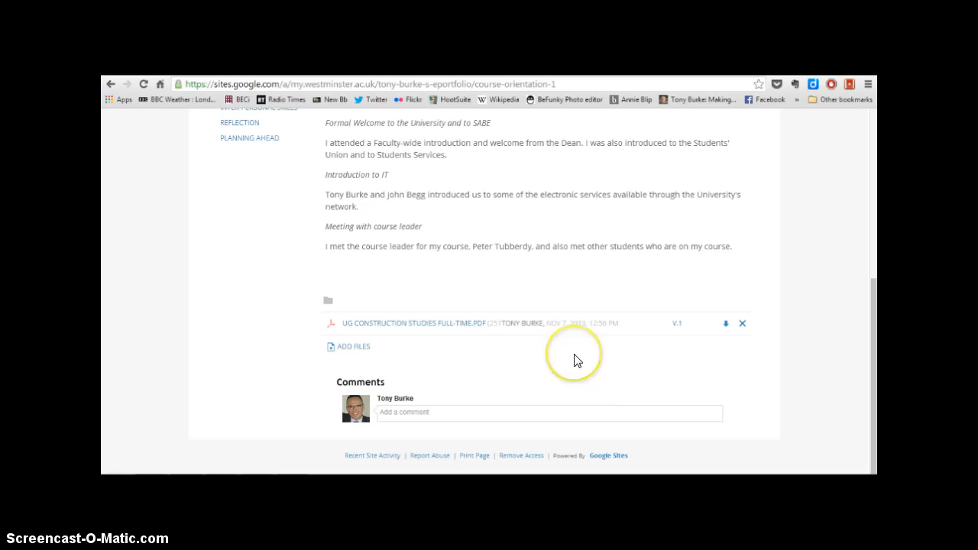
mouse_move(578, 361)
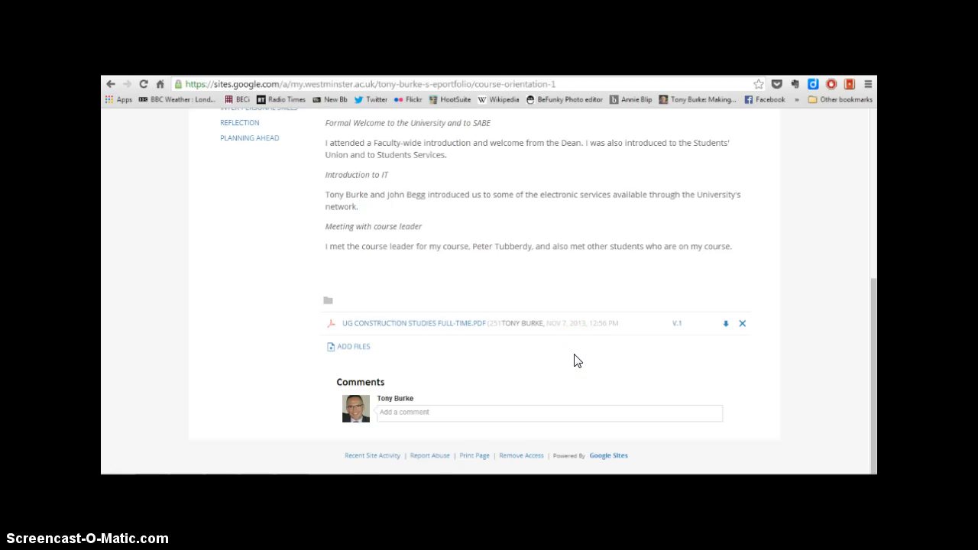
scroll(up, 3)
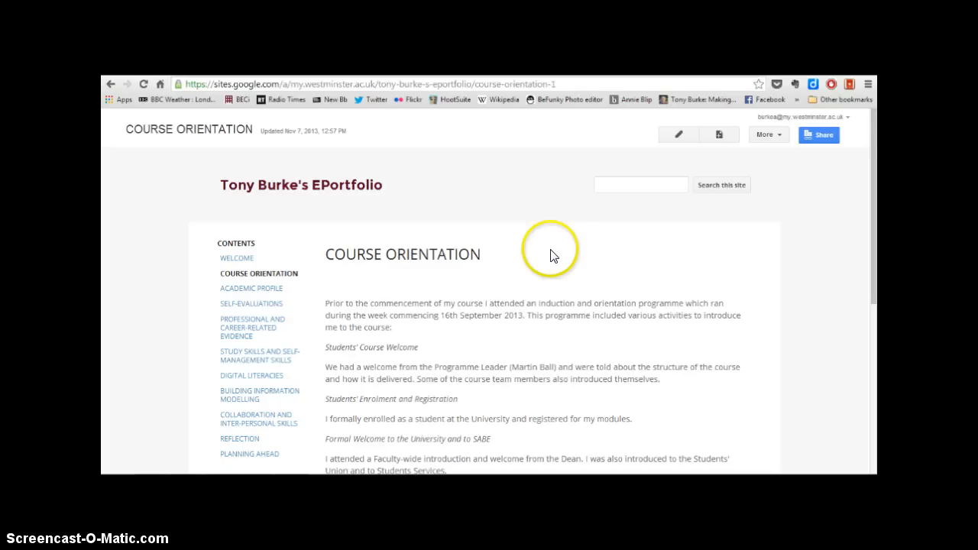
mouse_move(590, 251)
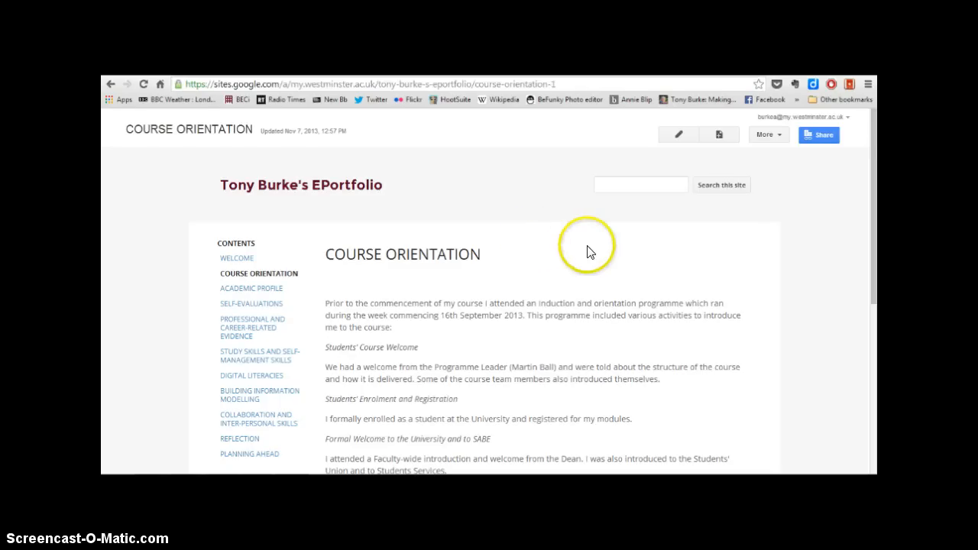
mouse_move(764, 220)
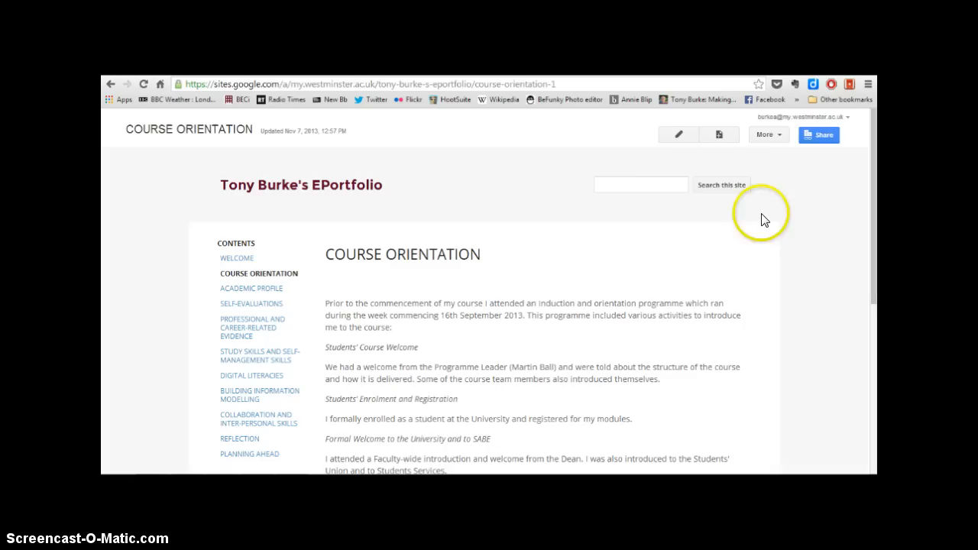
Reach Manage site via More and go to Themes, Colors, and Fonts.
click(767, 134)
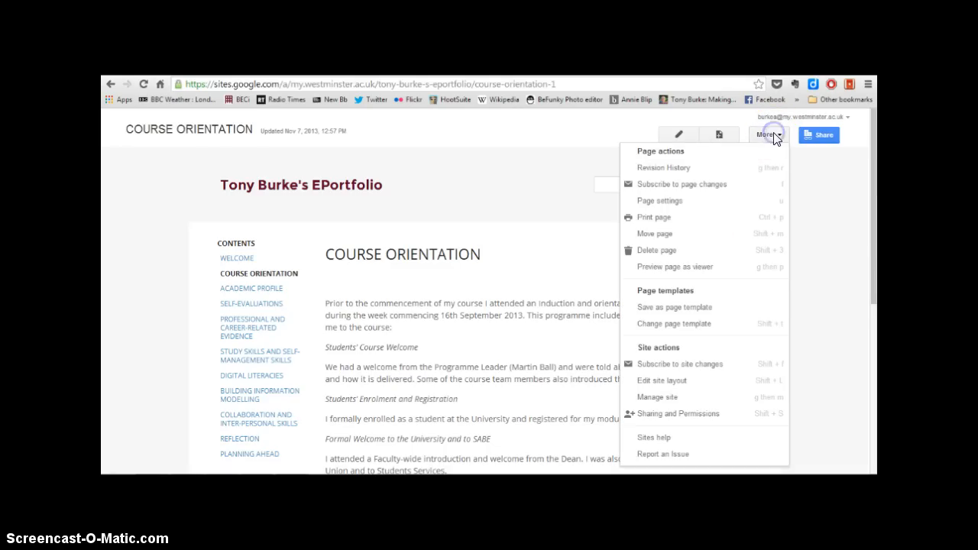
mouse_move(711, 374)
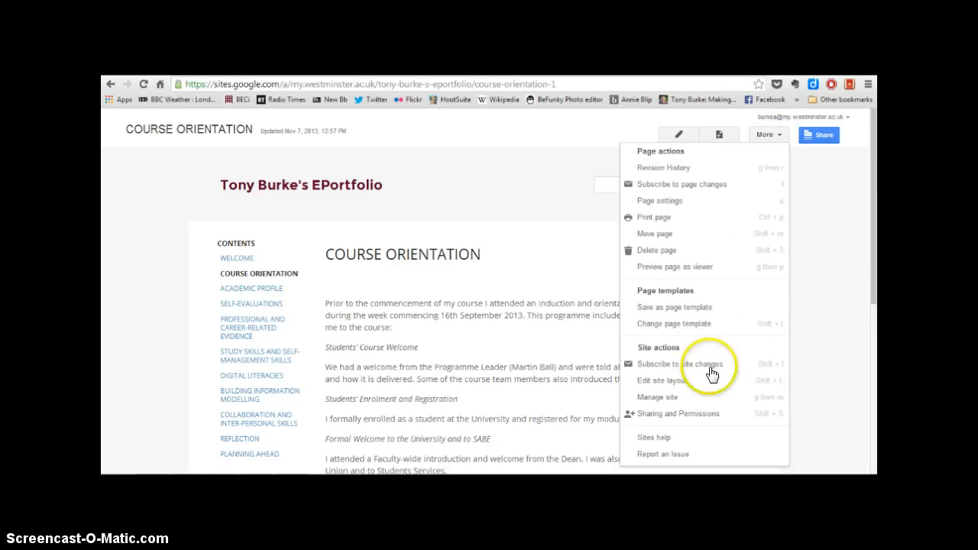
click(657, 397)
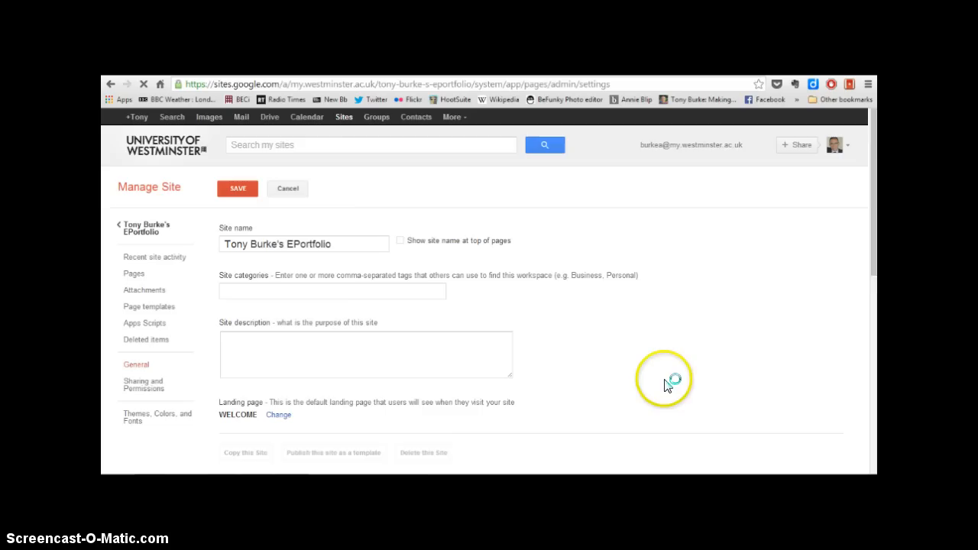
click(400, 240)
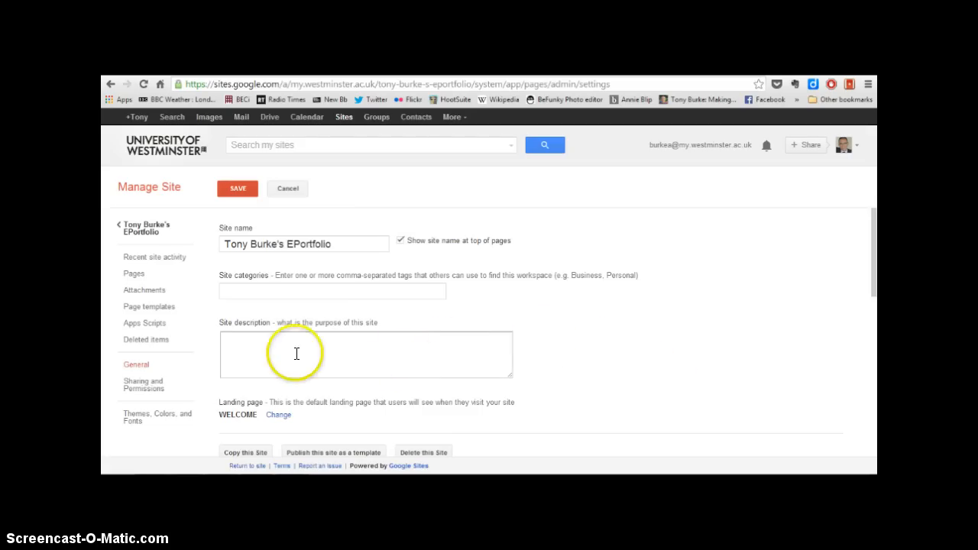
click(156, 418)
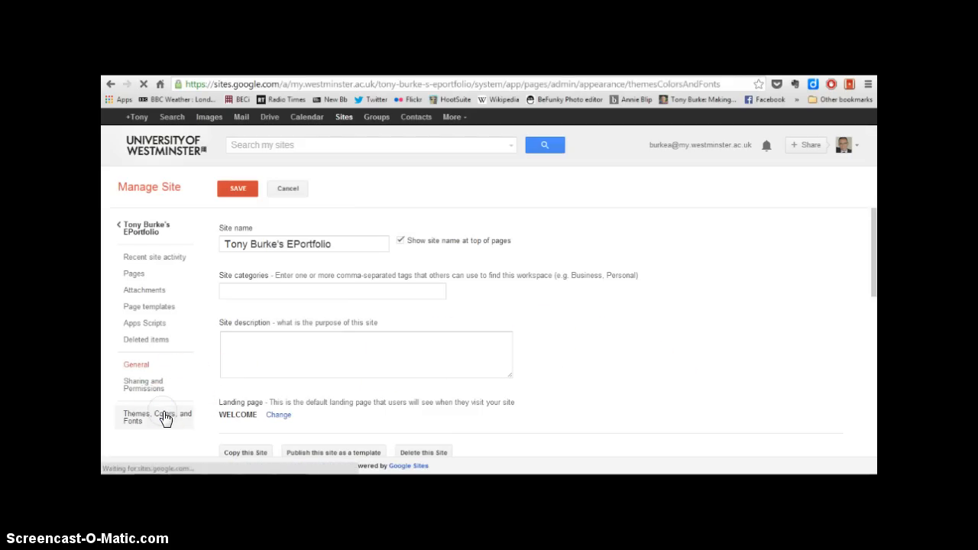
Inspect the header styling options, then load the site's Sharing and Permissions settings.
click(156, 415)
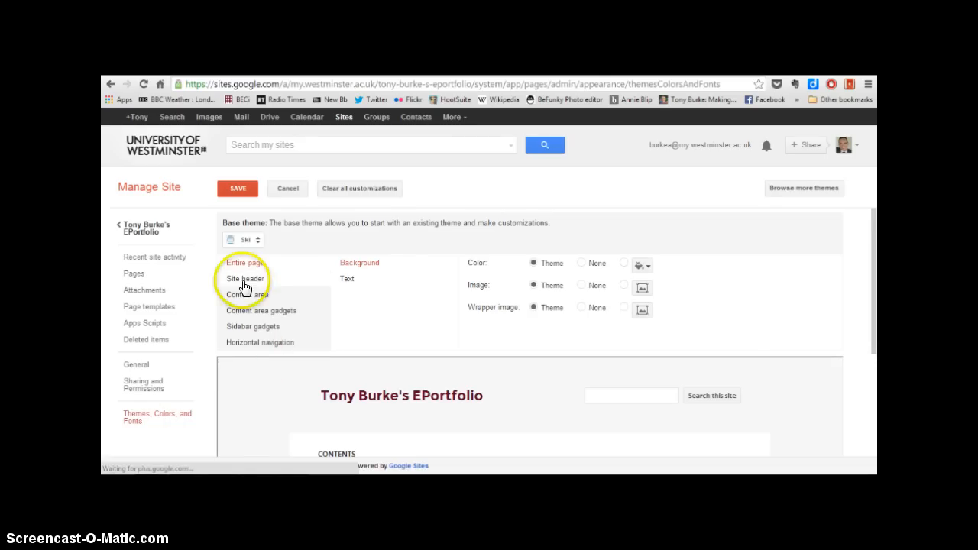
mouse_move(663, 350)
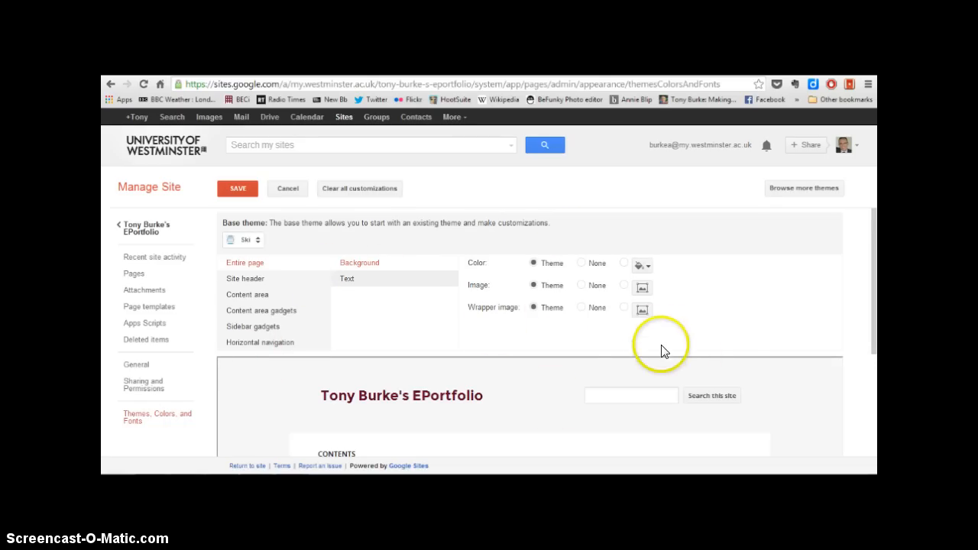
mouse_move(375, 327)
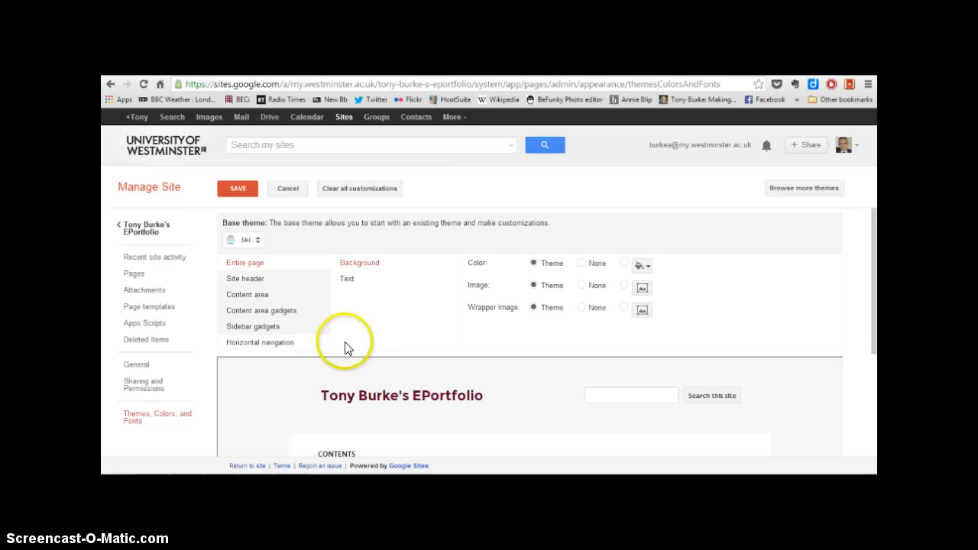
mouse_move(213, 364)
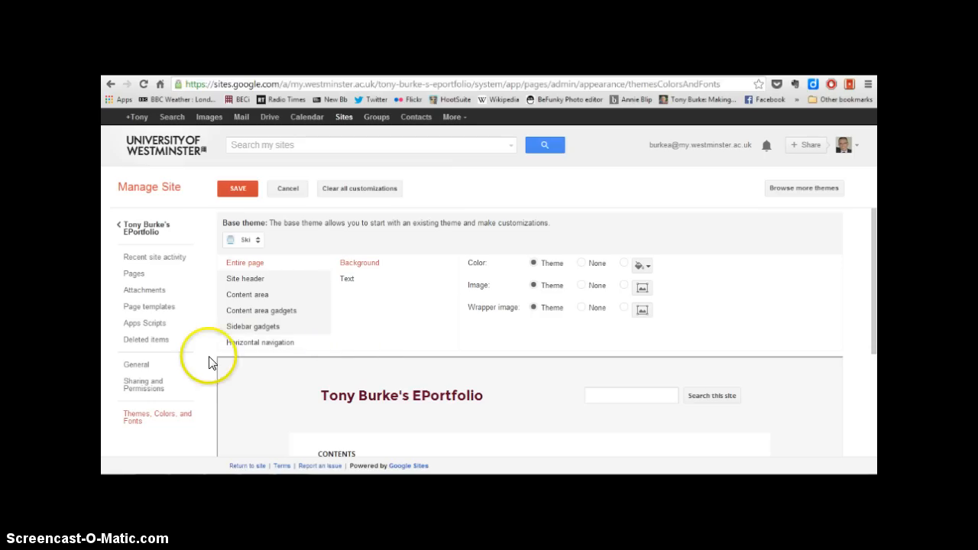
mouse_move(183, 380)
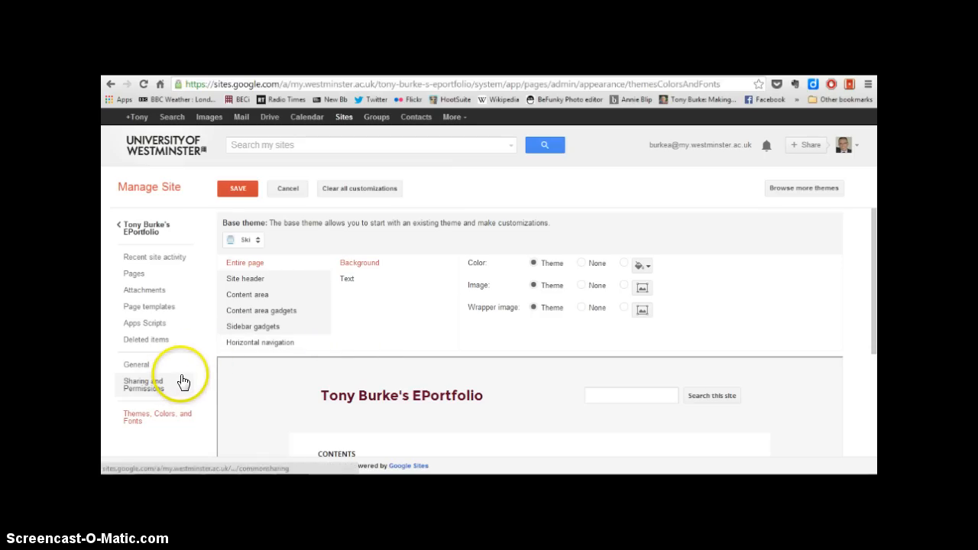
click(142, 385)
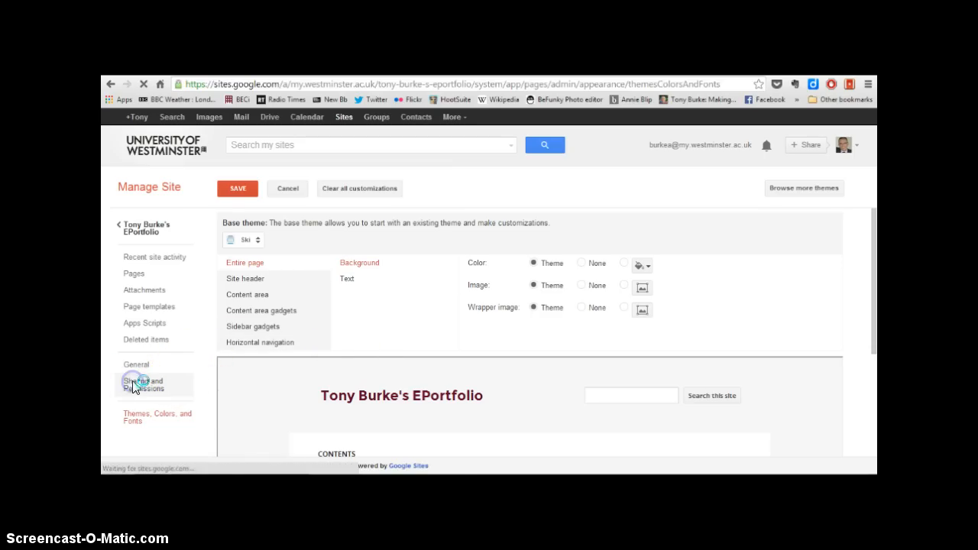
click(144, 385)
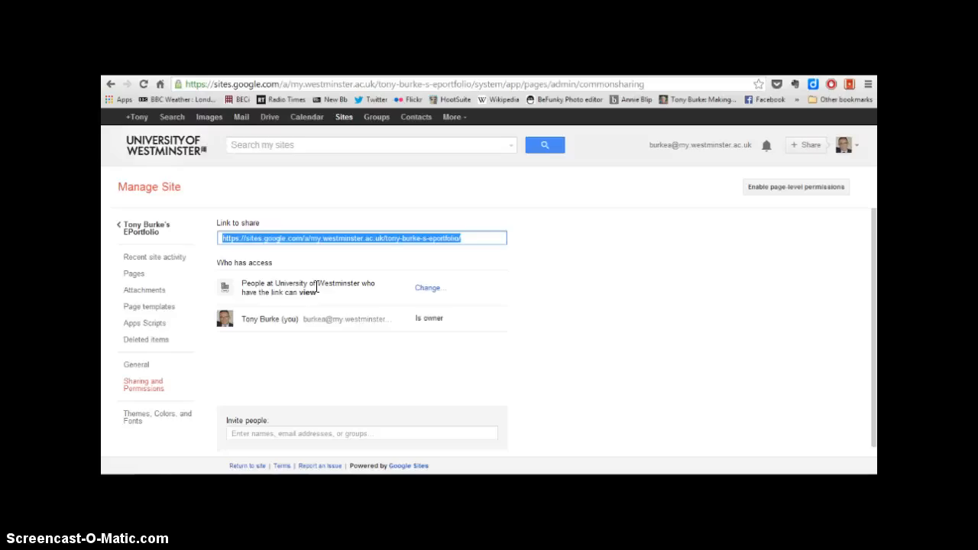
mouse_move(132, 156)
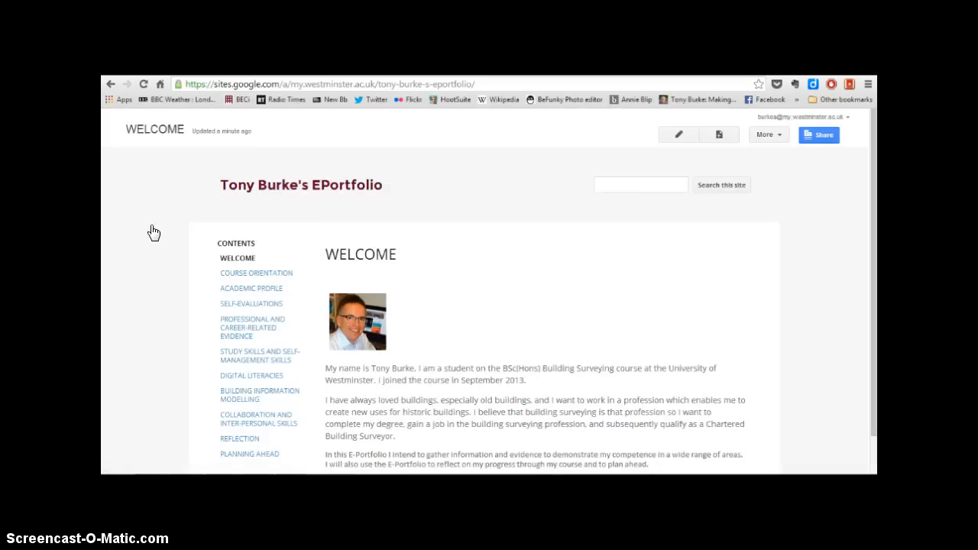
mouse_move(767, 135)
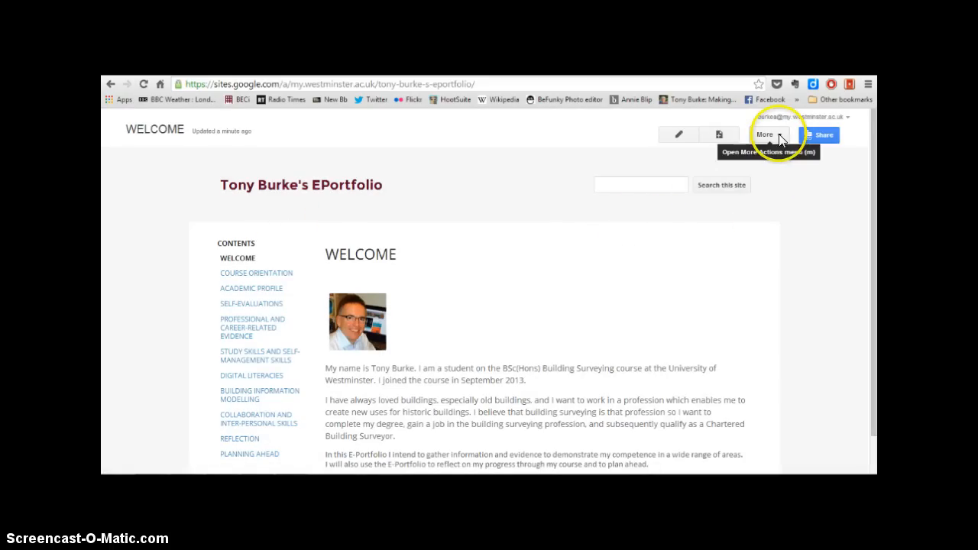
click(764, 134)
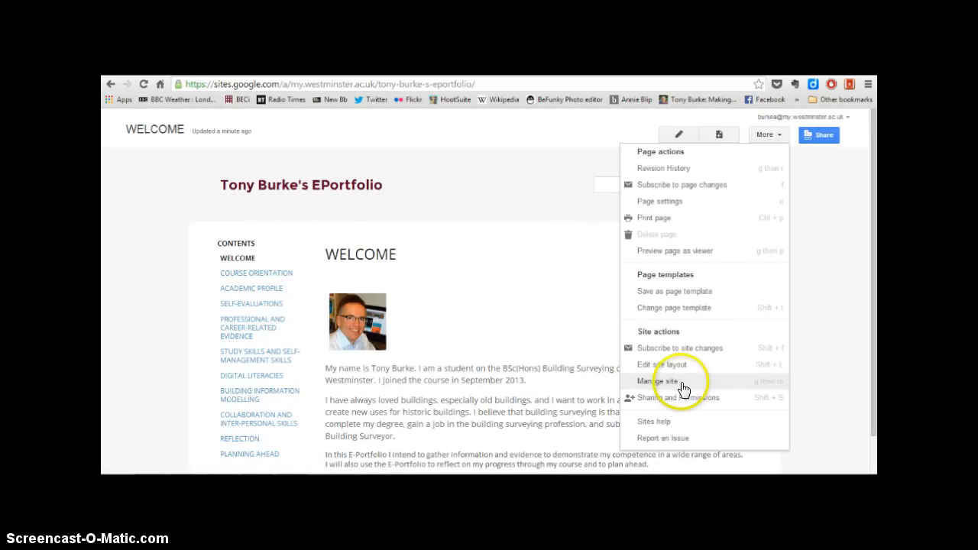
click(660, 364)
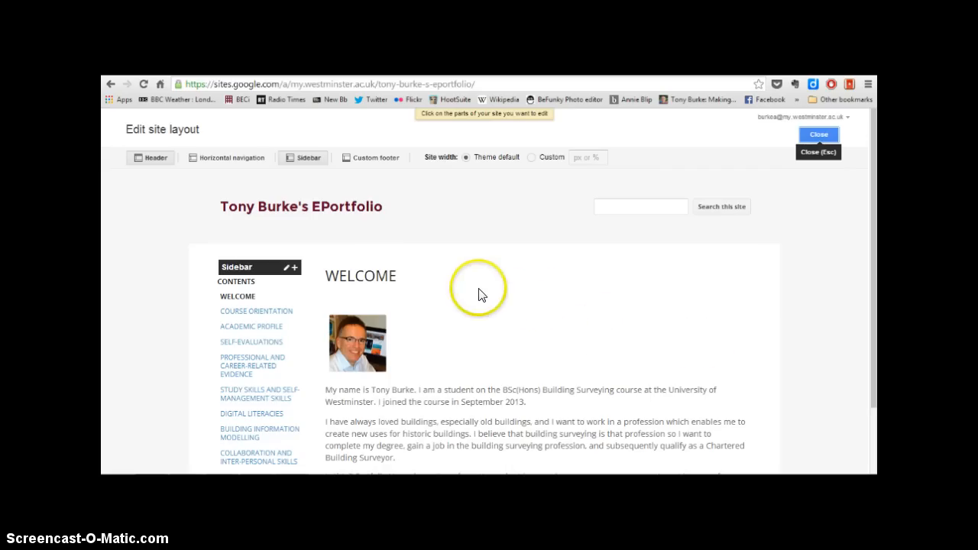
mouse_move(379, 273)
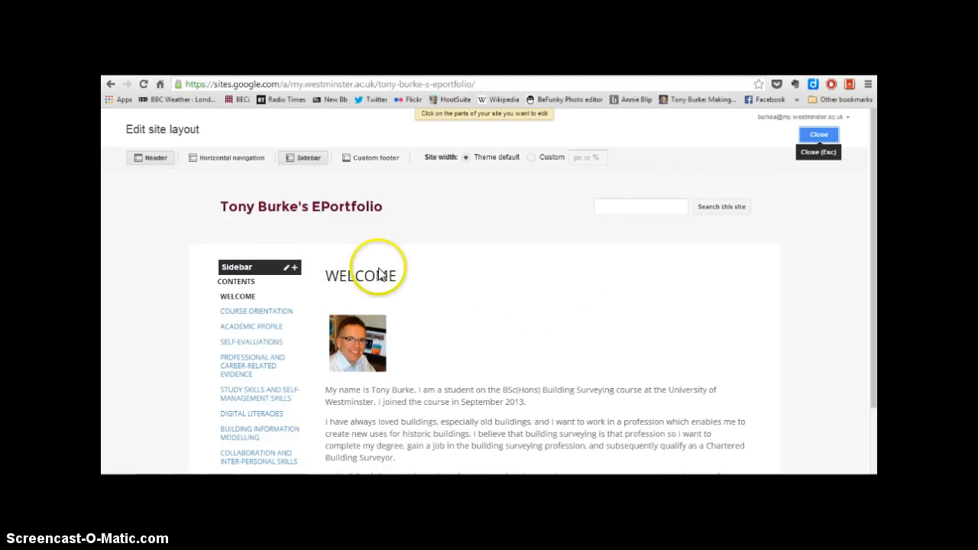
mouse_move(441, 247)
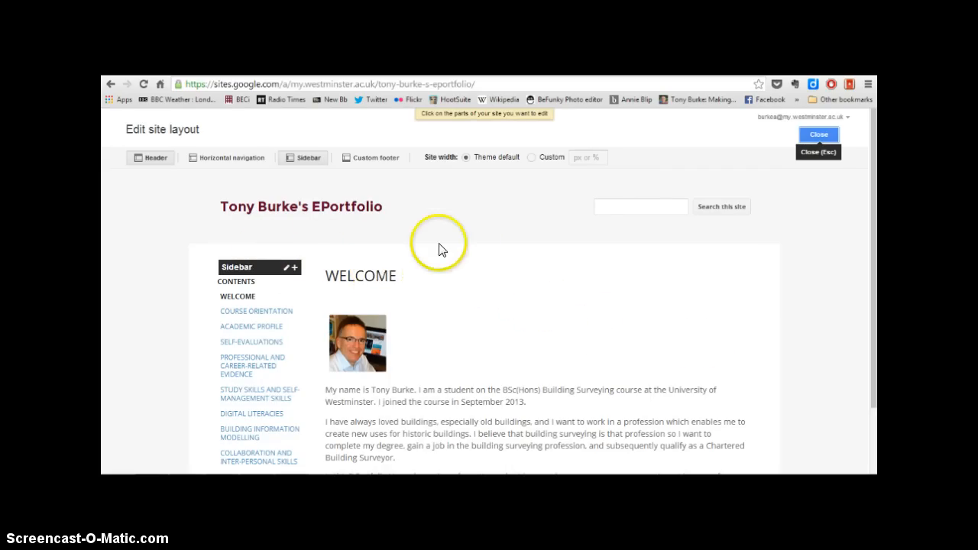
mouse_move(187, 257)
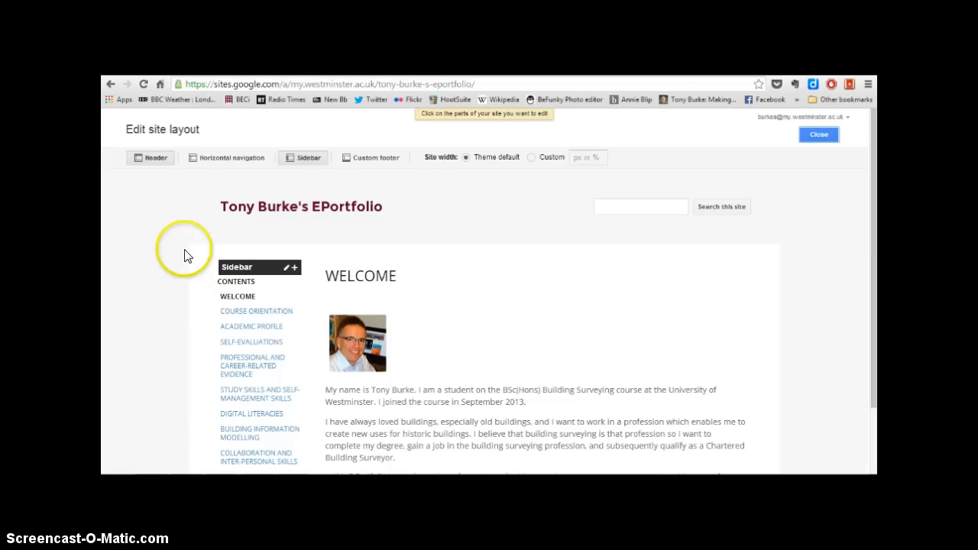
mouse_move(184, 310)
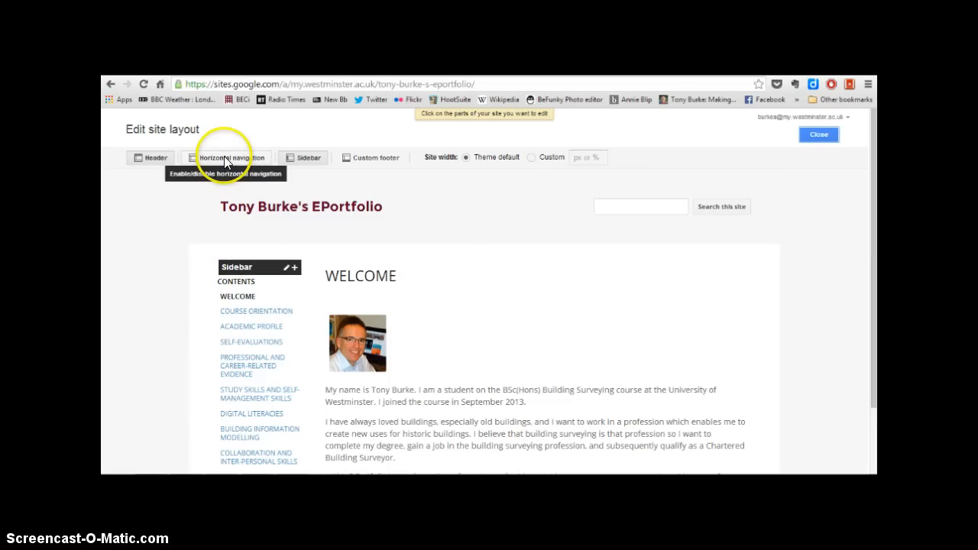
mouse_move(413, 185)
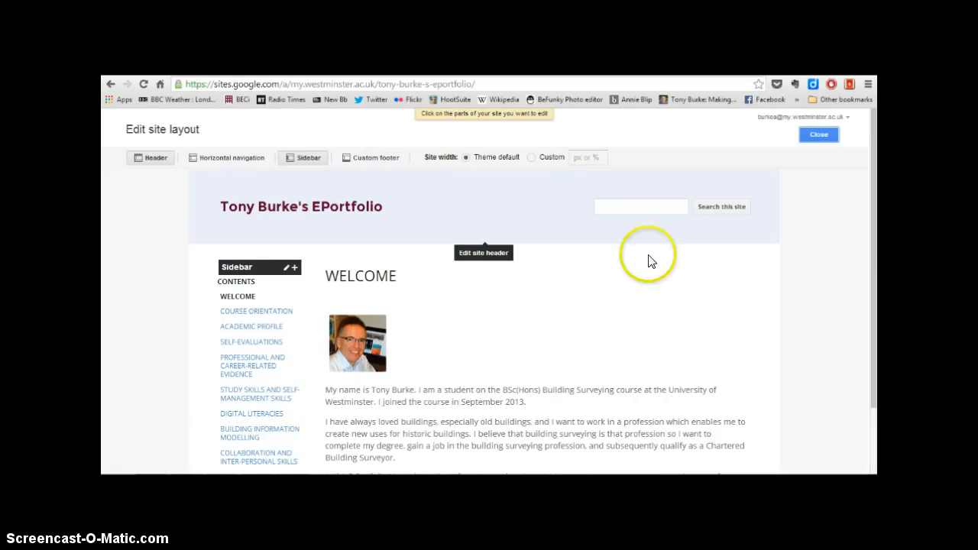
mouse_move(755, 221)
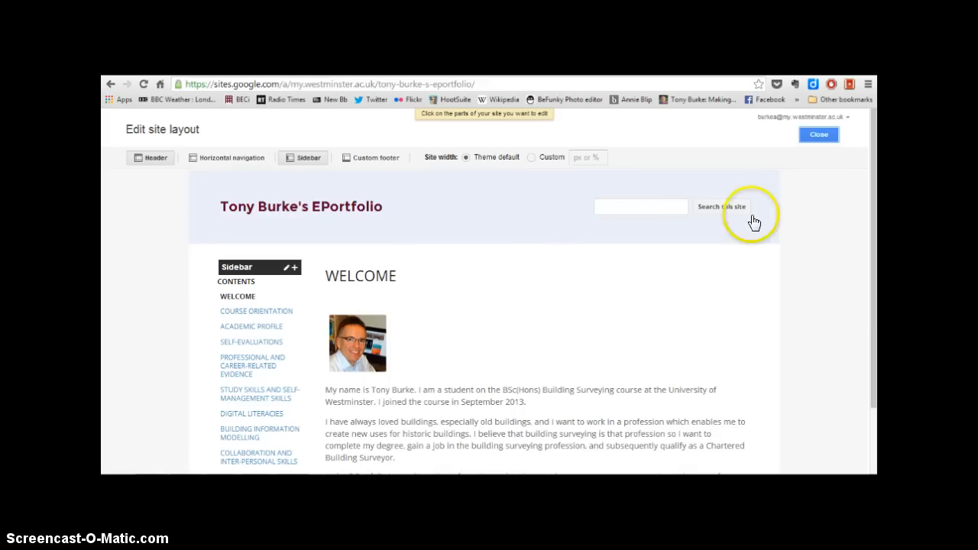
click(817, 135)
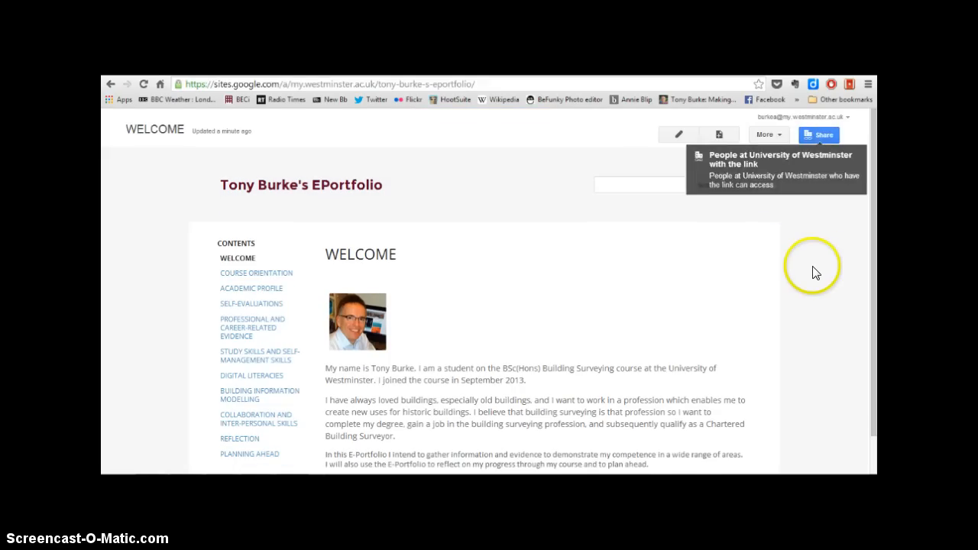
mouse_move(742, 241)
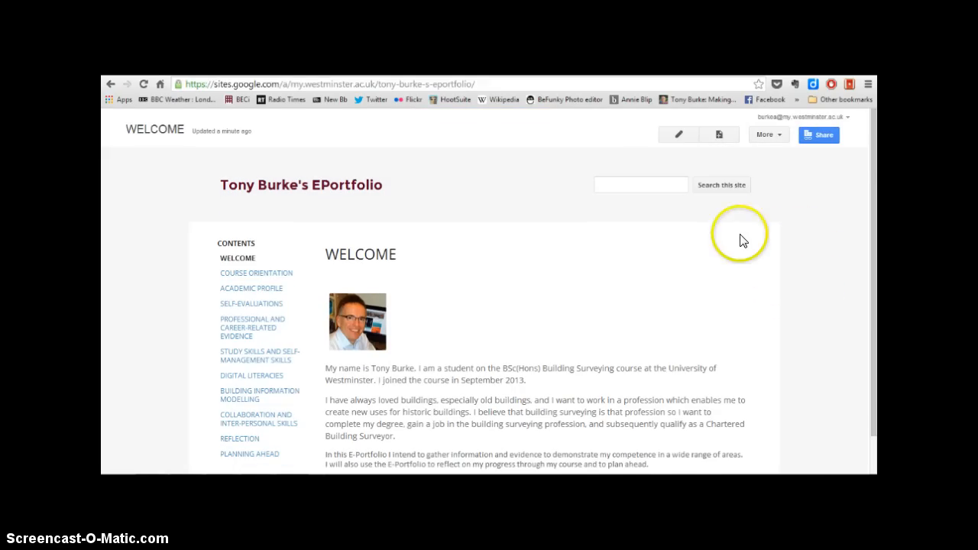
mouse_move(719, 135)
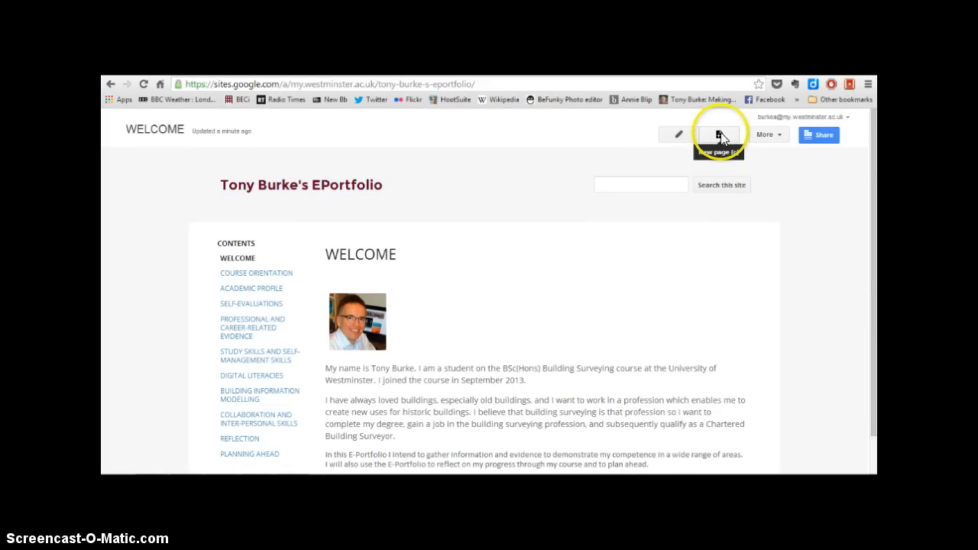
Create a new top-level page named SPORTING ACHIEVEMENTS.
click(717, 135)
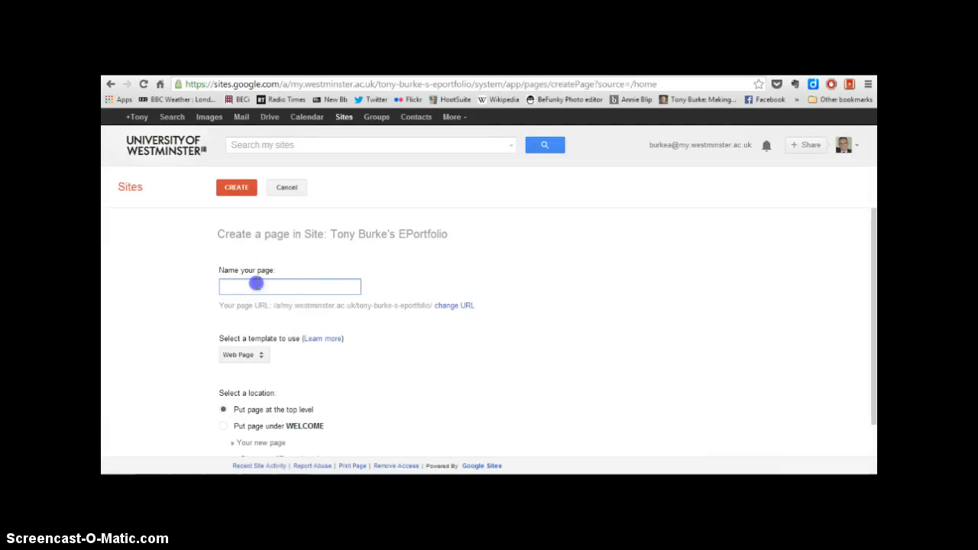
mouse_move(451, 382)
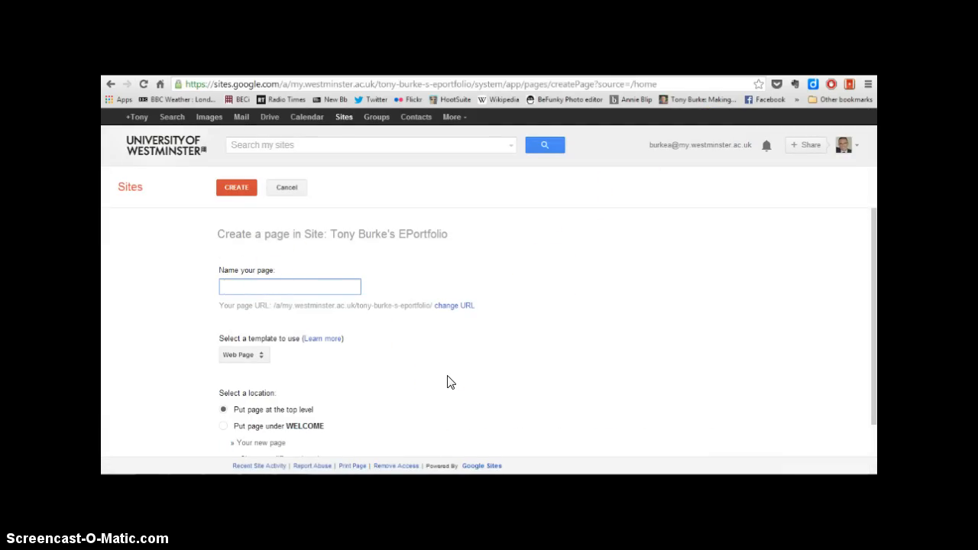
text(SPORT)
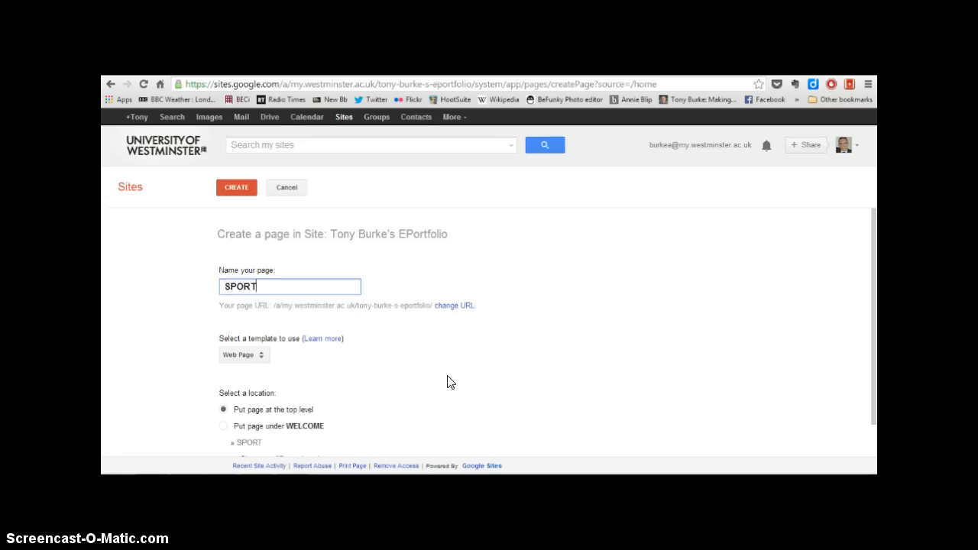
text(ING ACHIE)
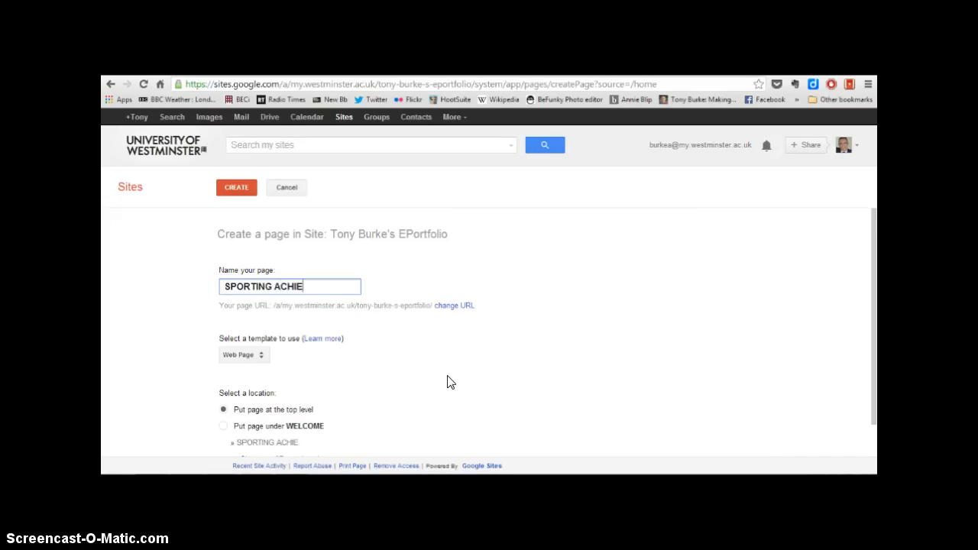
text(VEMENTS)
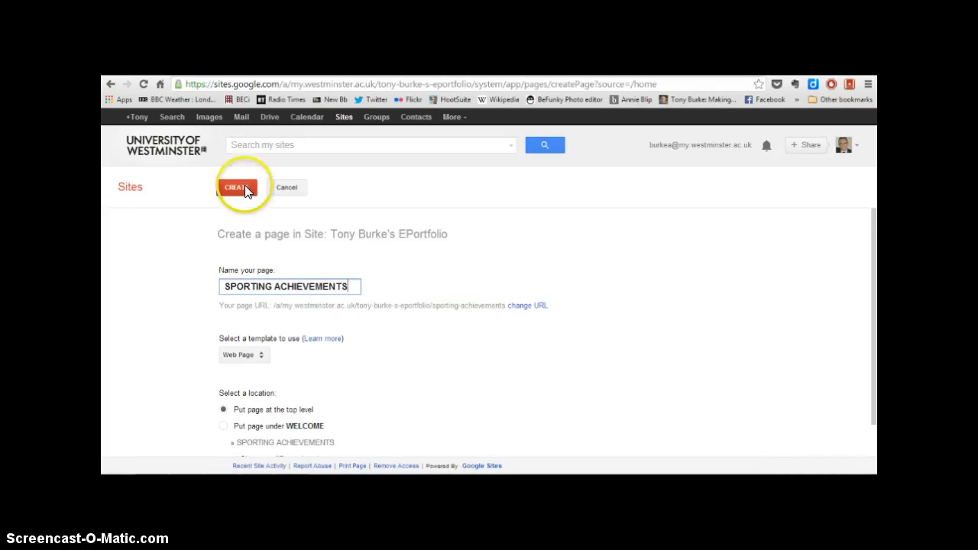
click(238, 186)
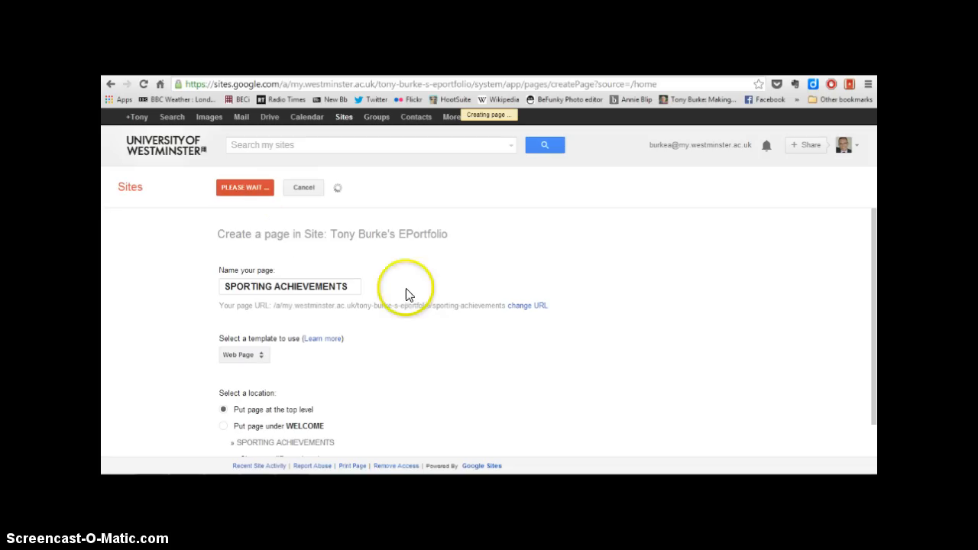
click(244, 186)
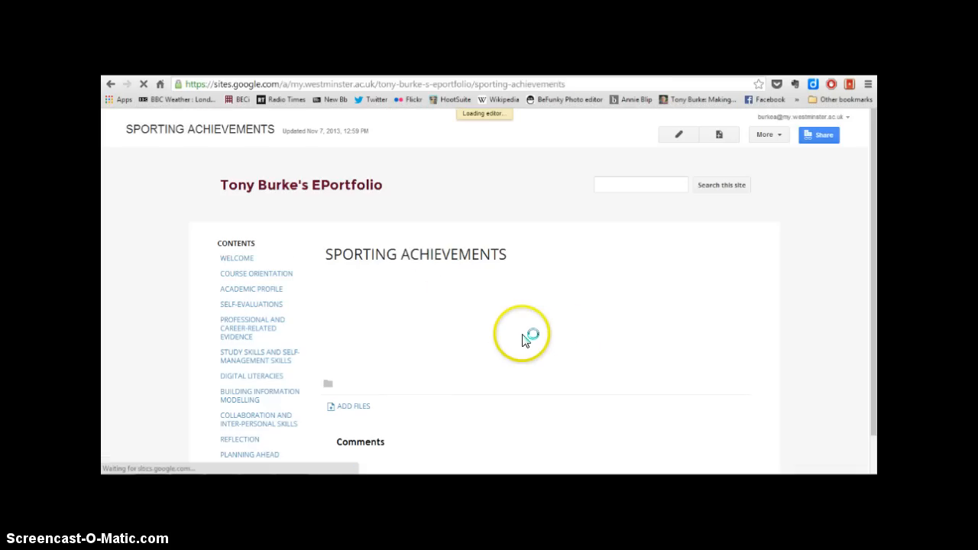
Edit the new page and save it with an empty body.
click(678, 134)
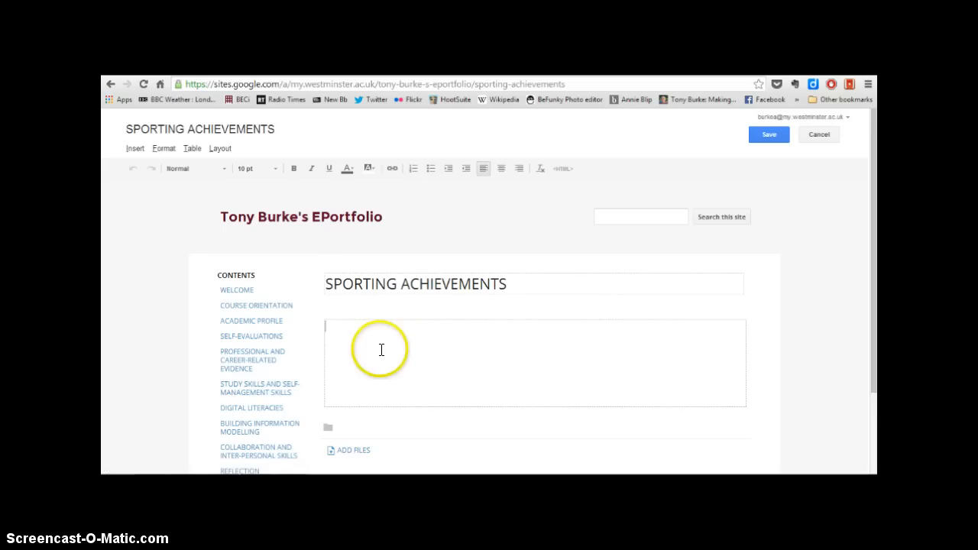
mouse_move(702, 263)
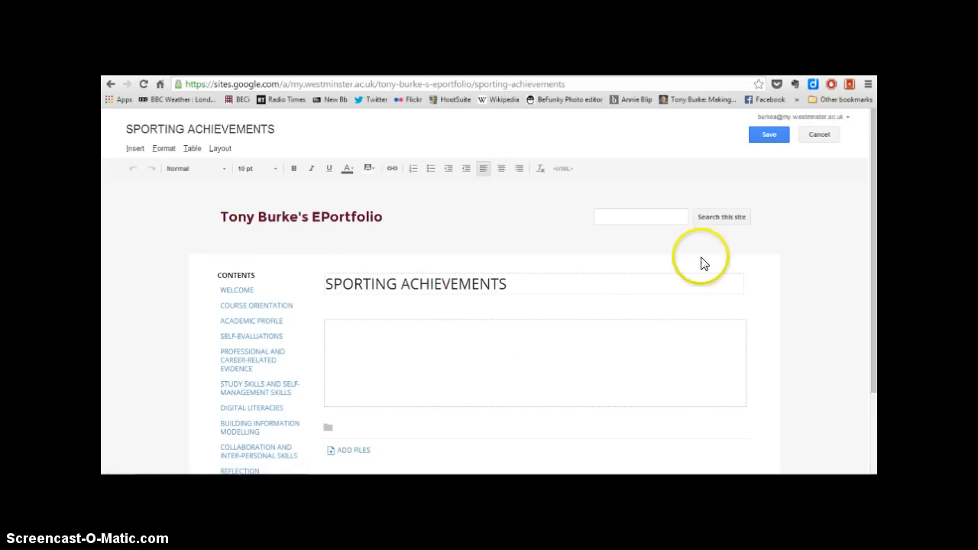
mouse_move(303, 196)
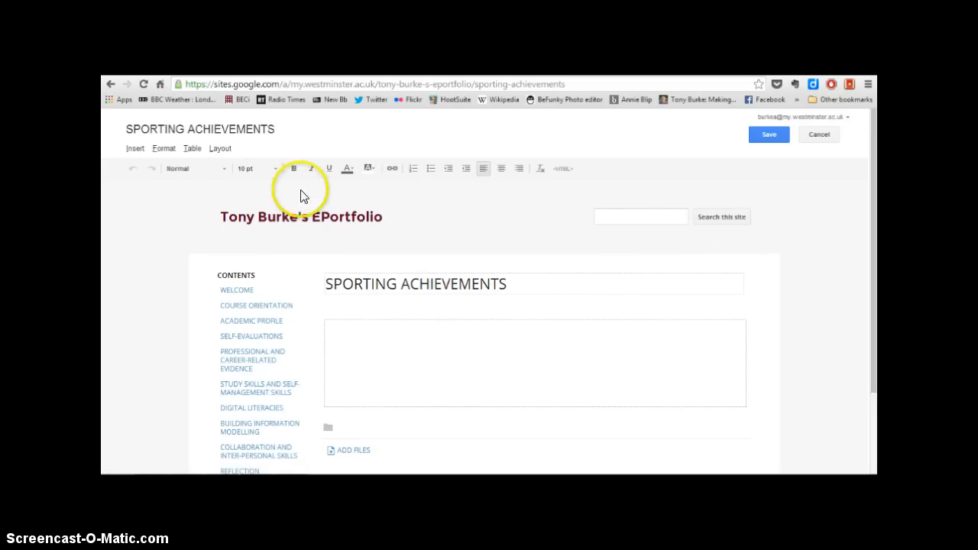
click(769, 134)
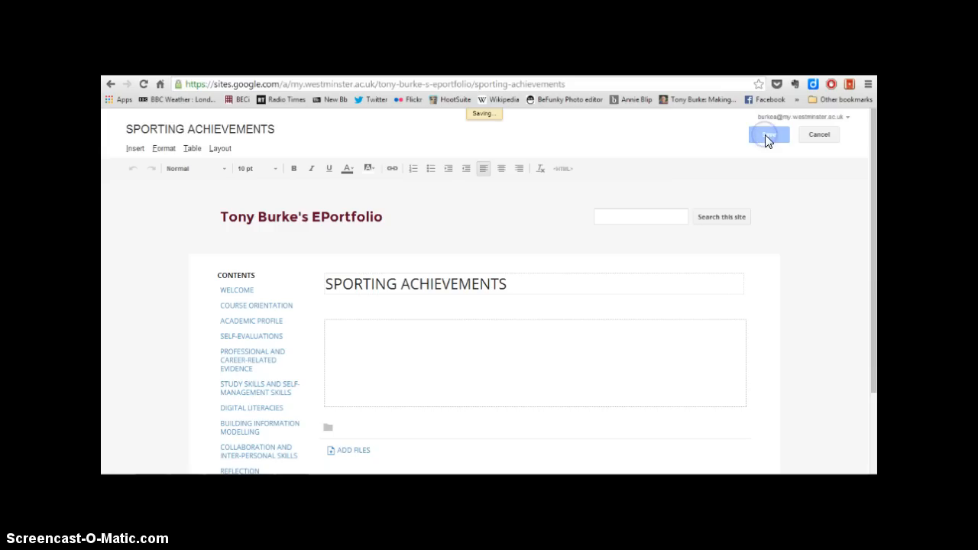
click(769, 134)
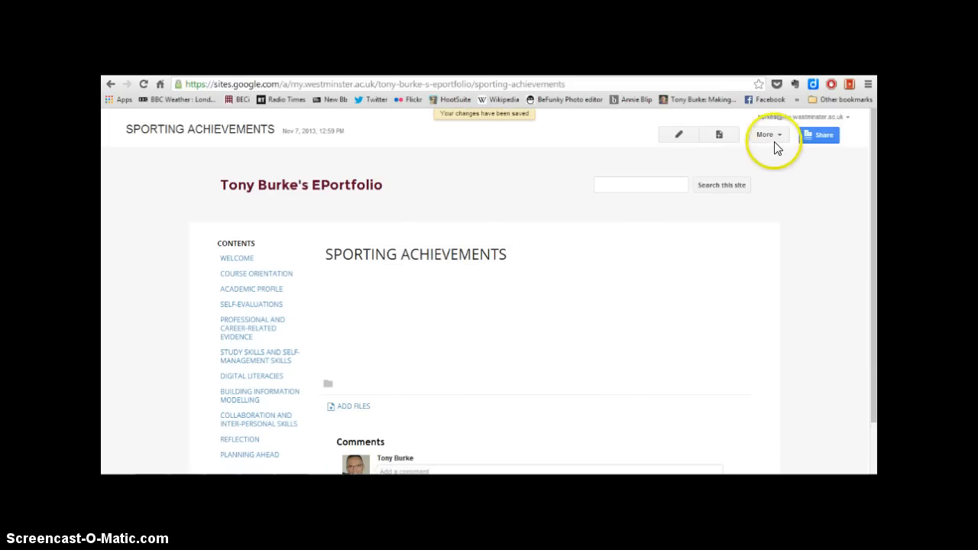
Through Edit site layout, add SPORTING ACHIEVEMENTS to the CONTENTS sidebar navigation and close the layout editor.
click(767, 135)
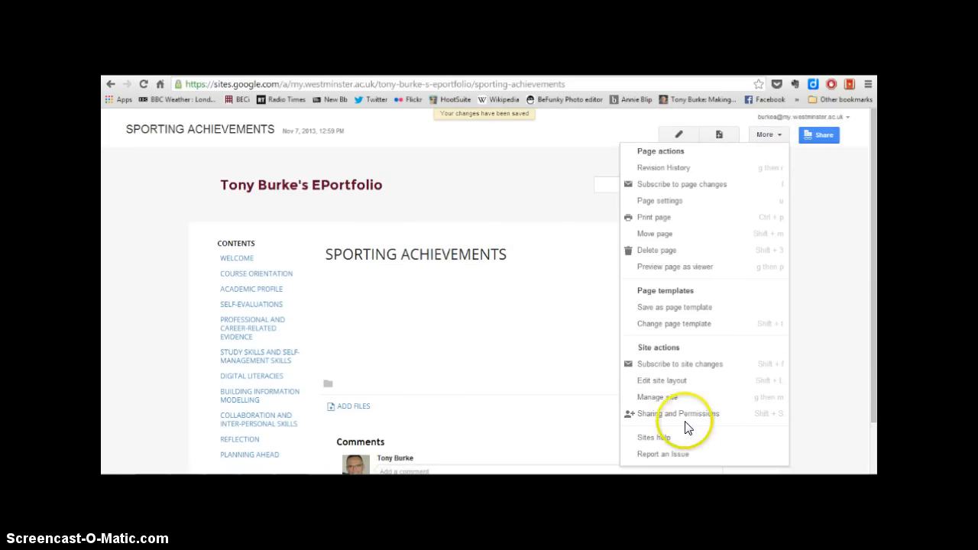
click(662, 379)
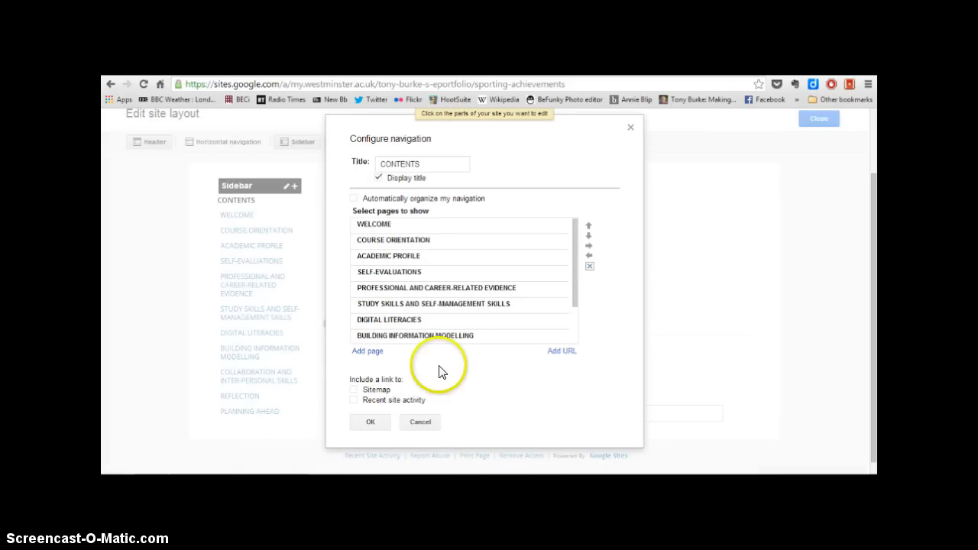
mouse_move(425, 187)
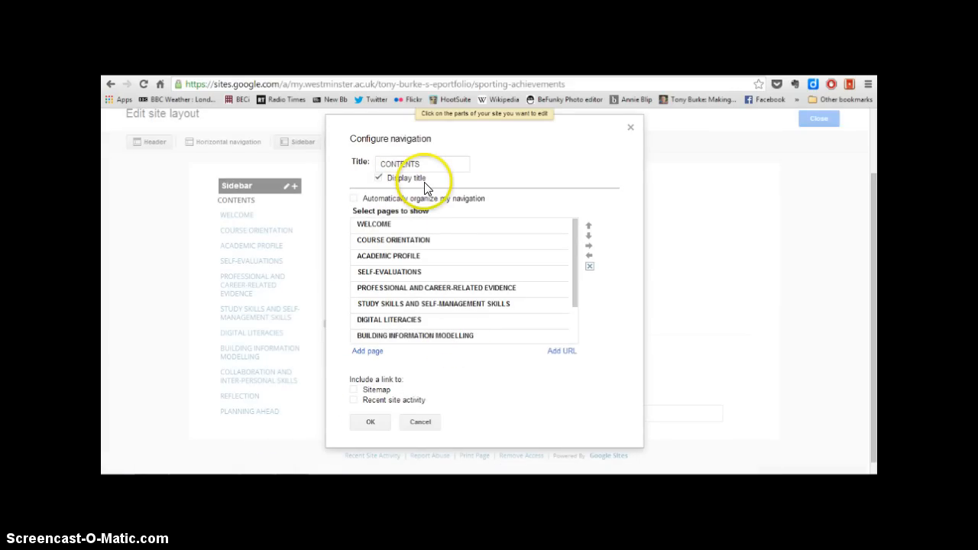
mouse_move(573, 254)
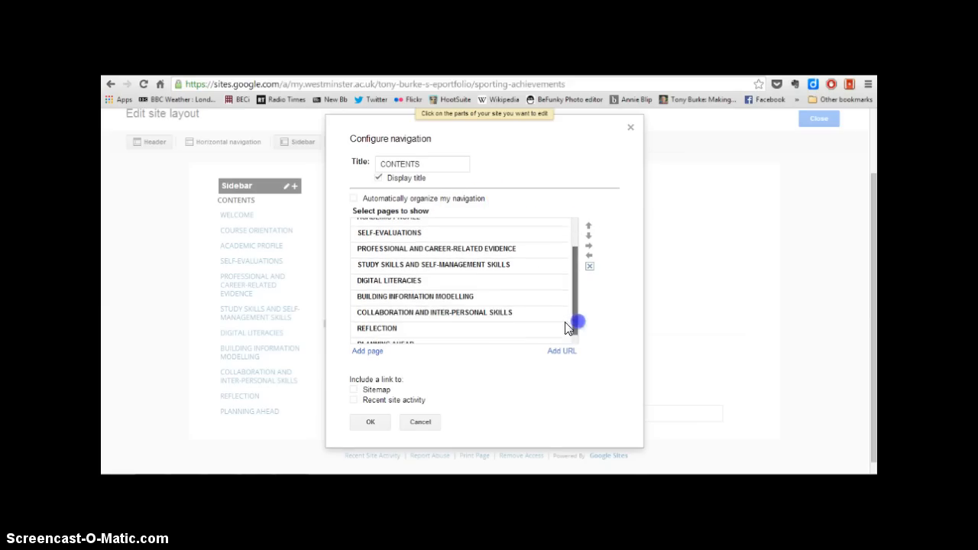
click(367, 350)
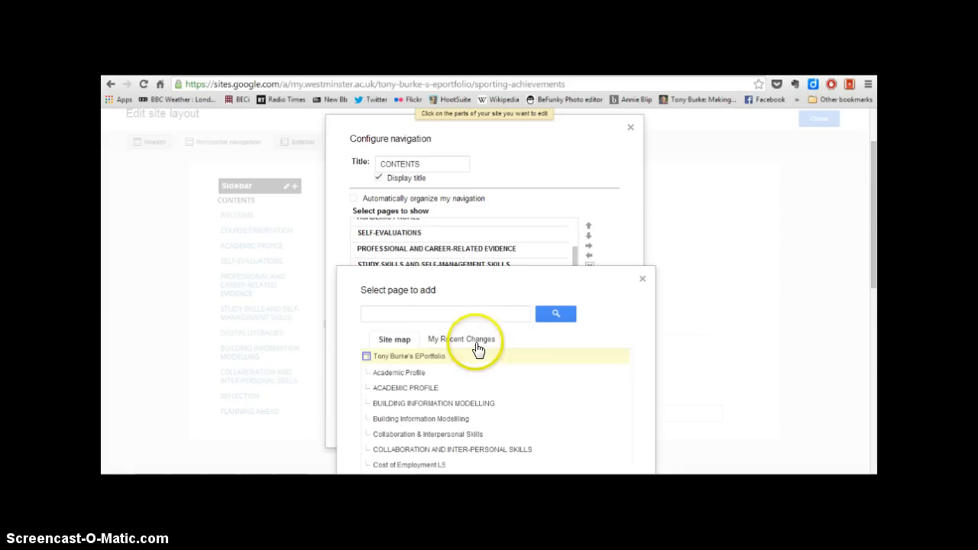
scroll(down, 3)
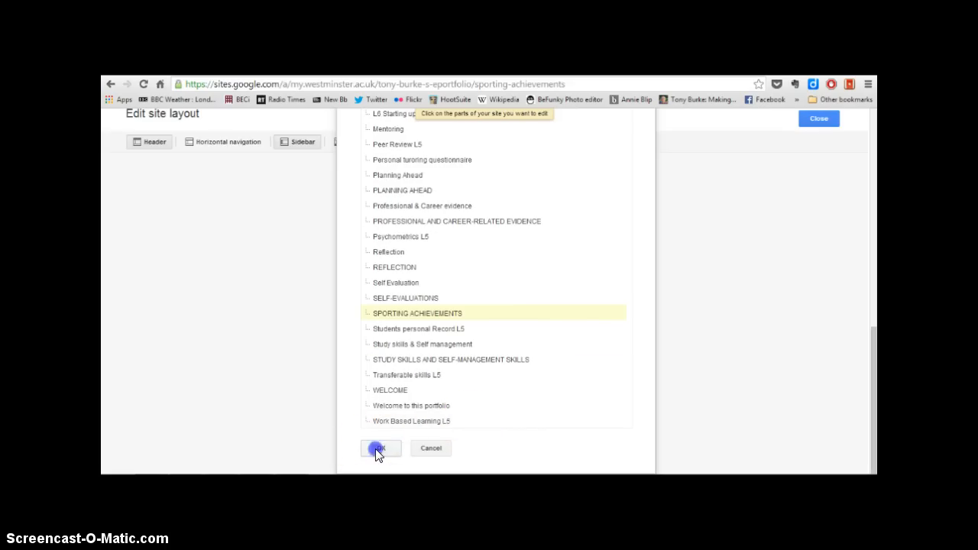
click(379, 448)
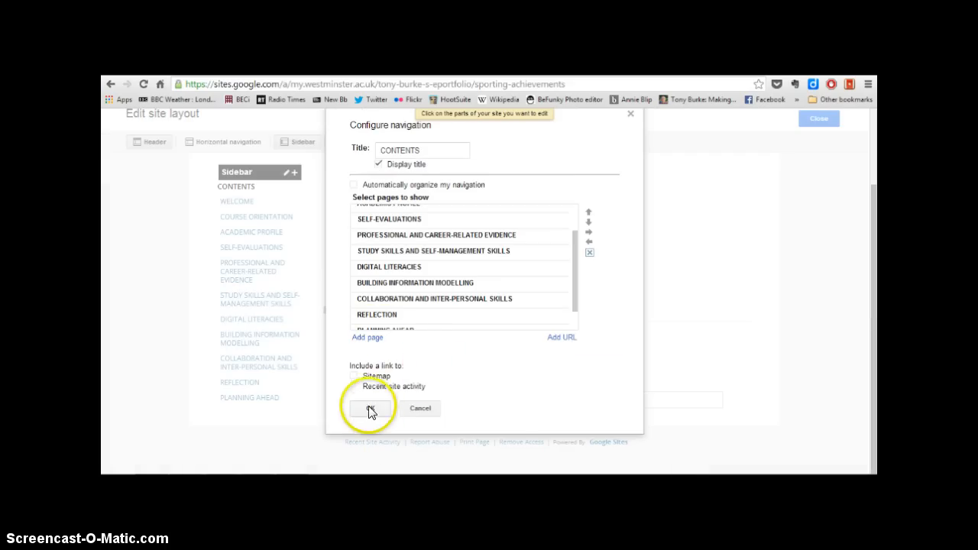
click(370, 408)
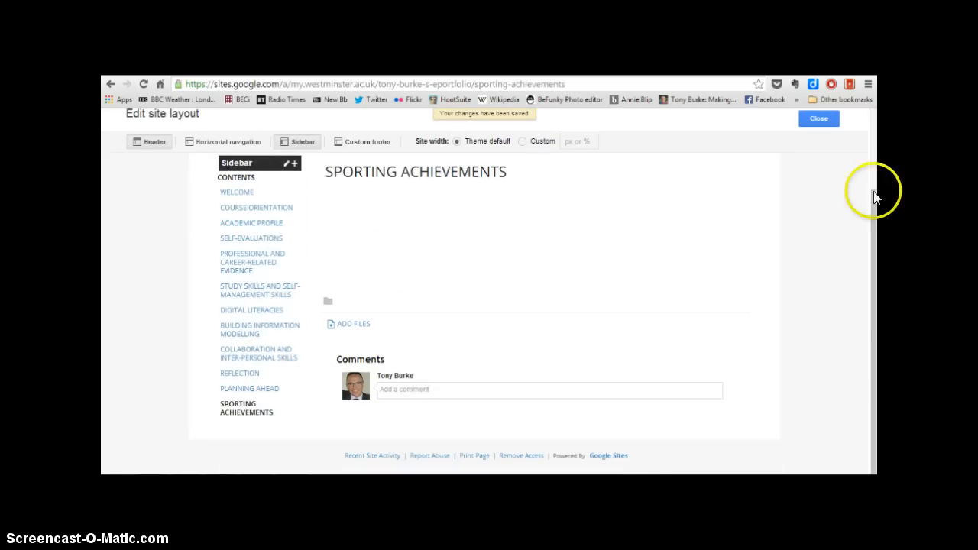
click(819, 120)
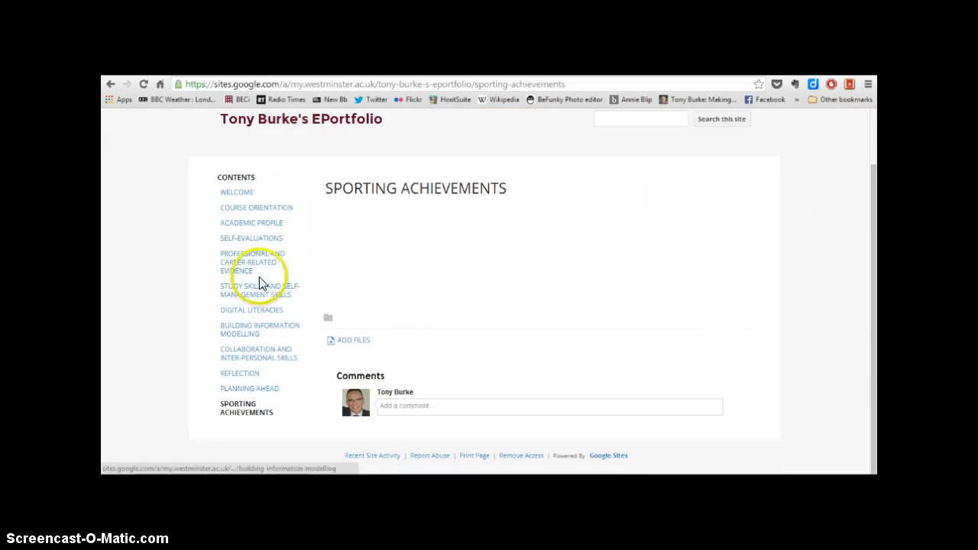
mouse_move(244, 412)
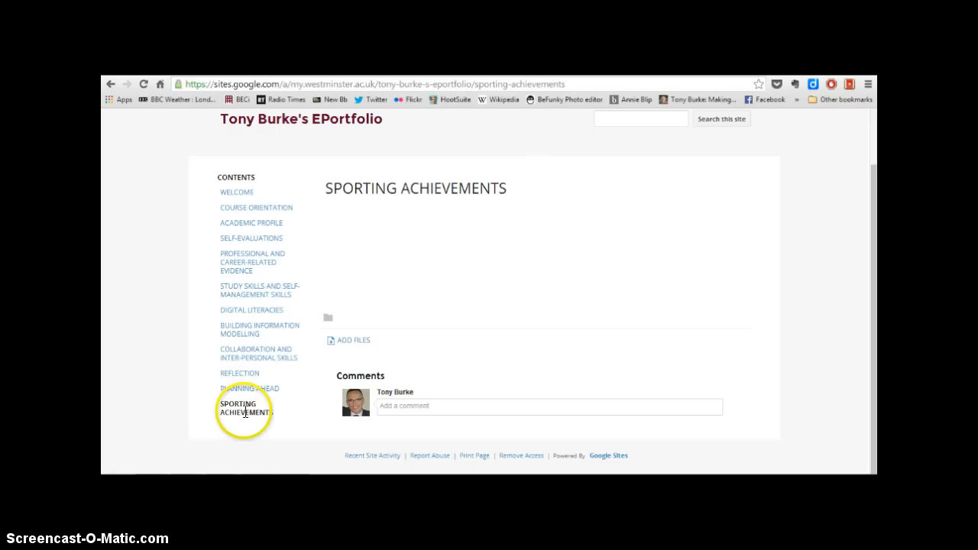
mouse_move(420, 358)
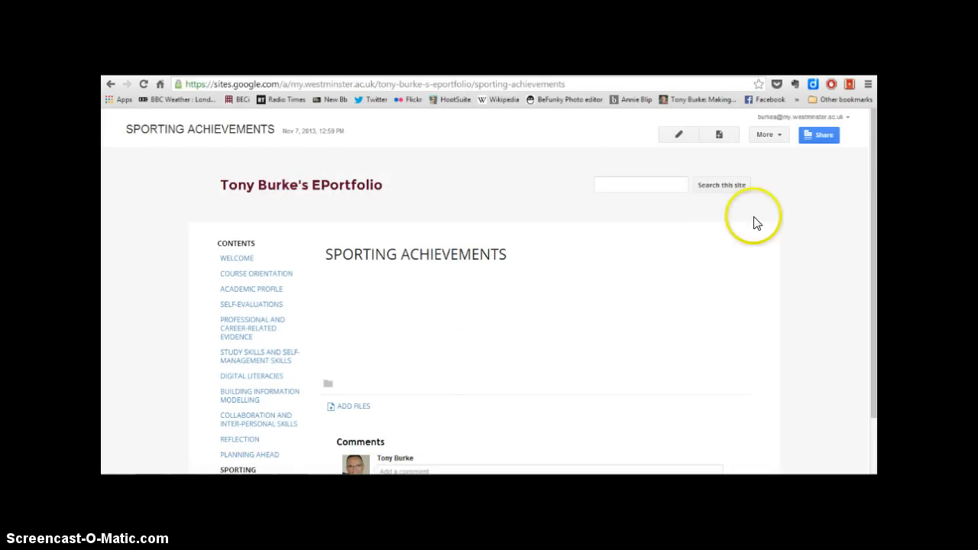
Delete the SPORTING ACHIEVEMENTS page via More > Delete page and confirm.
click(767, 134)
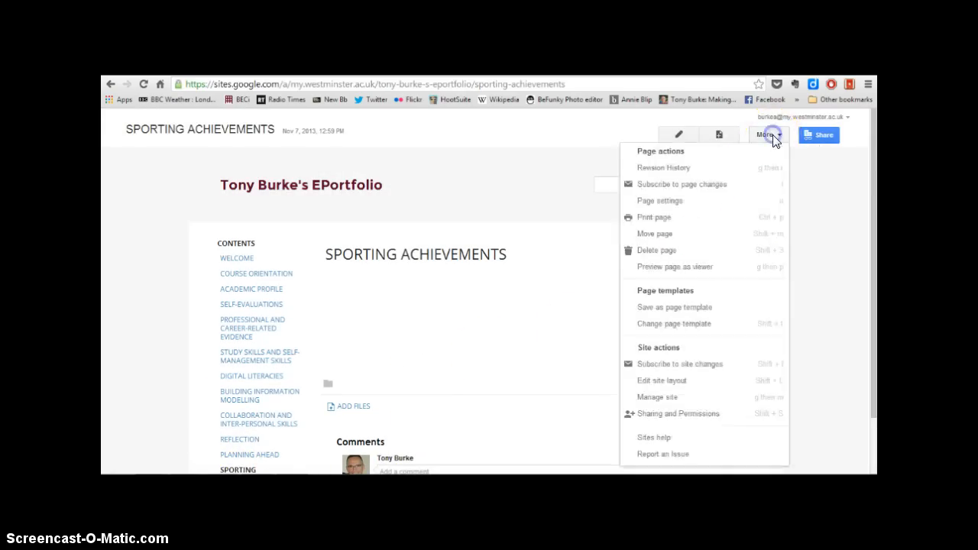
mouse_move(709, 244)
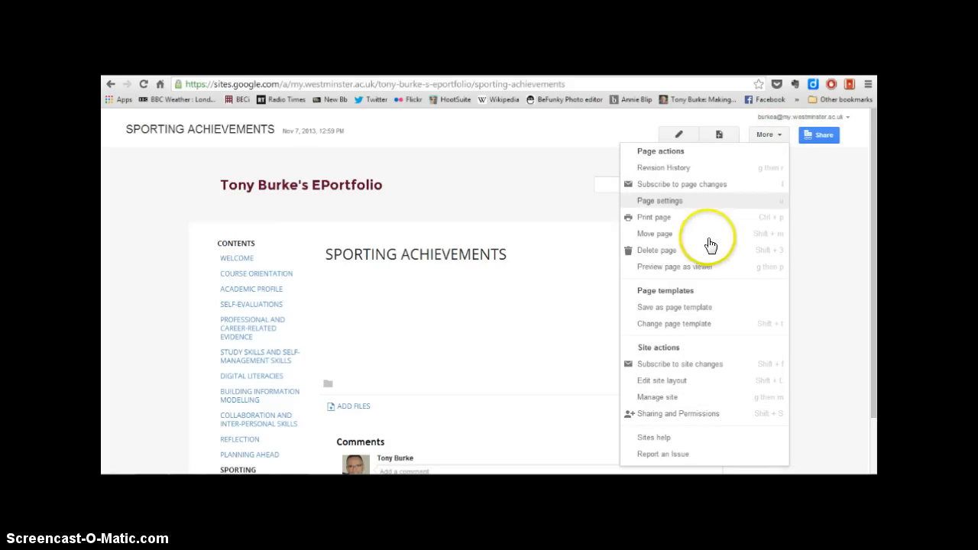
click(655, 251)
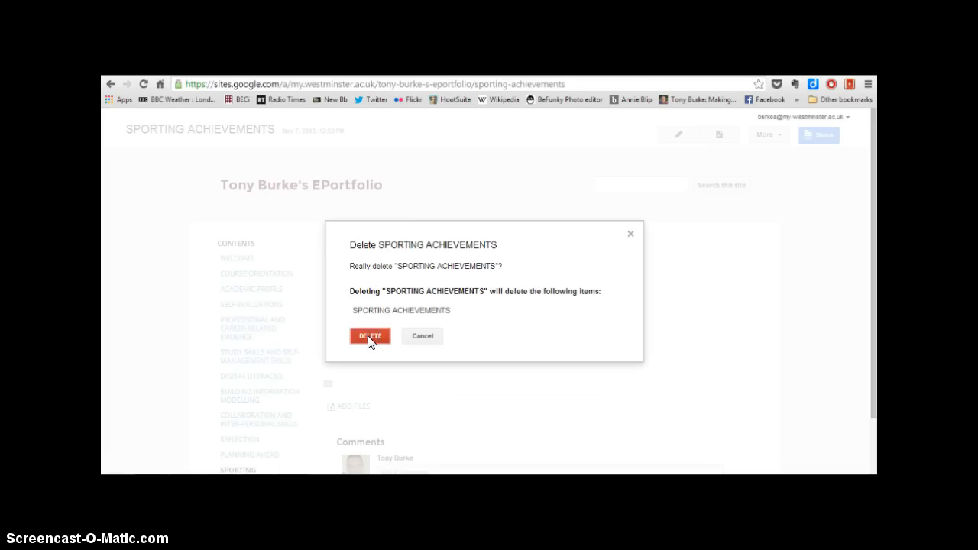
click(370, 336)
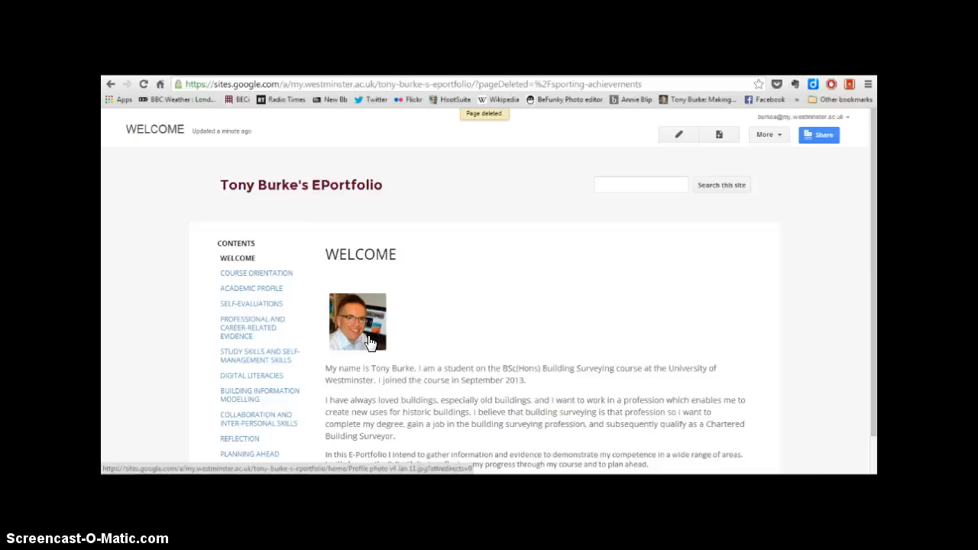
mouse_move(538, 248)
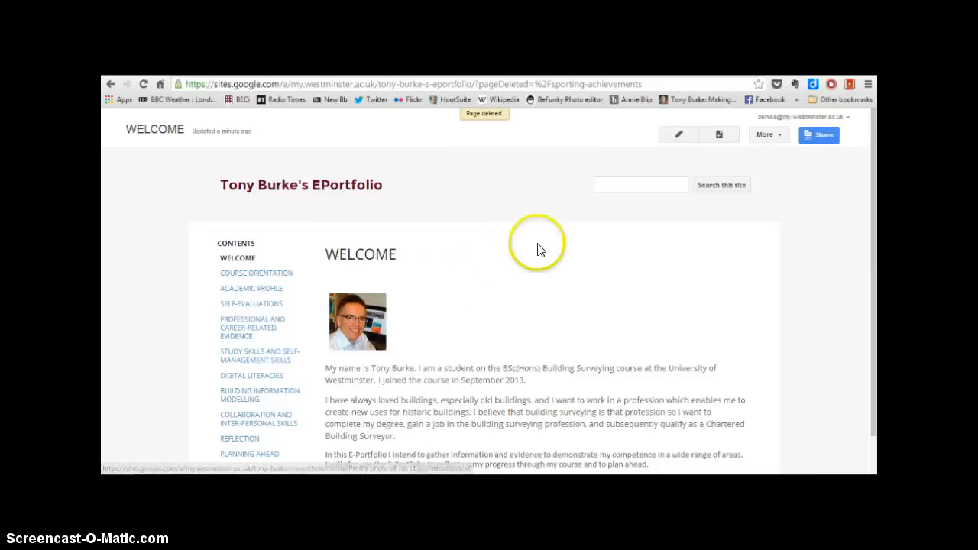
mouse_move(543, 275)
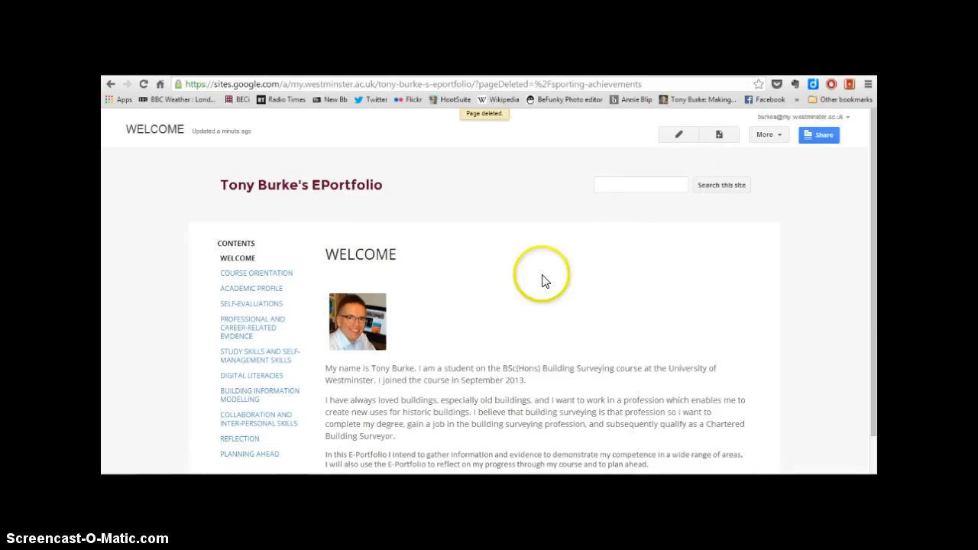
mouse_move(405, 251)
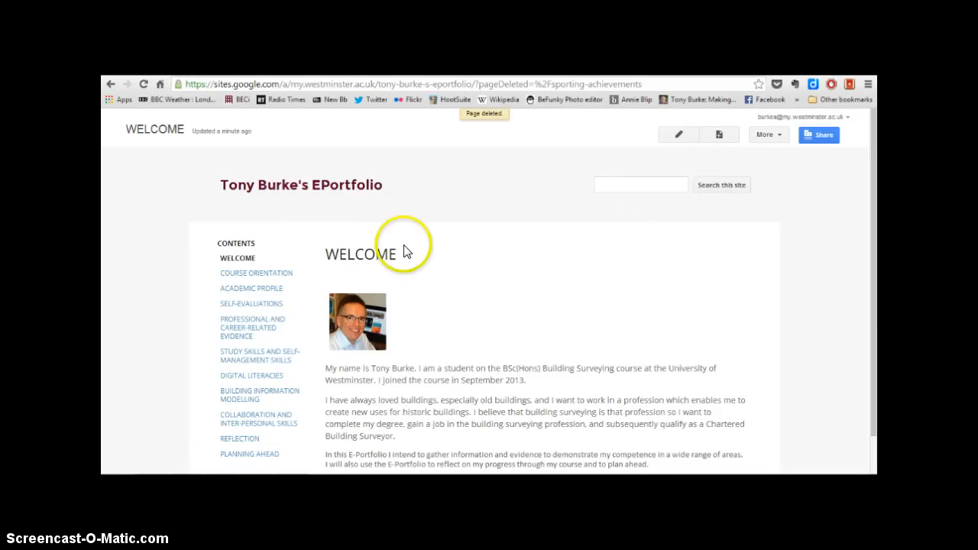